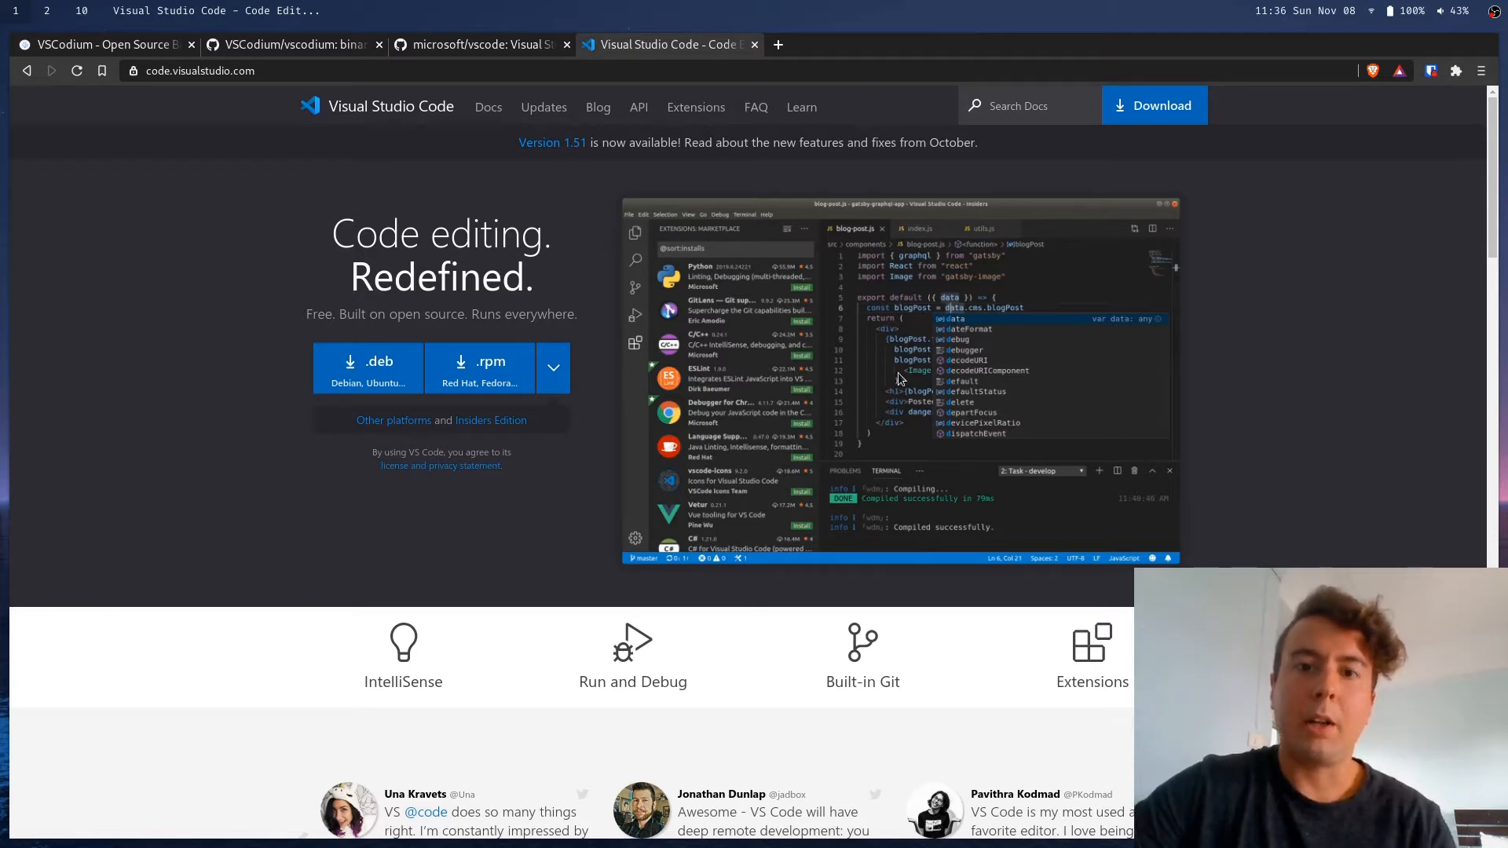
mouse_move(603, 280)
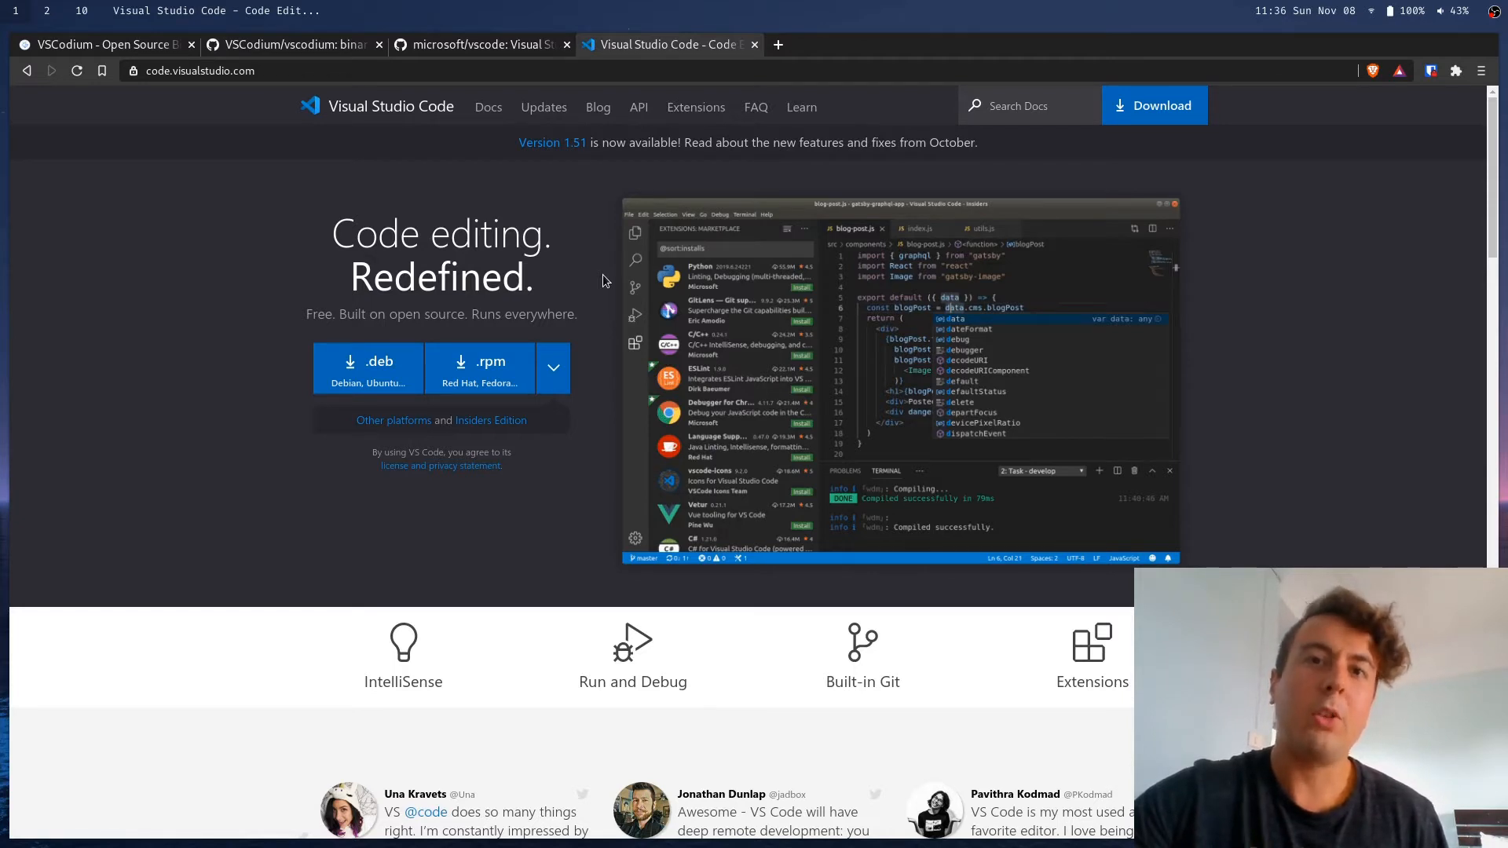
mouse_move(457, 297)
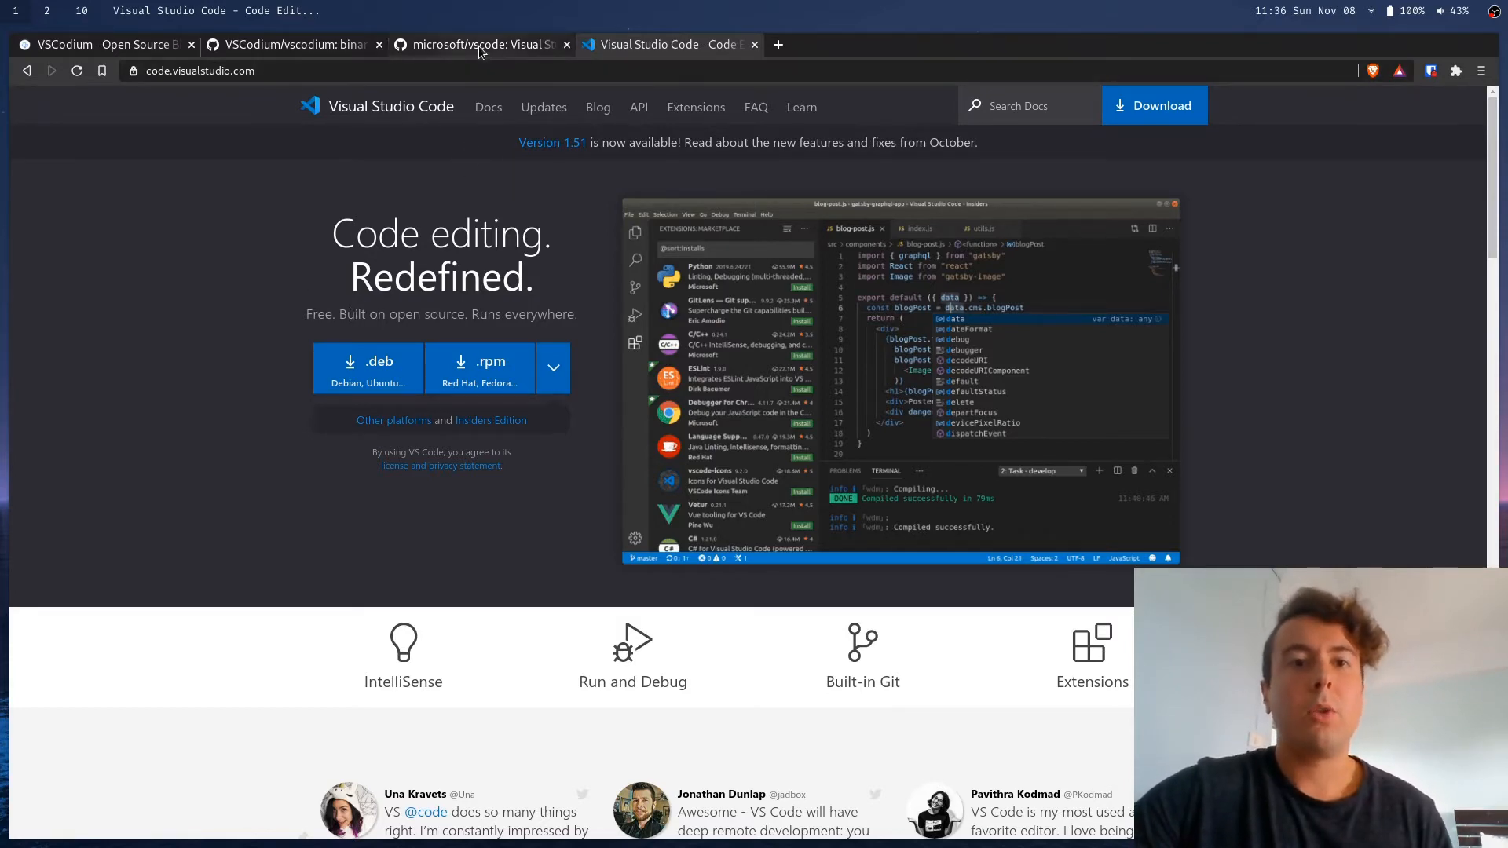
Browse the microsoft/vscode GitHub repository and the Visual Studio Code homepage's download options.
left_click(478, 44)
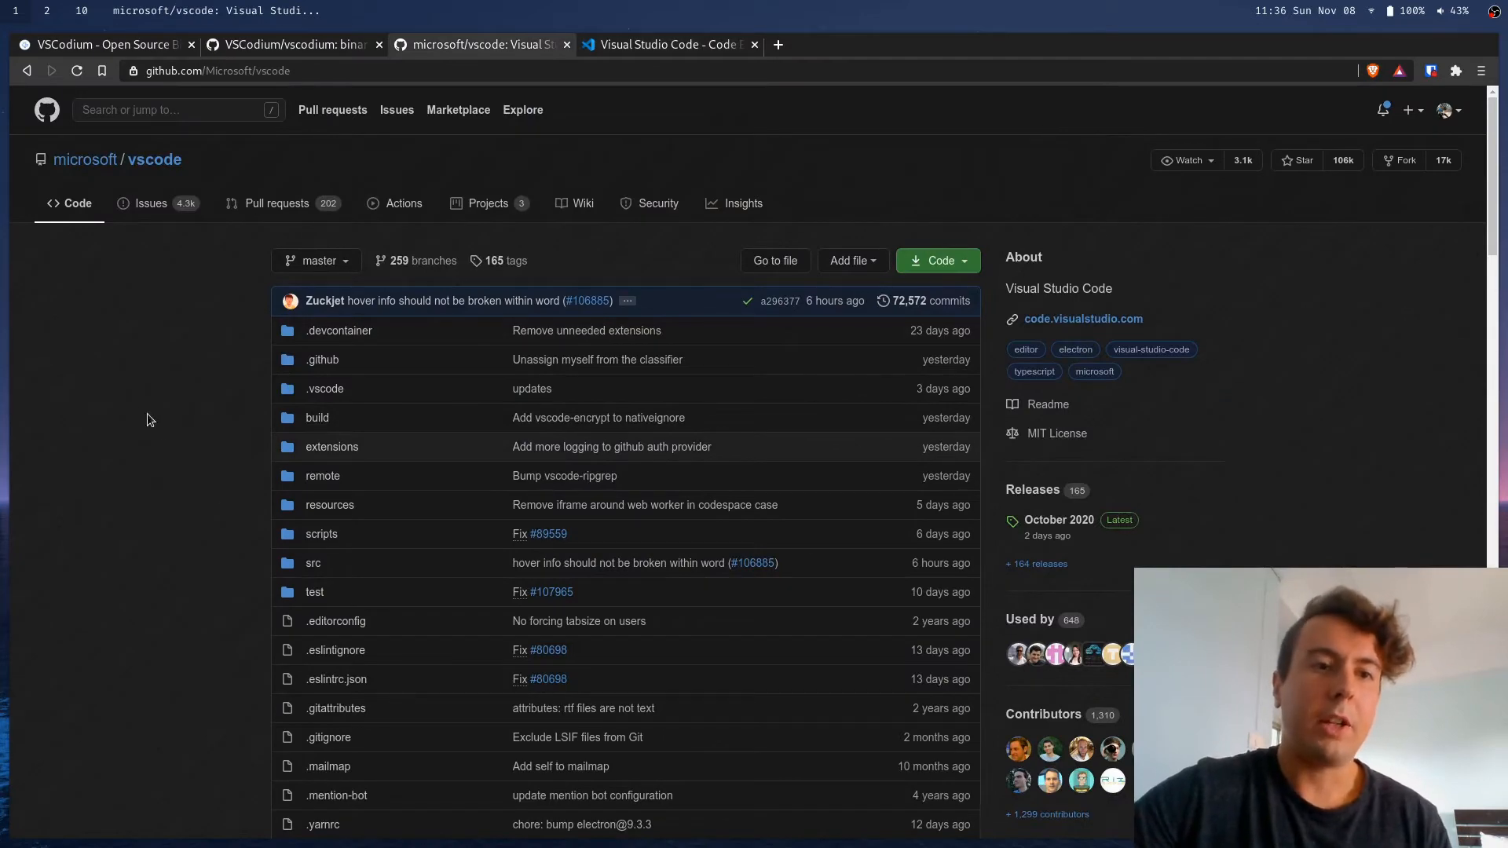
scroll("down", 3)
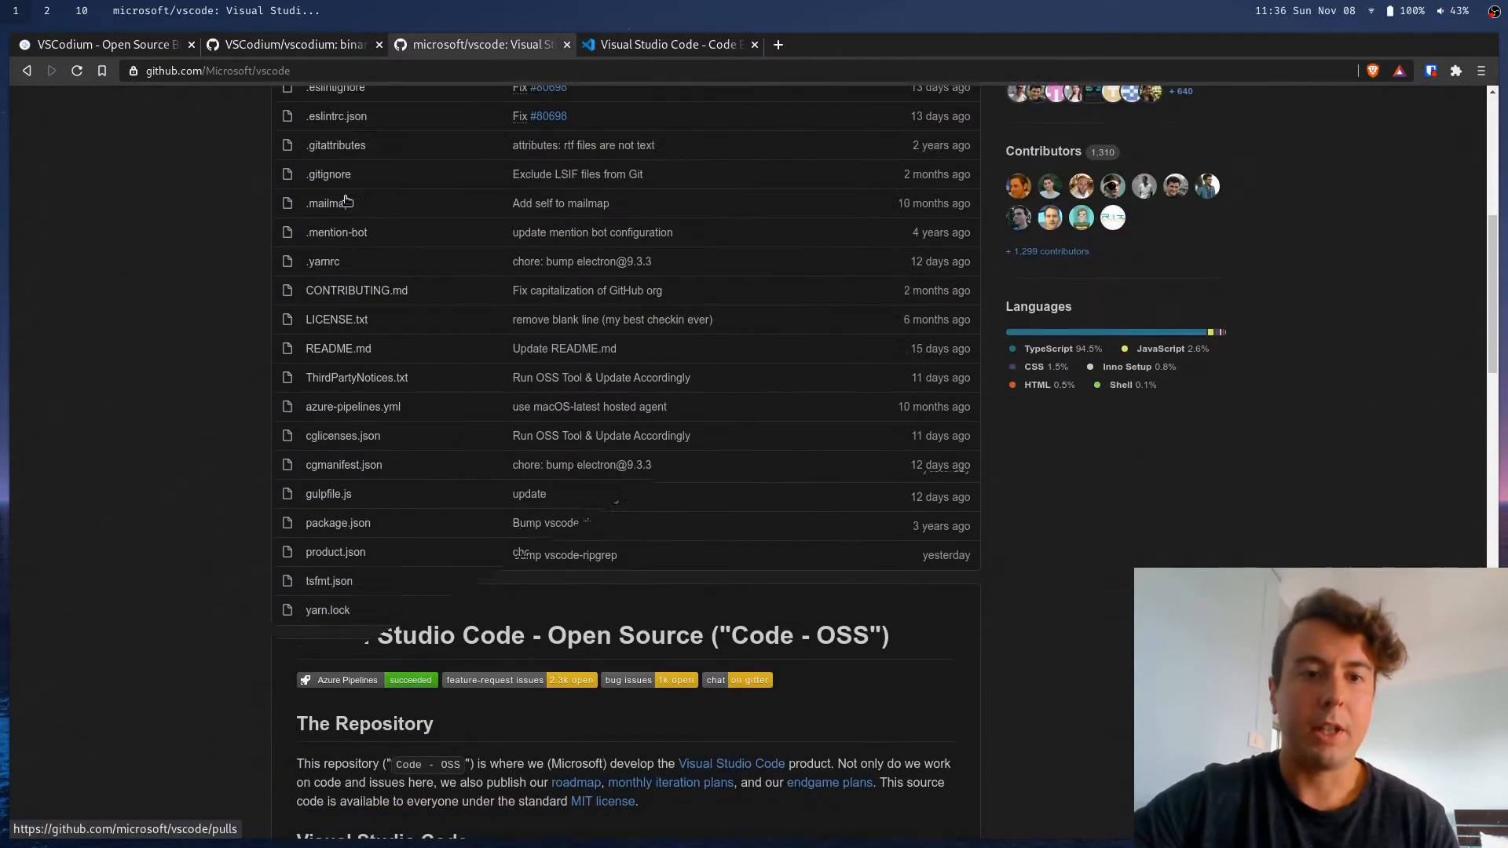
scroll("down", 3)
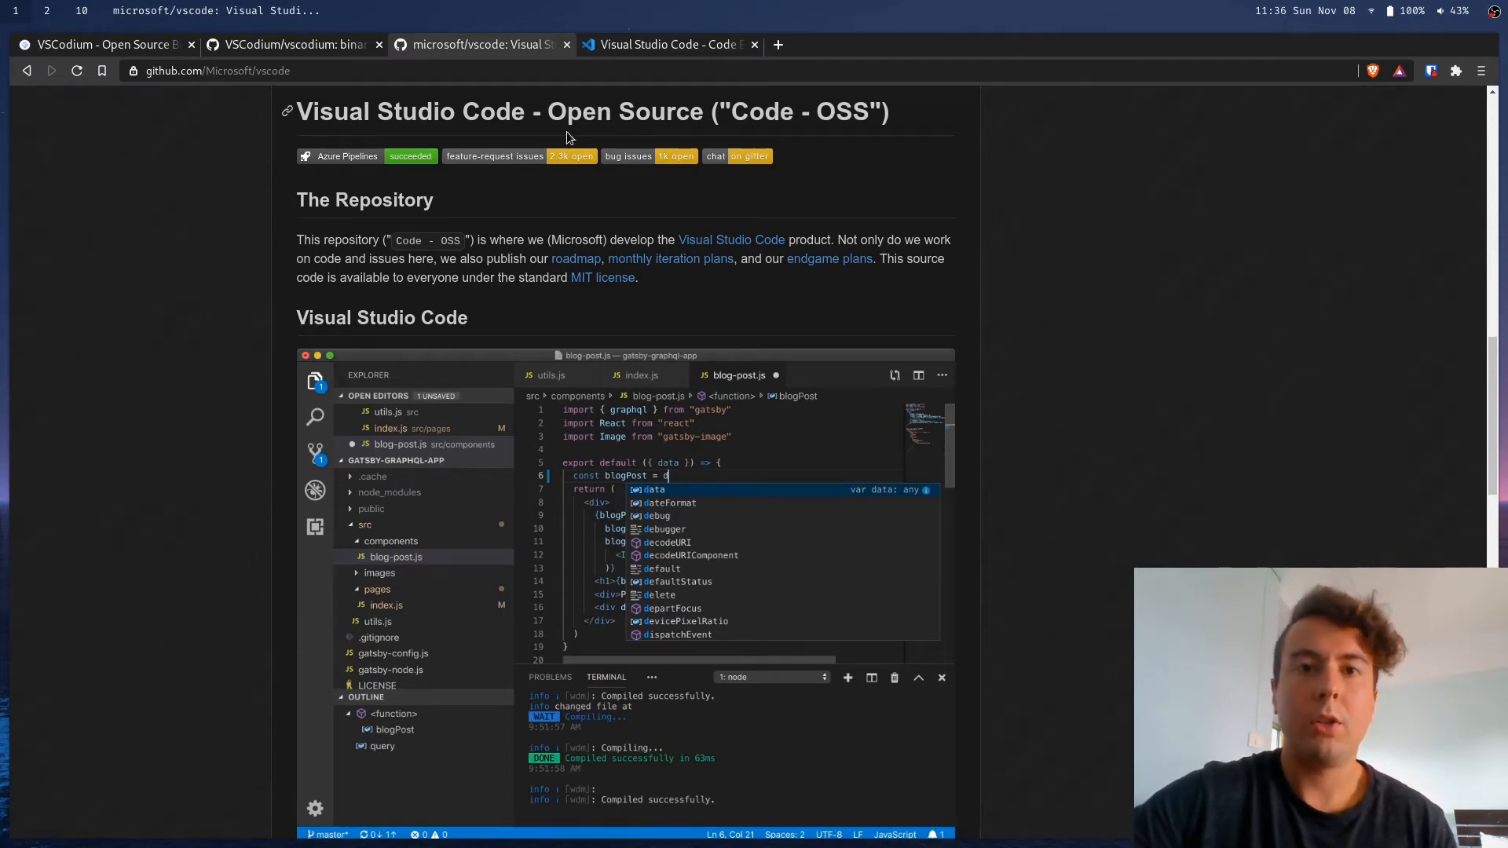
left_click(663, 44)
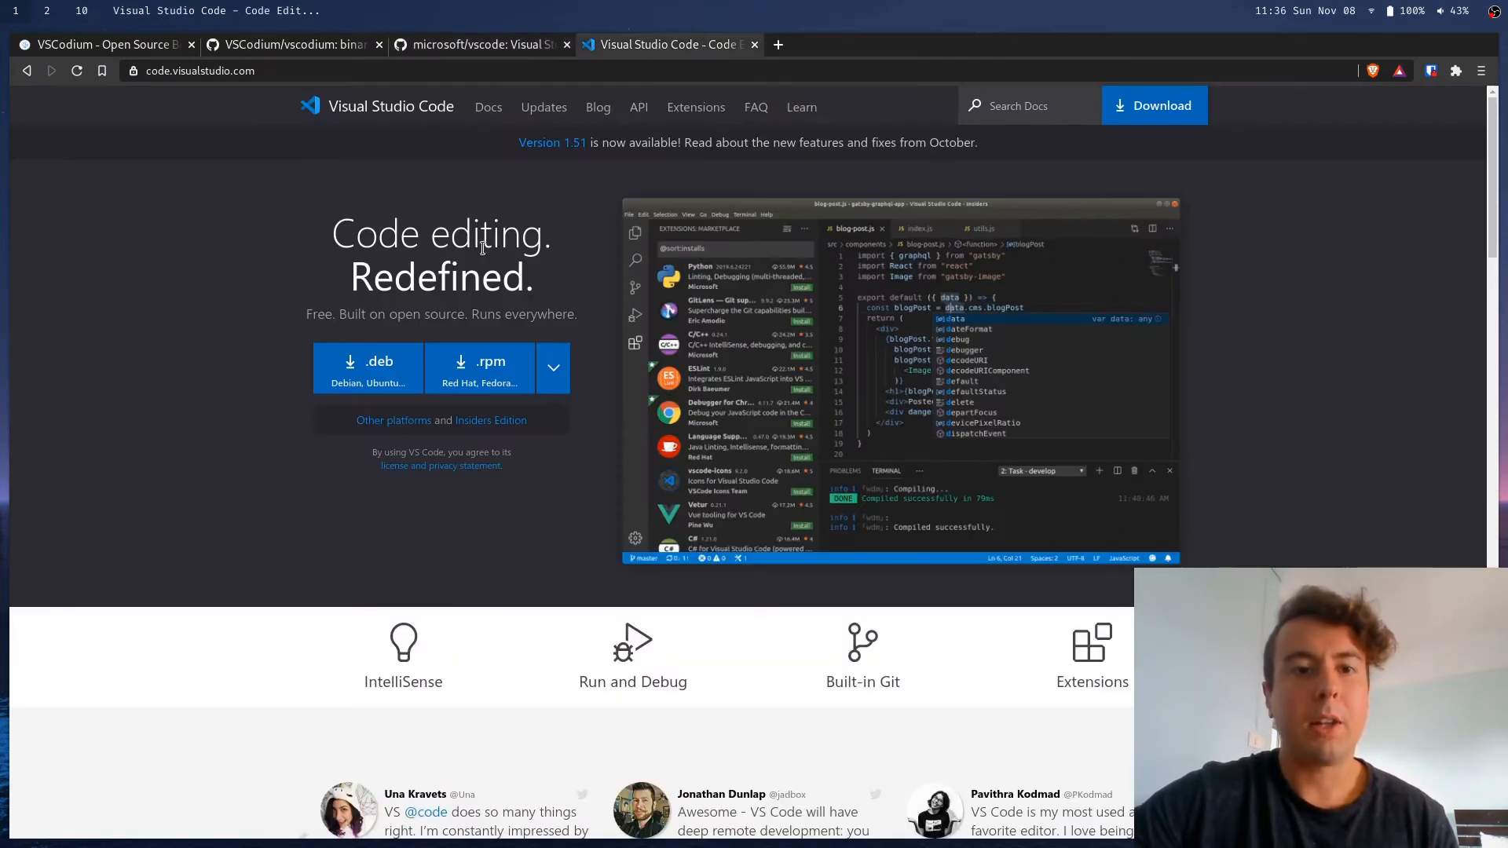
left_click(553, 368)
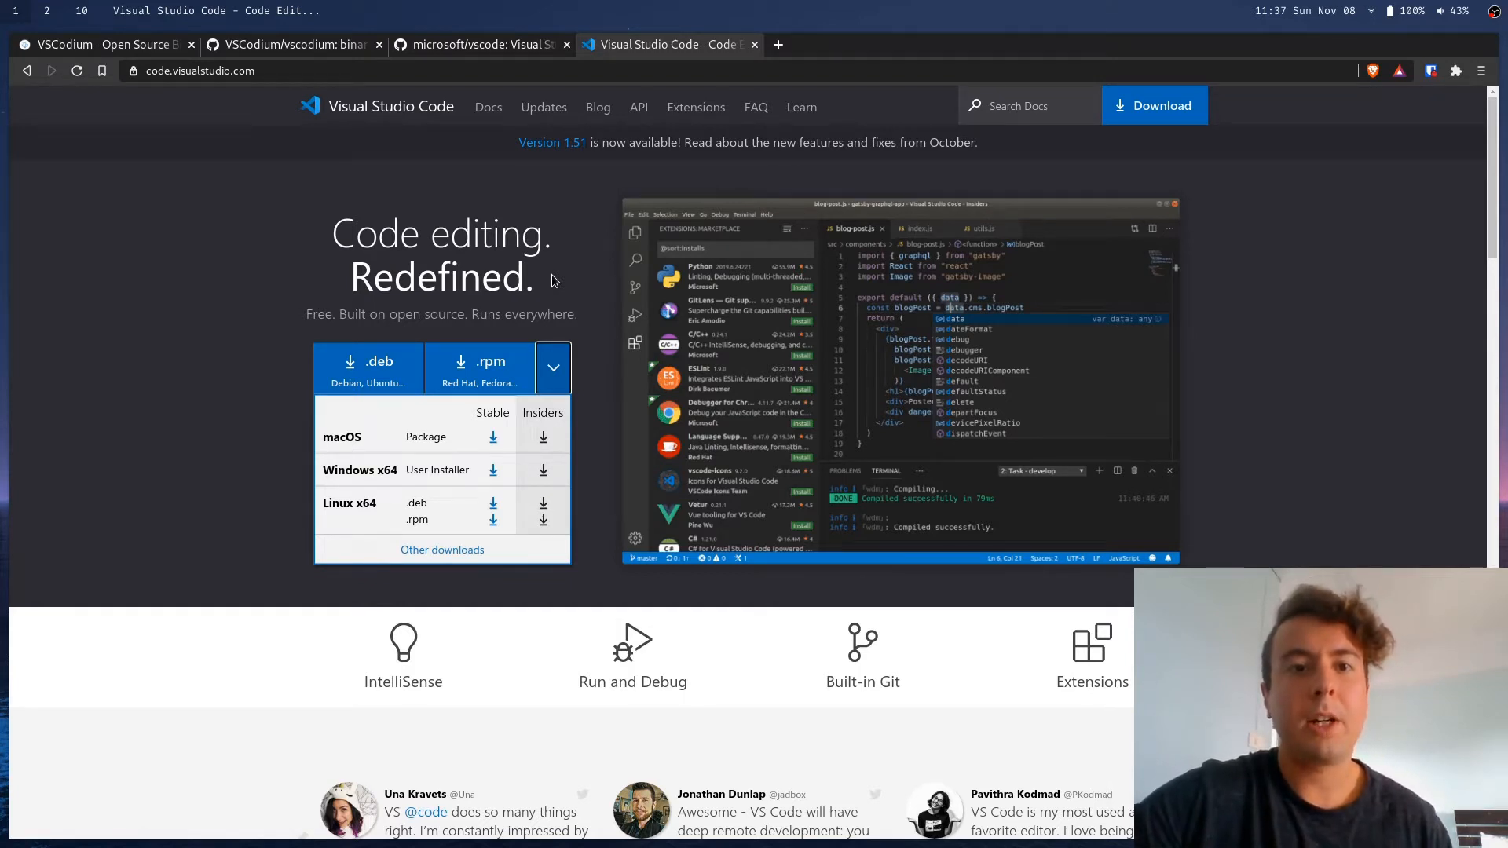
left_click(471, 44)
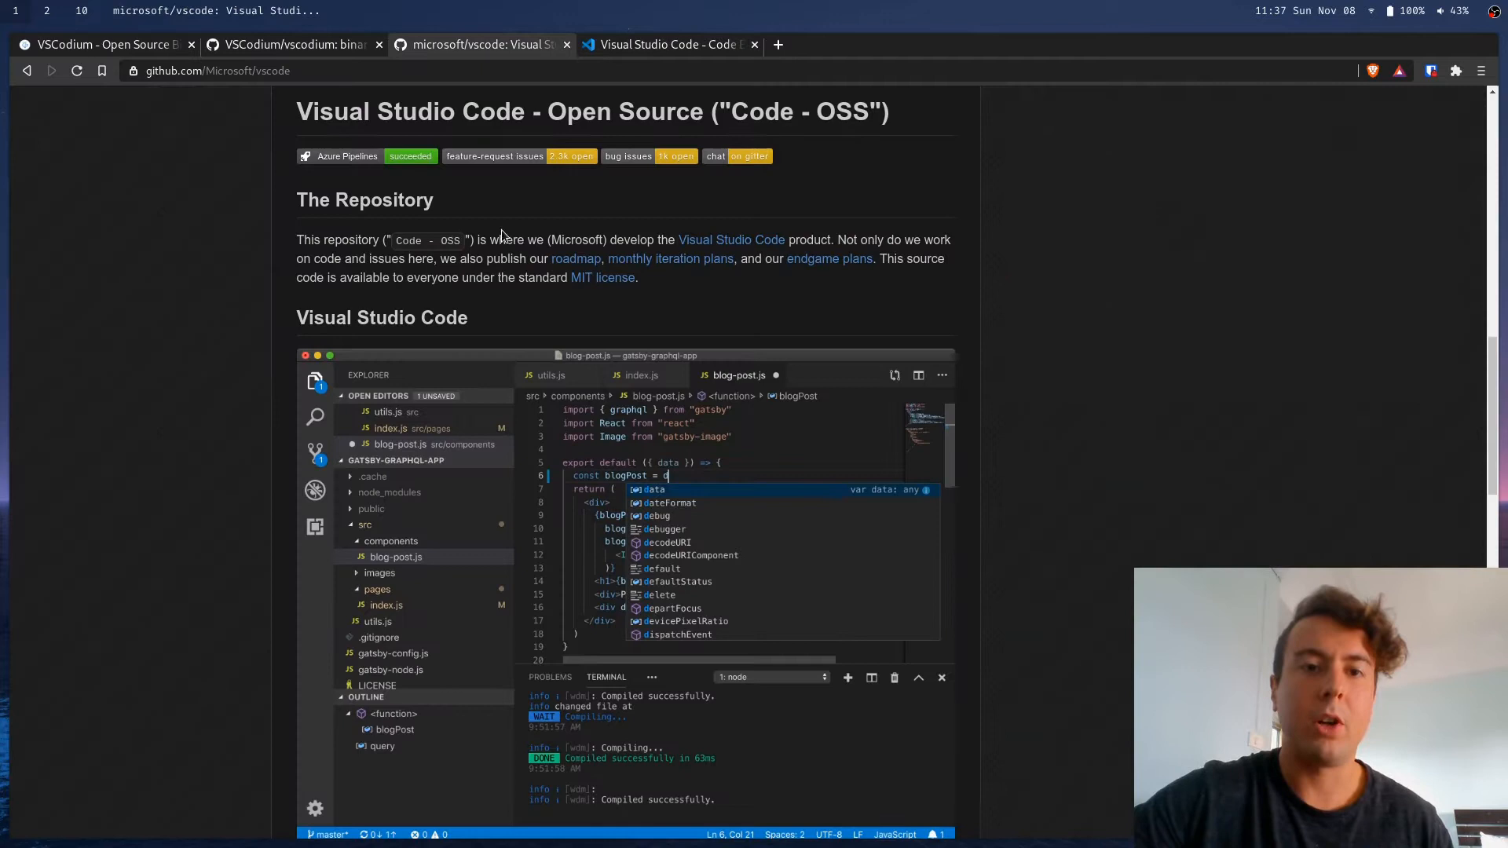
left_click(663, 44)
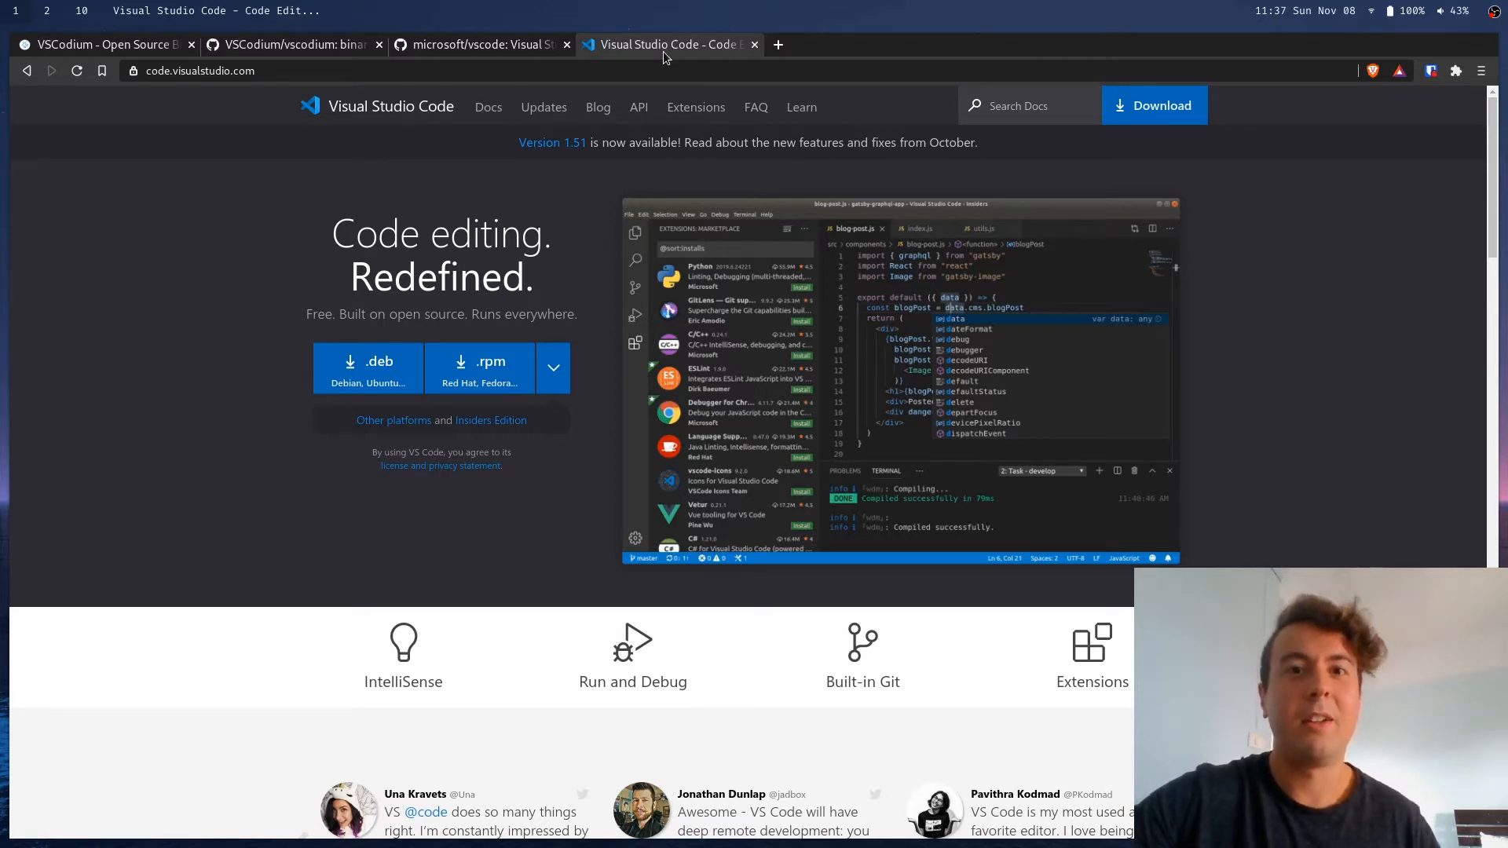
Scroll the VSCodium website down through its Install section to the Linux package-manager and Flatpak options.
left_click(478, 44)
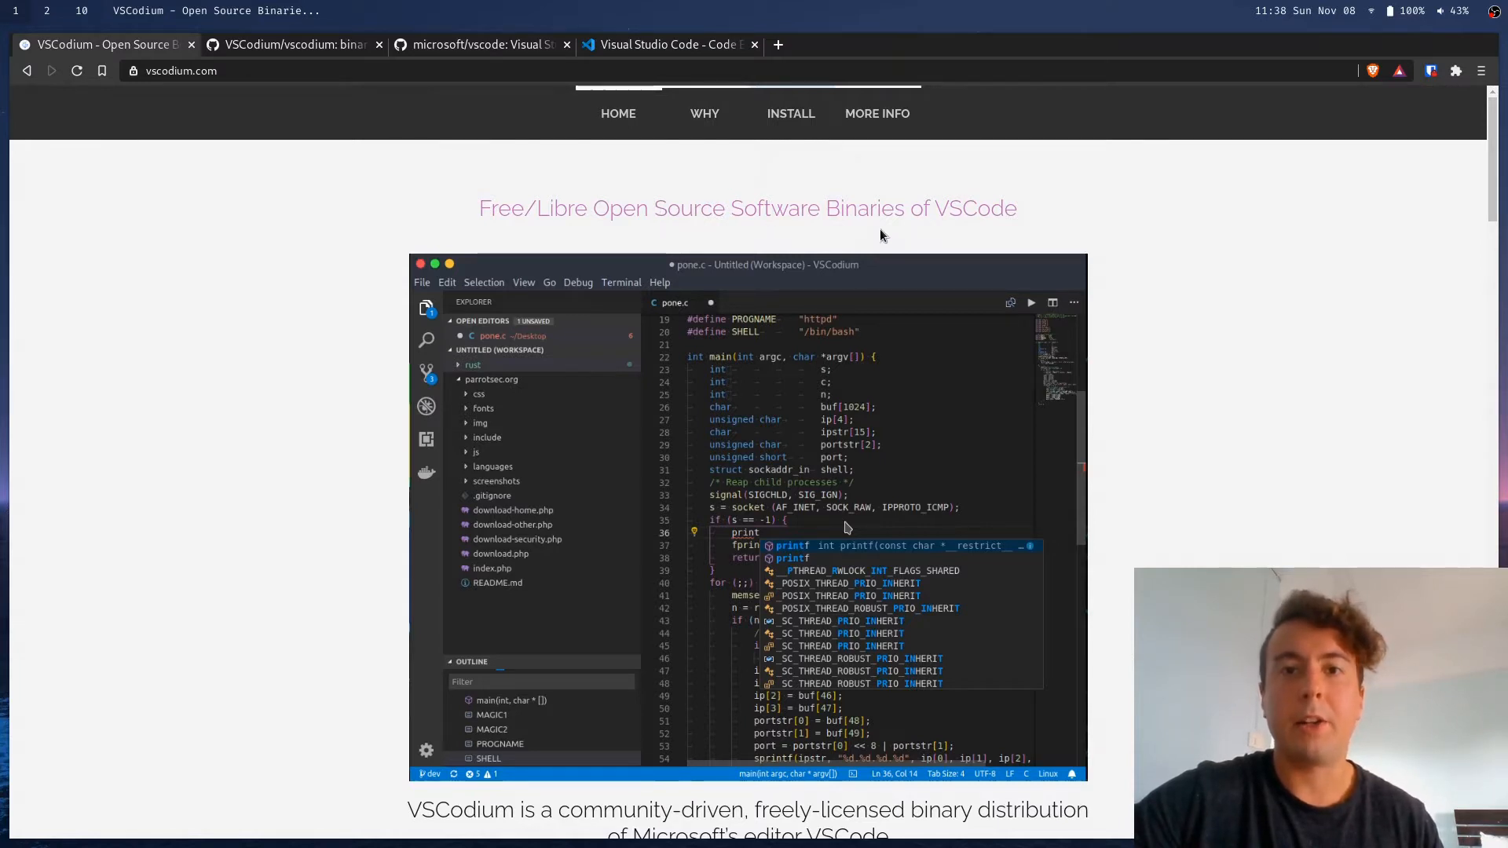
mouse_move(311, 270)
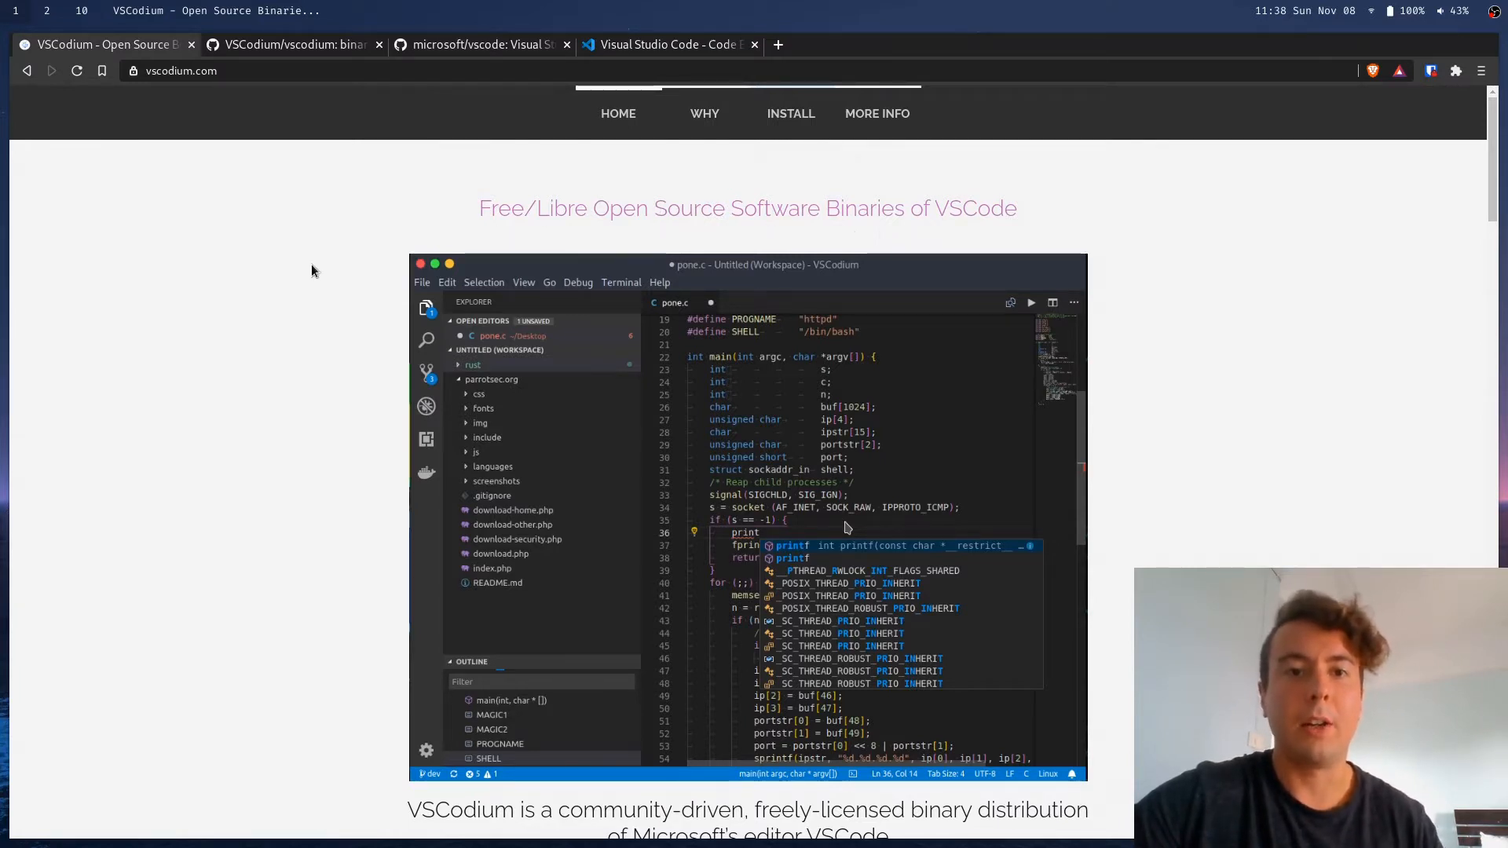
scroll("down", 3)
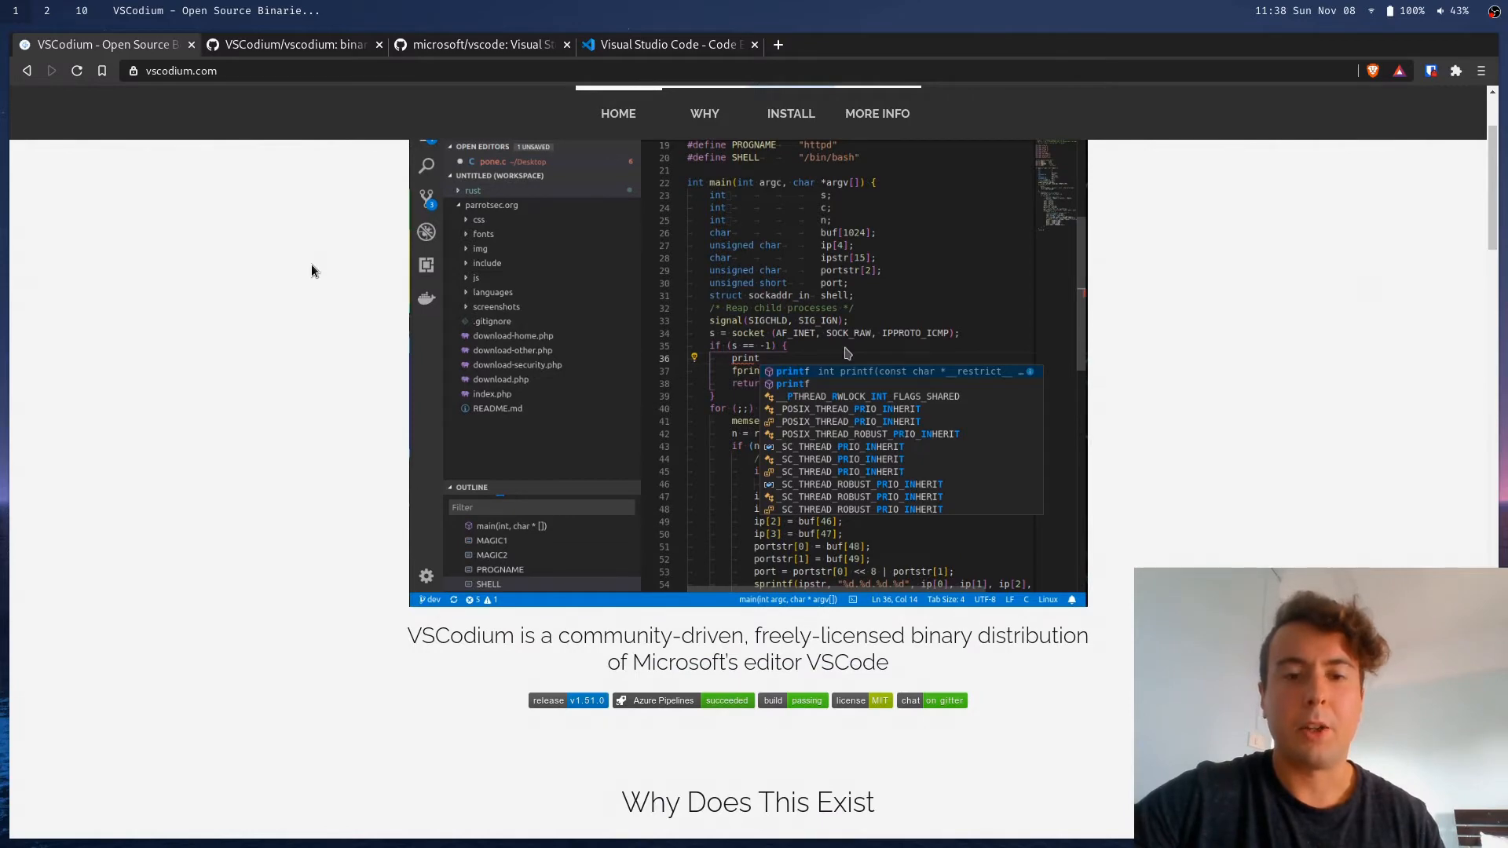
scroll("down", 3)
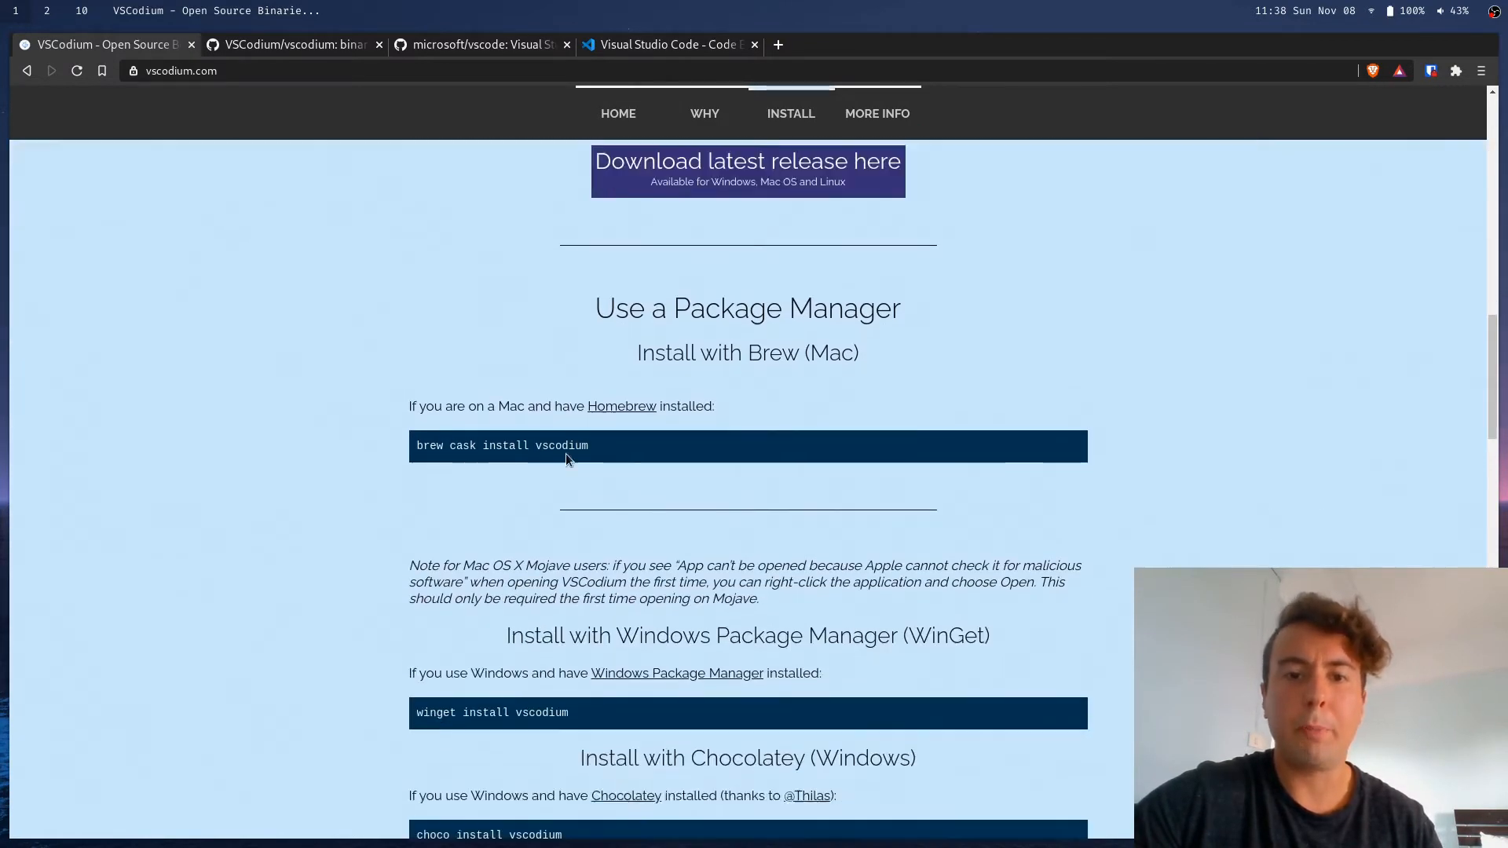
scroll("down", 3)
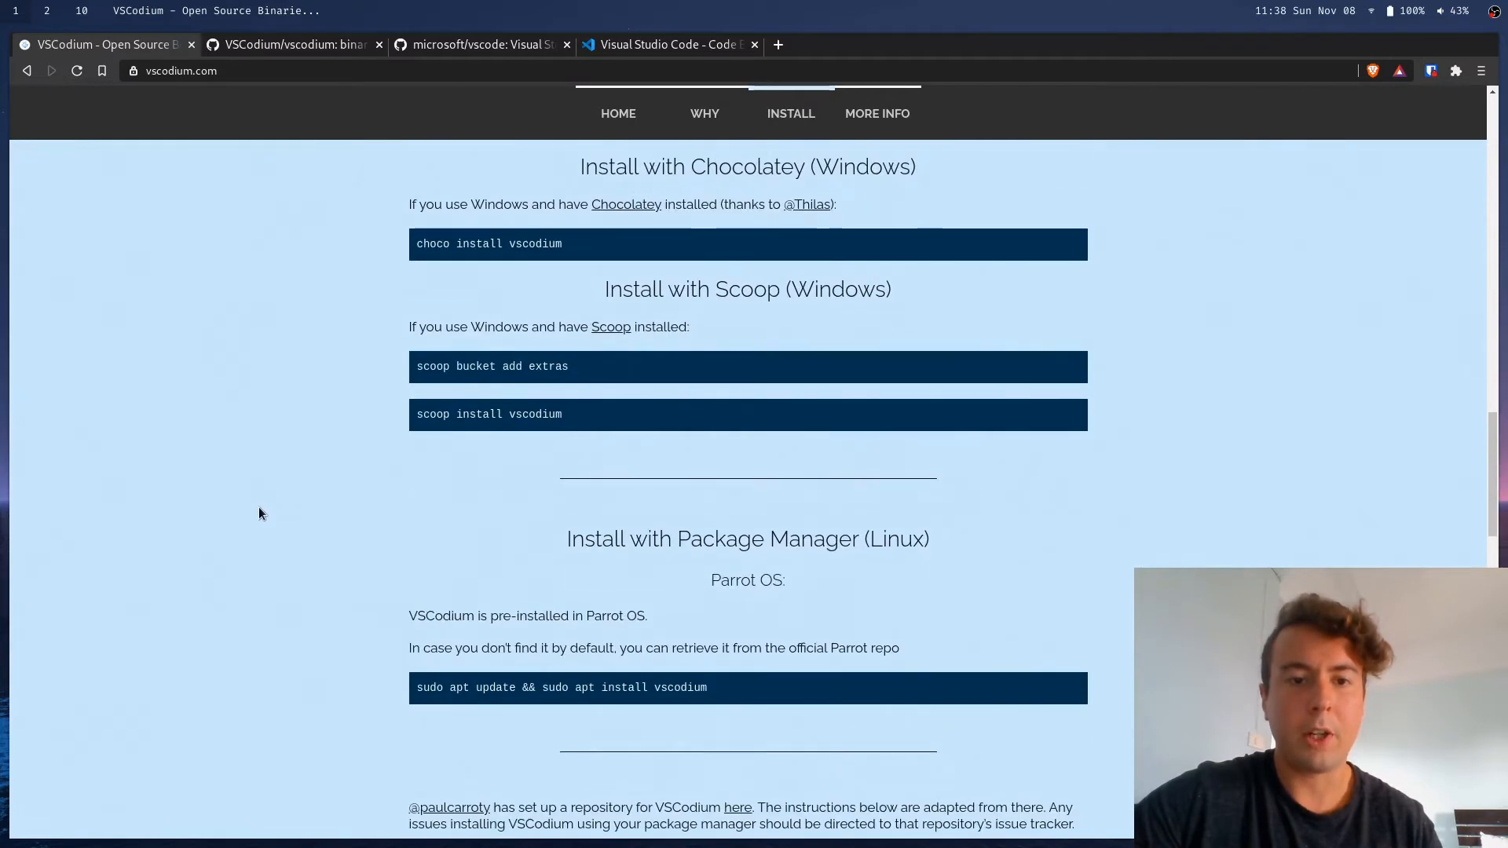
scroll("down", 3)
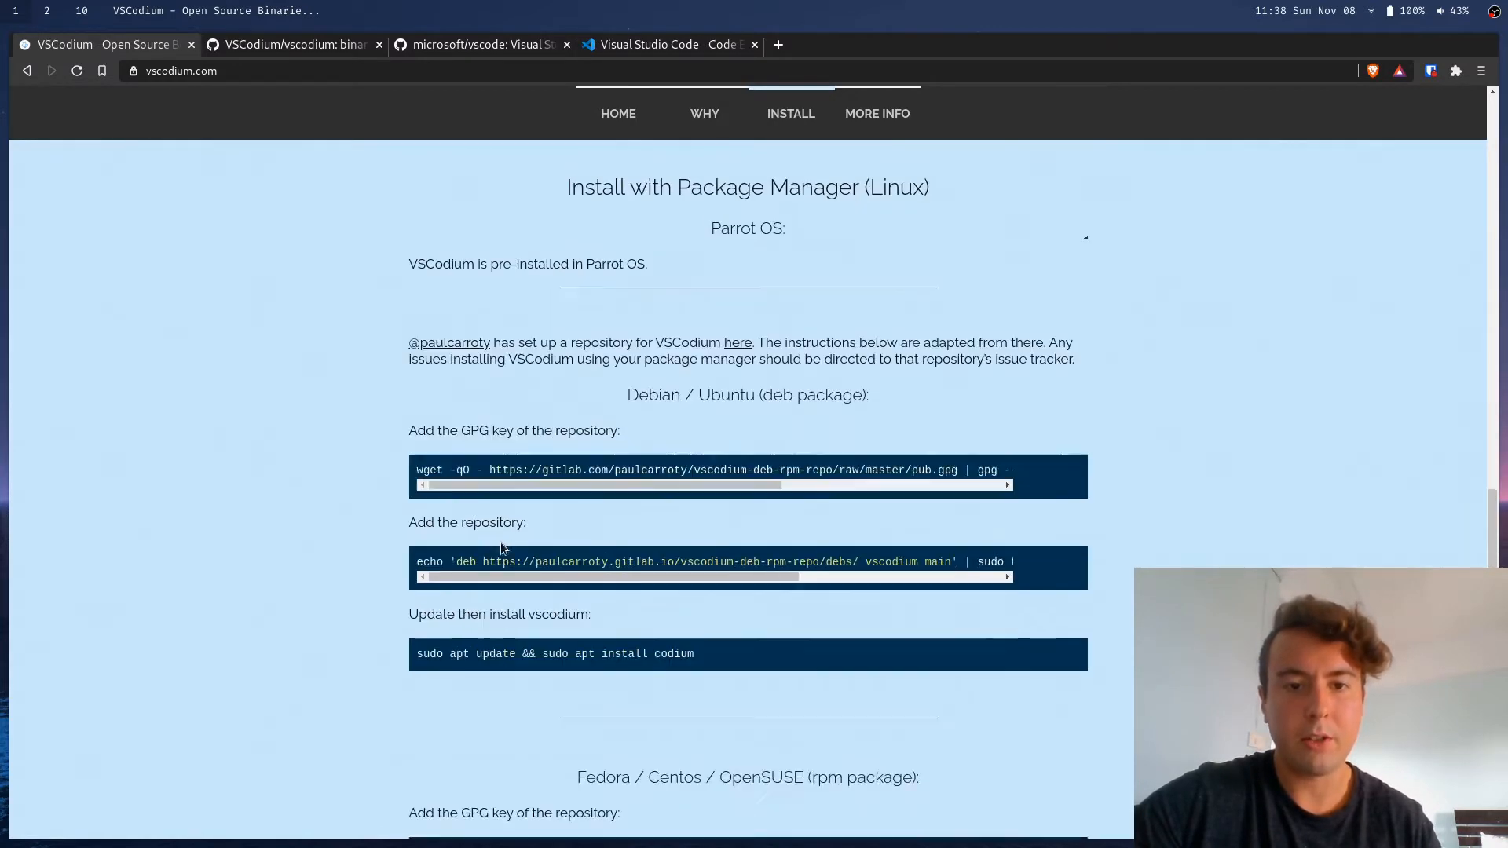
scroll("down", 3)
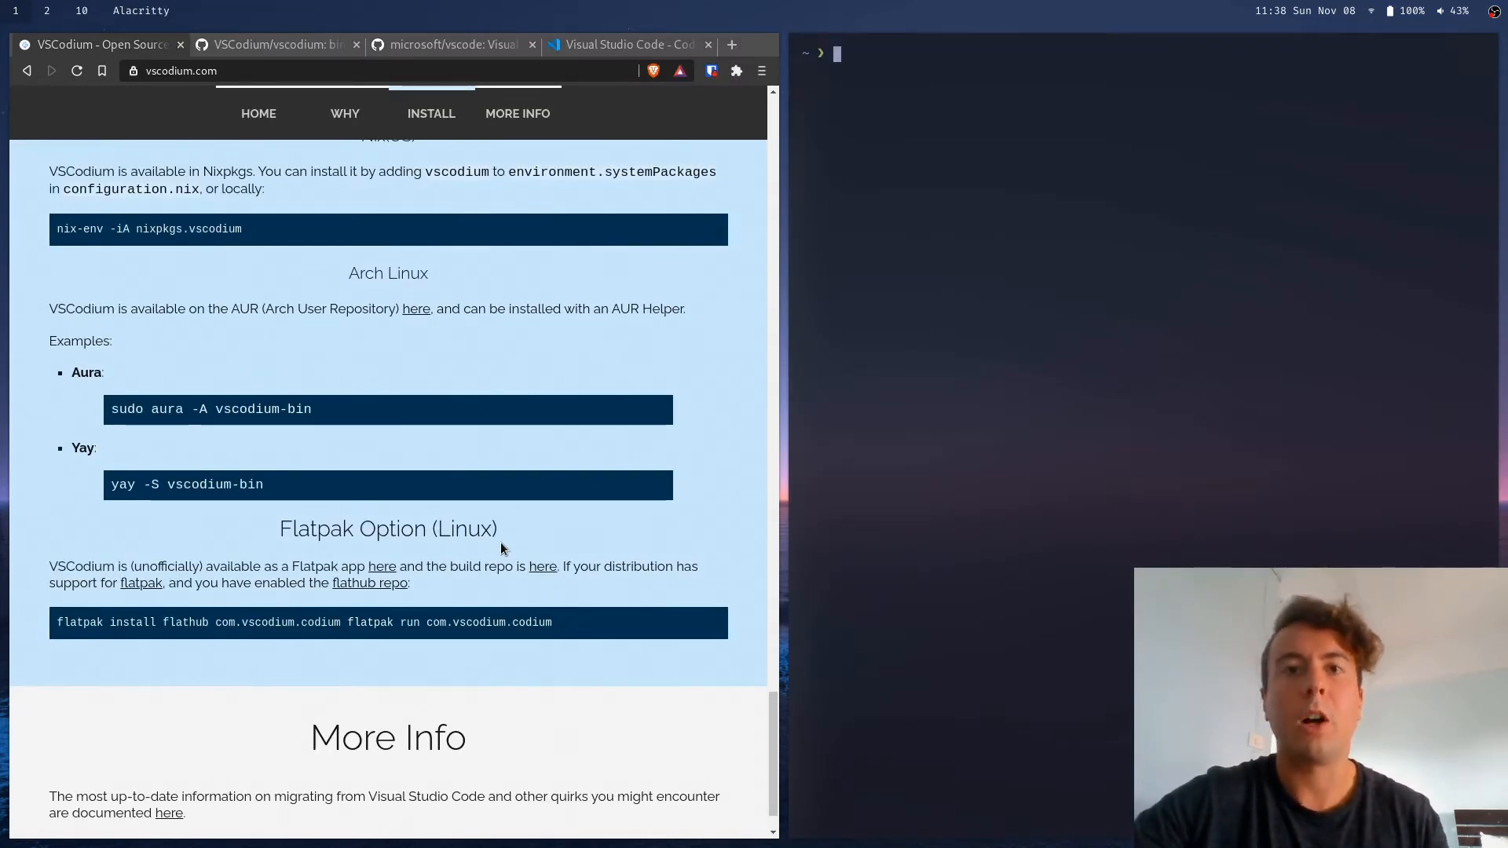
Run yay -Syu in the terminal to upgrade system packages.
type("yay -Syu")
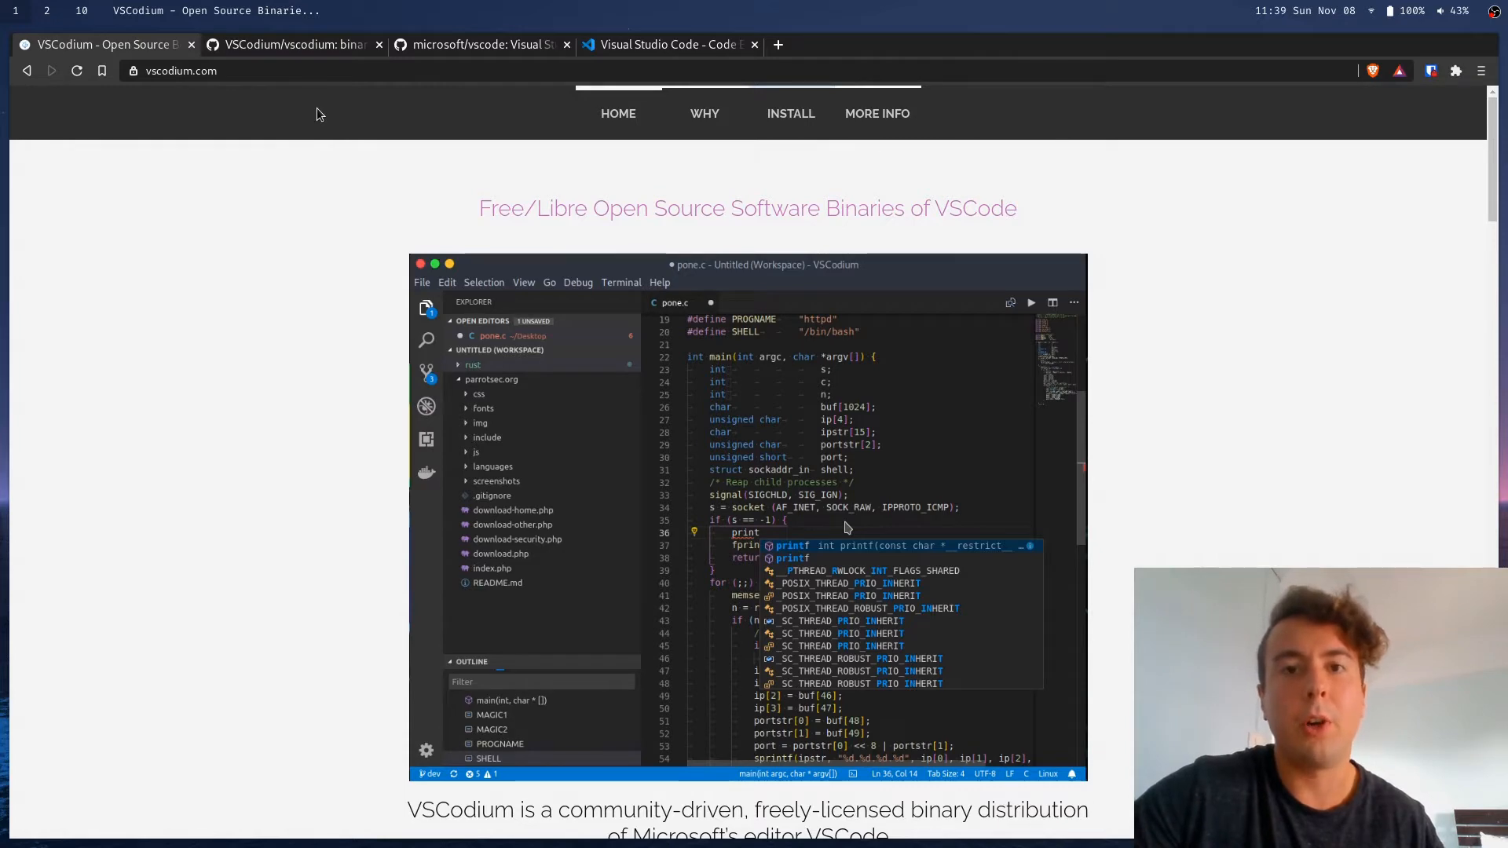
Read the VSCodium GitHub docs down to 'Migrating from Visual Studio Code to VSCodium'.
left_click(294, 44)
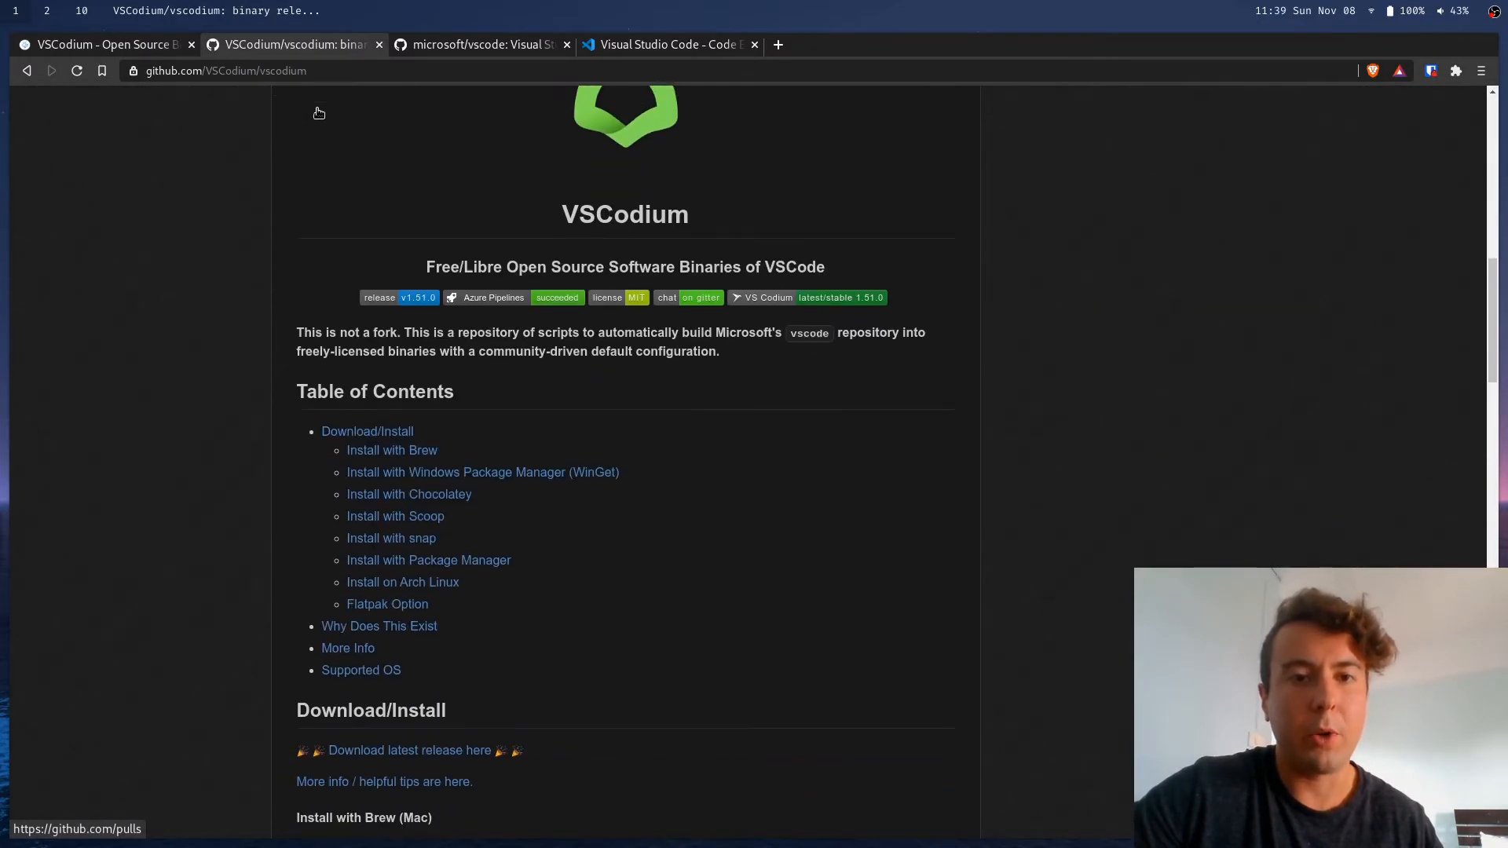
scroll("down", 3)
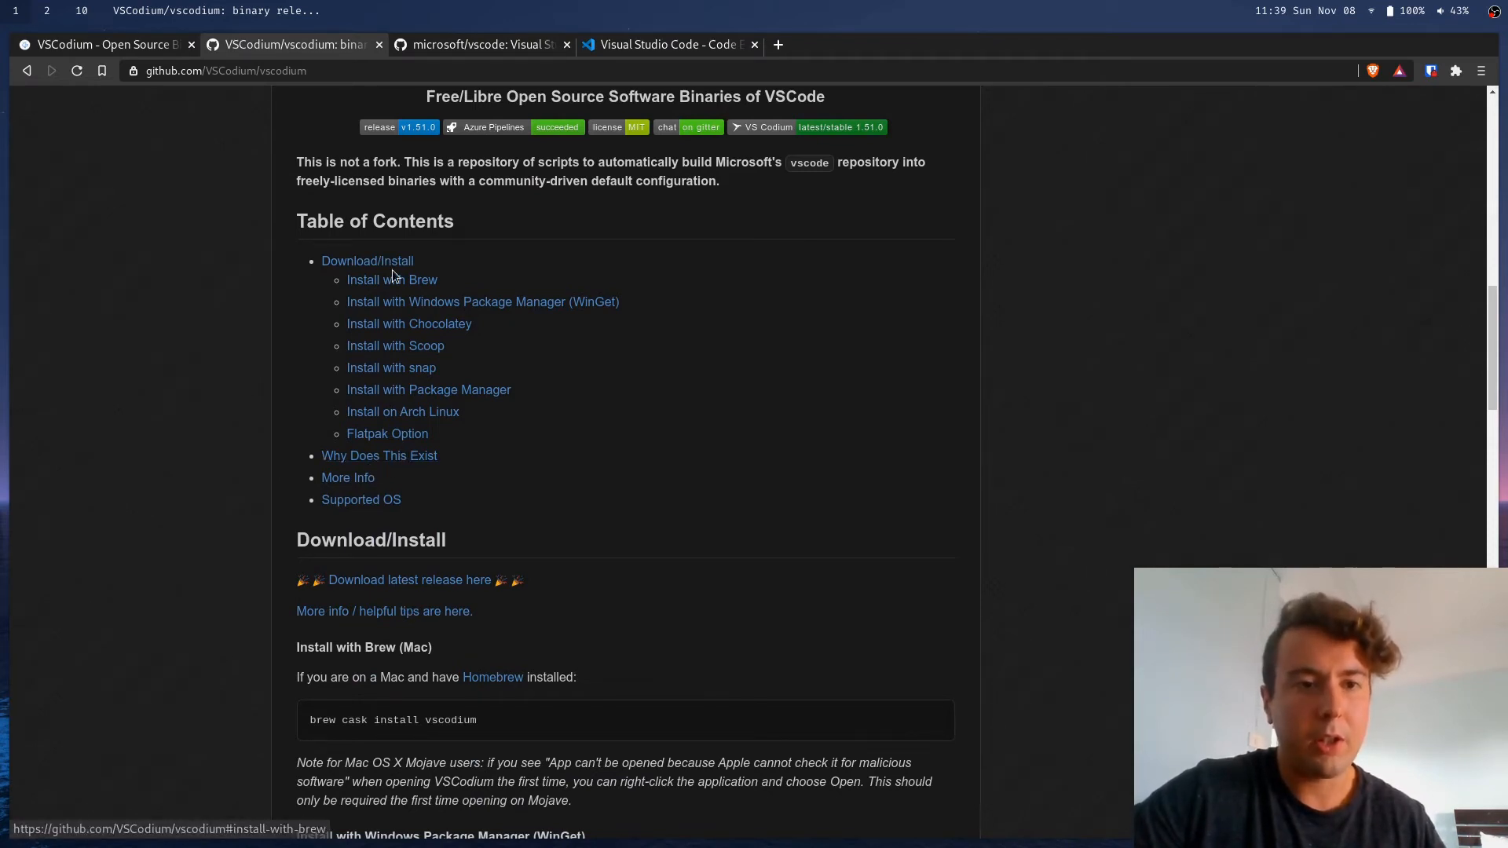
scroll("down", 3)
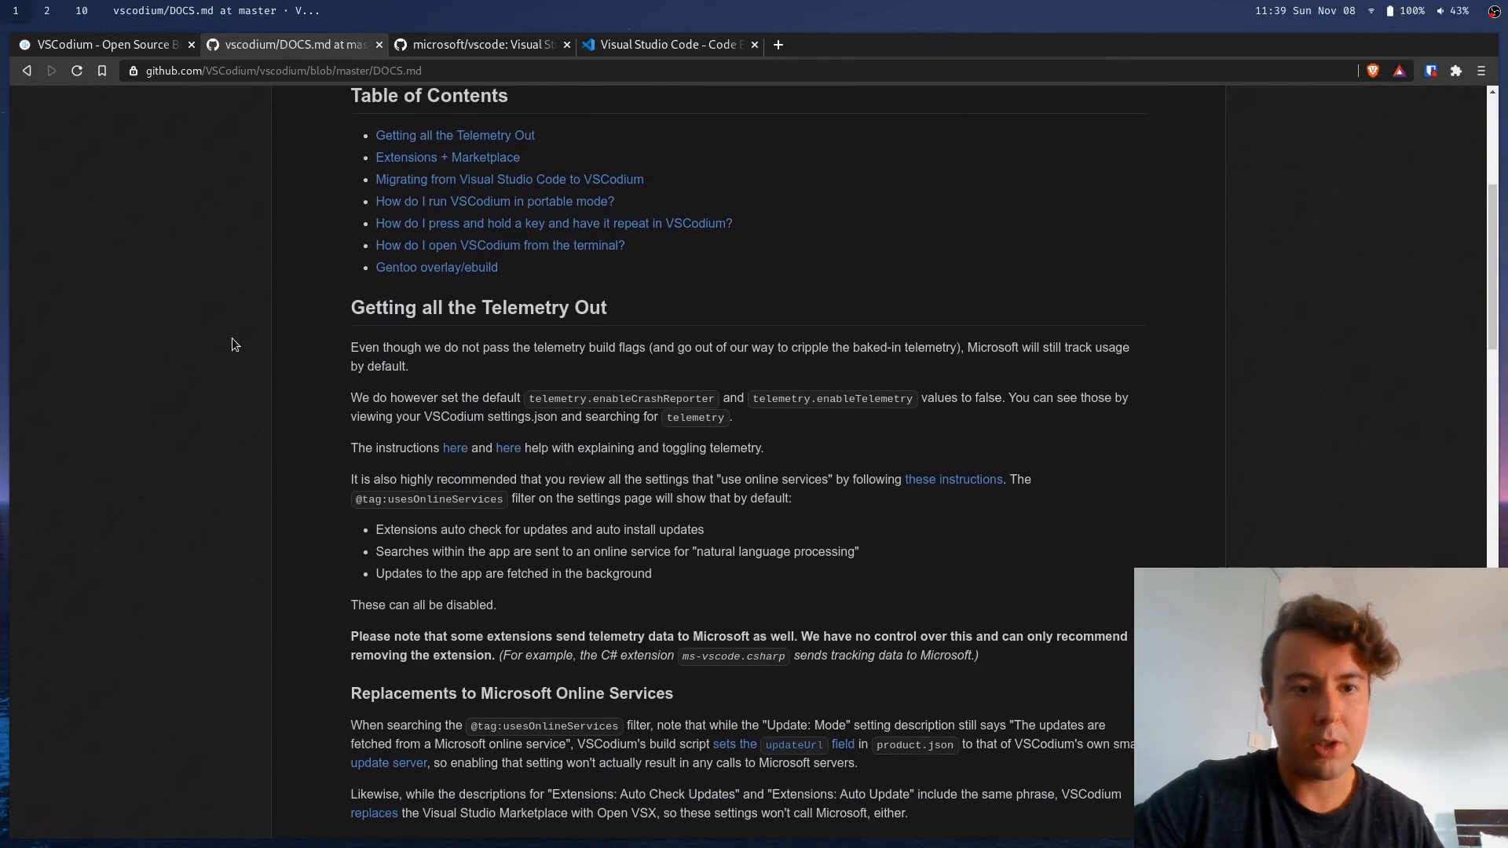
scroll("down", 3)
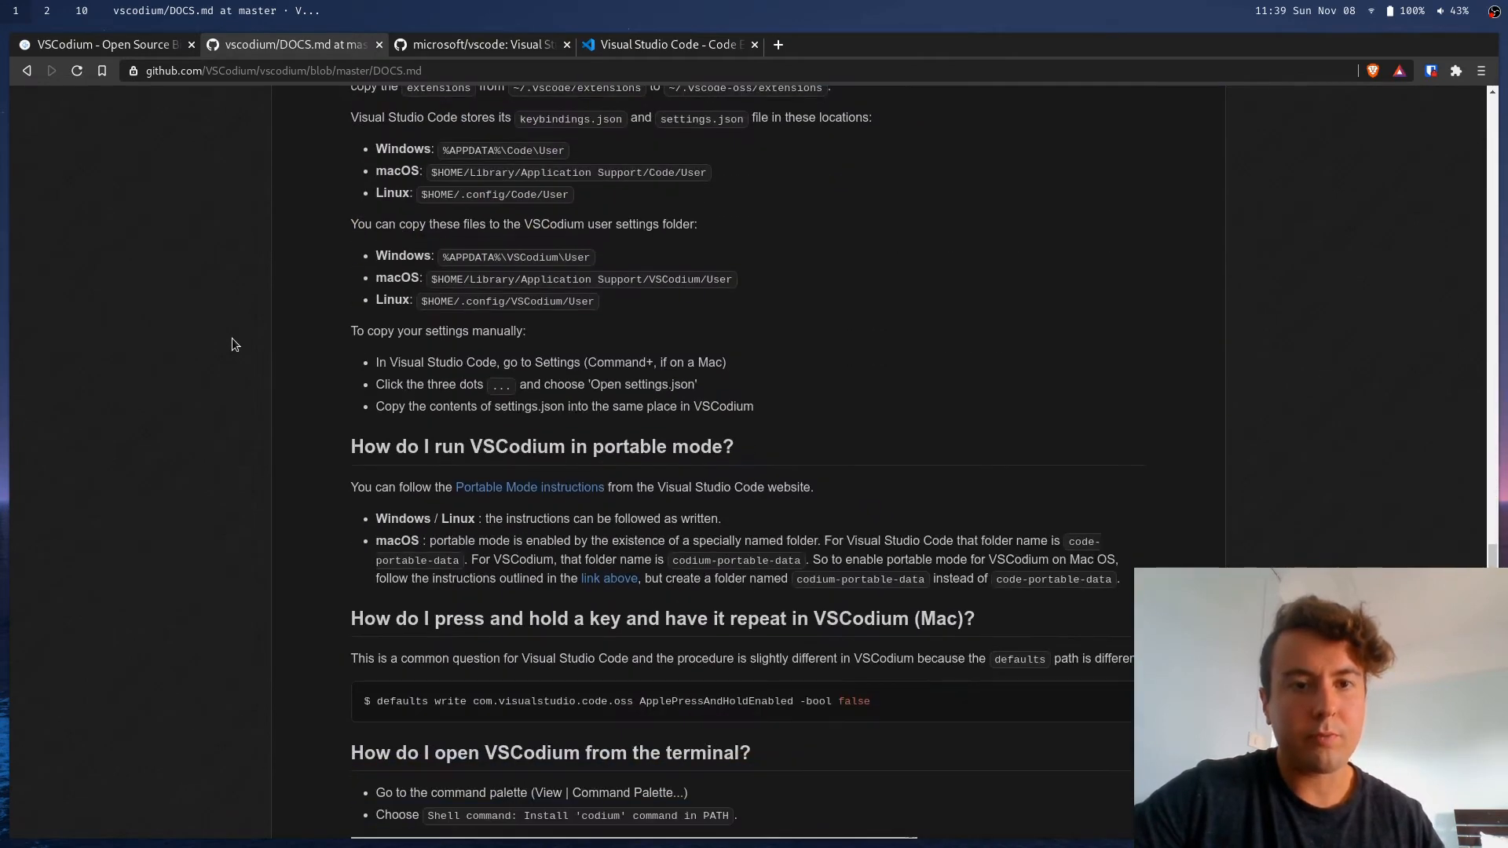
scroll("up", 3)
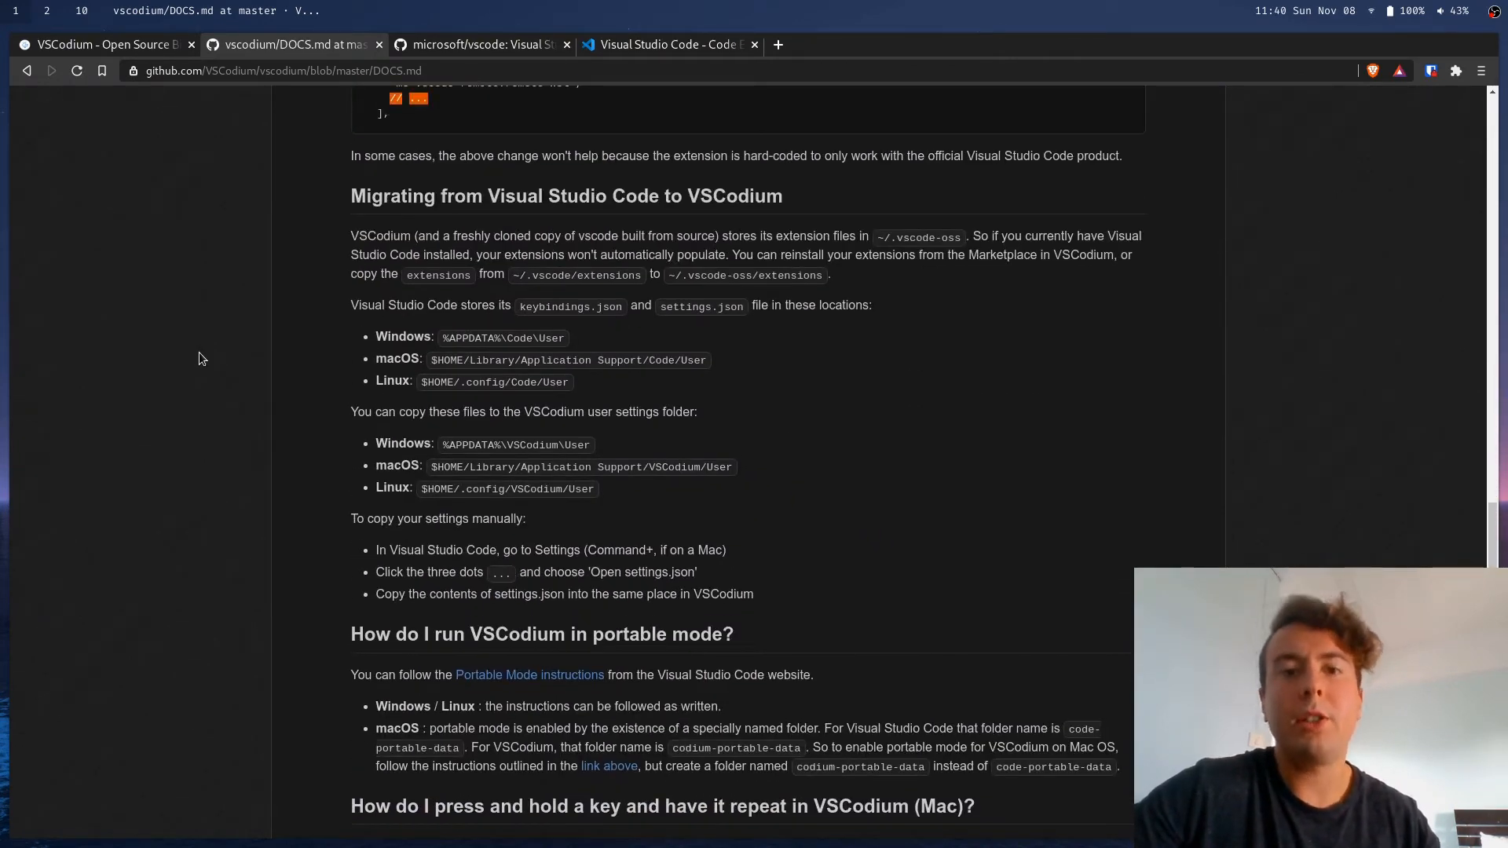
scroll("down", 3)
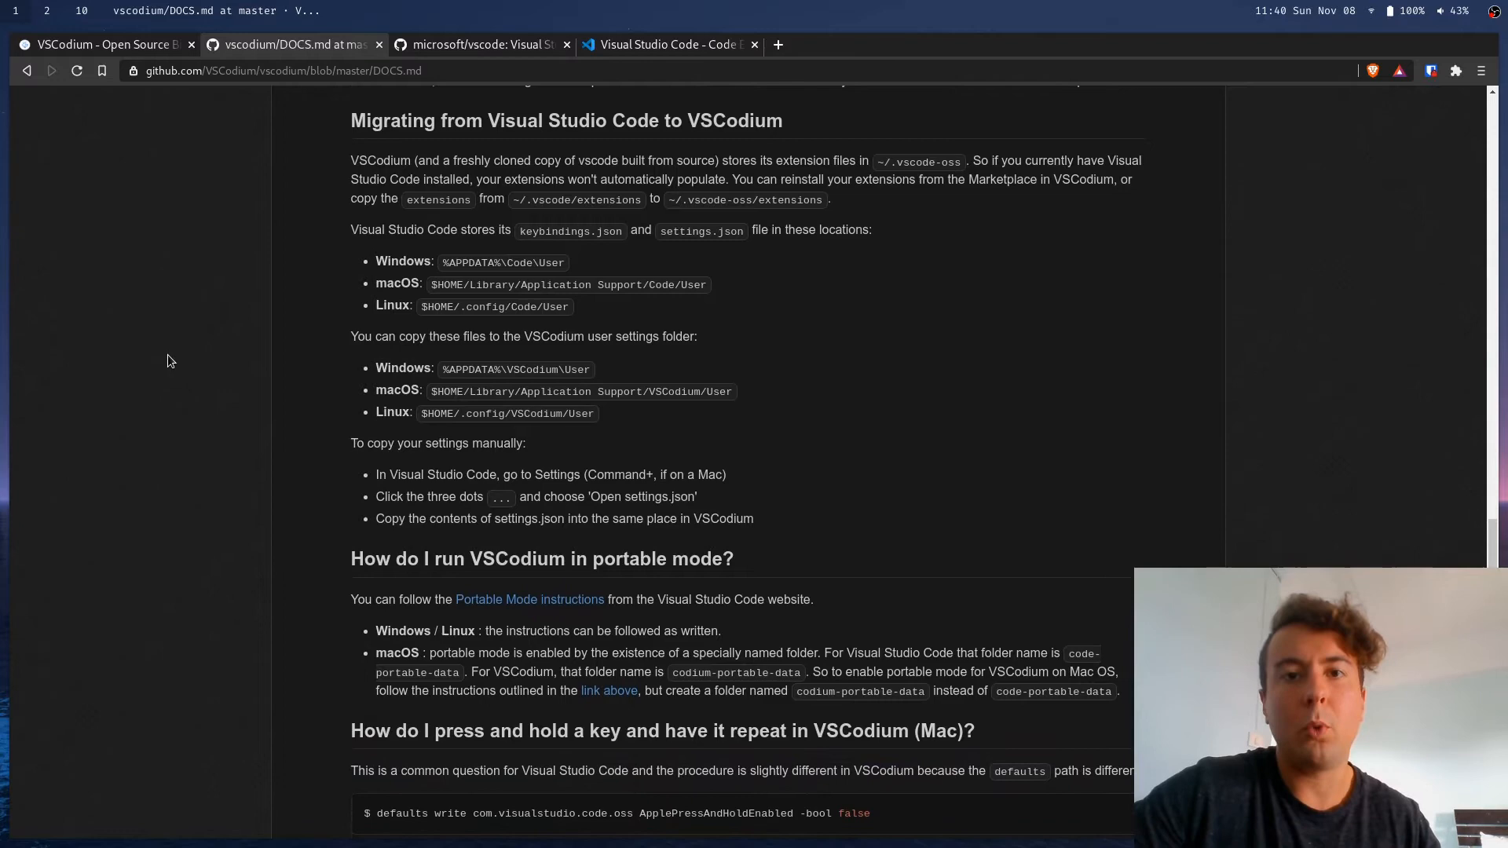
scroll("down", 3)
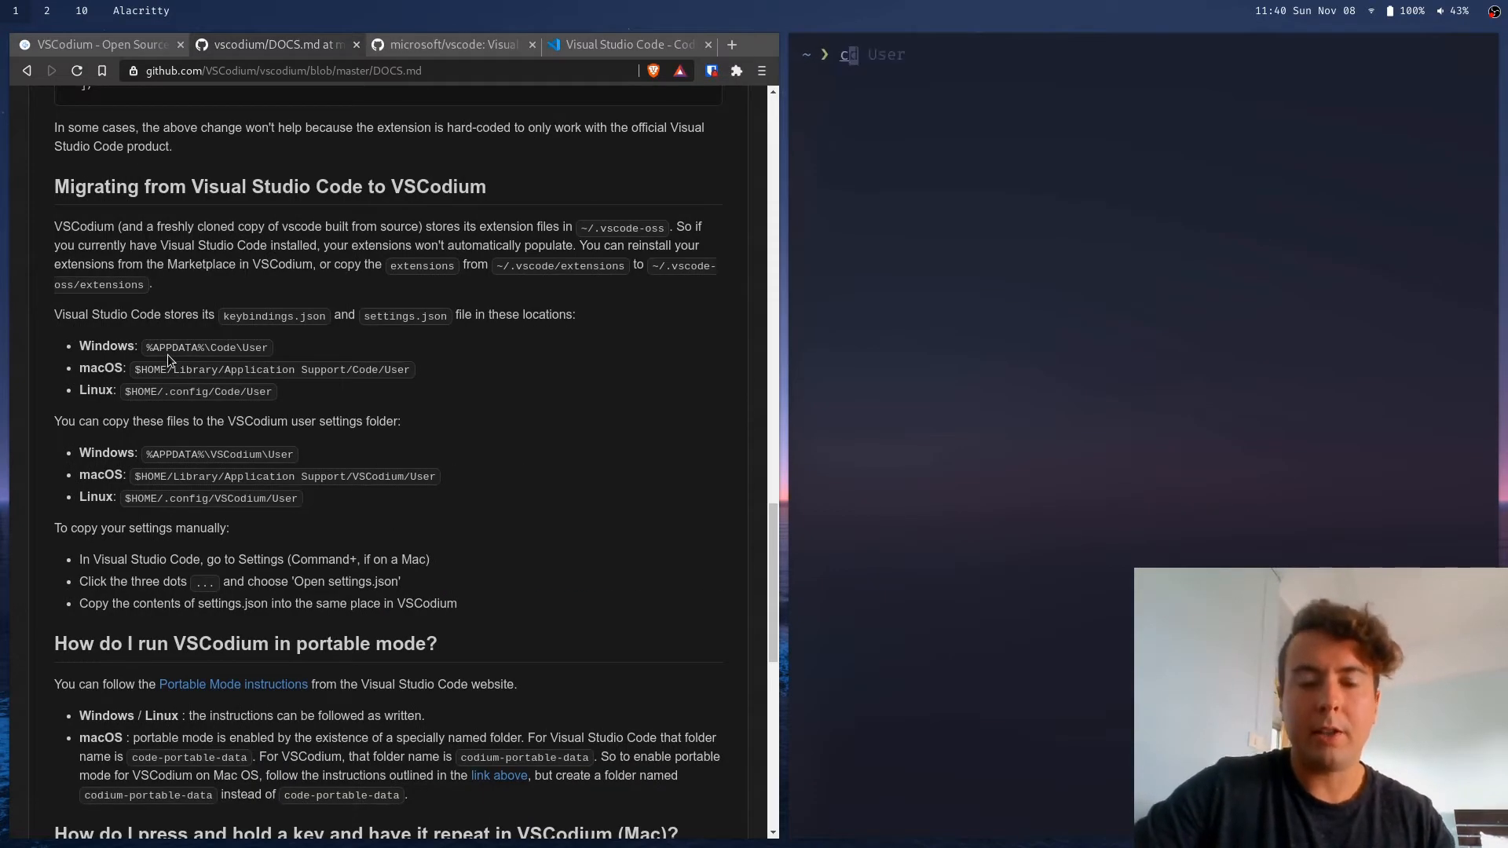
Move into ~/.config/VSCodium and its User folder and list their contents.
type(".config")
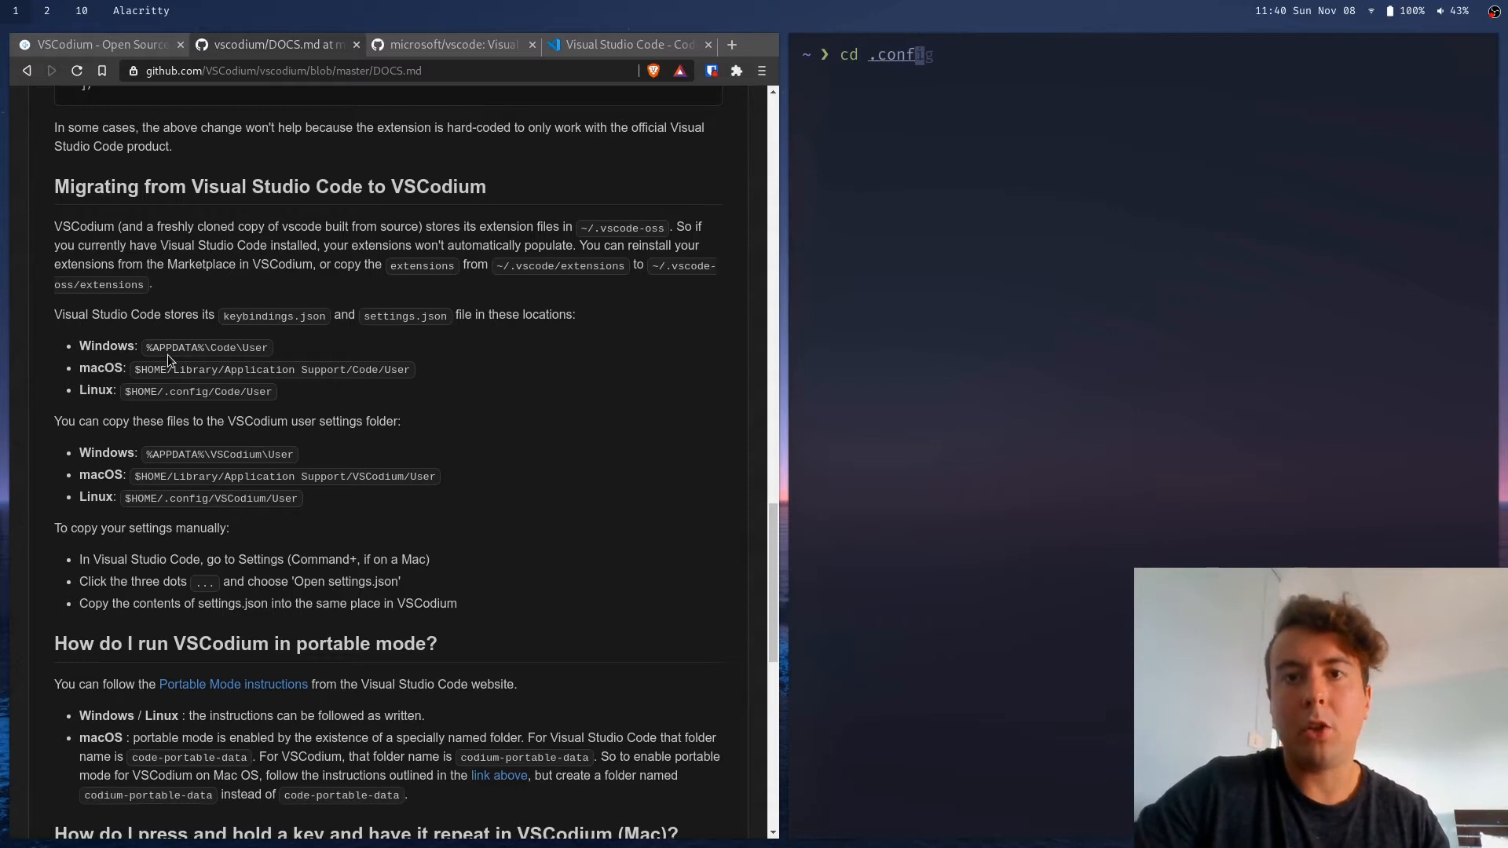
type("/VSCodium")
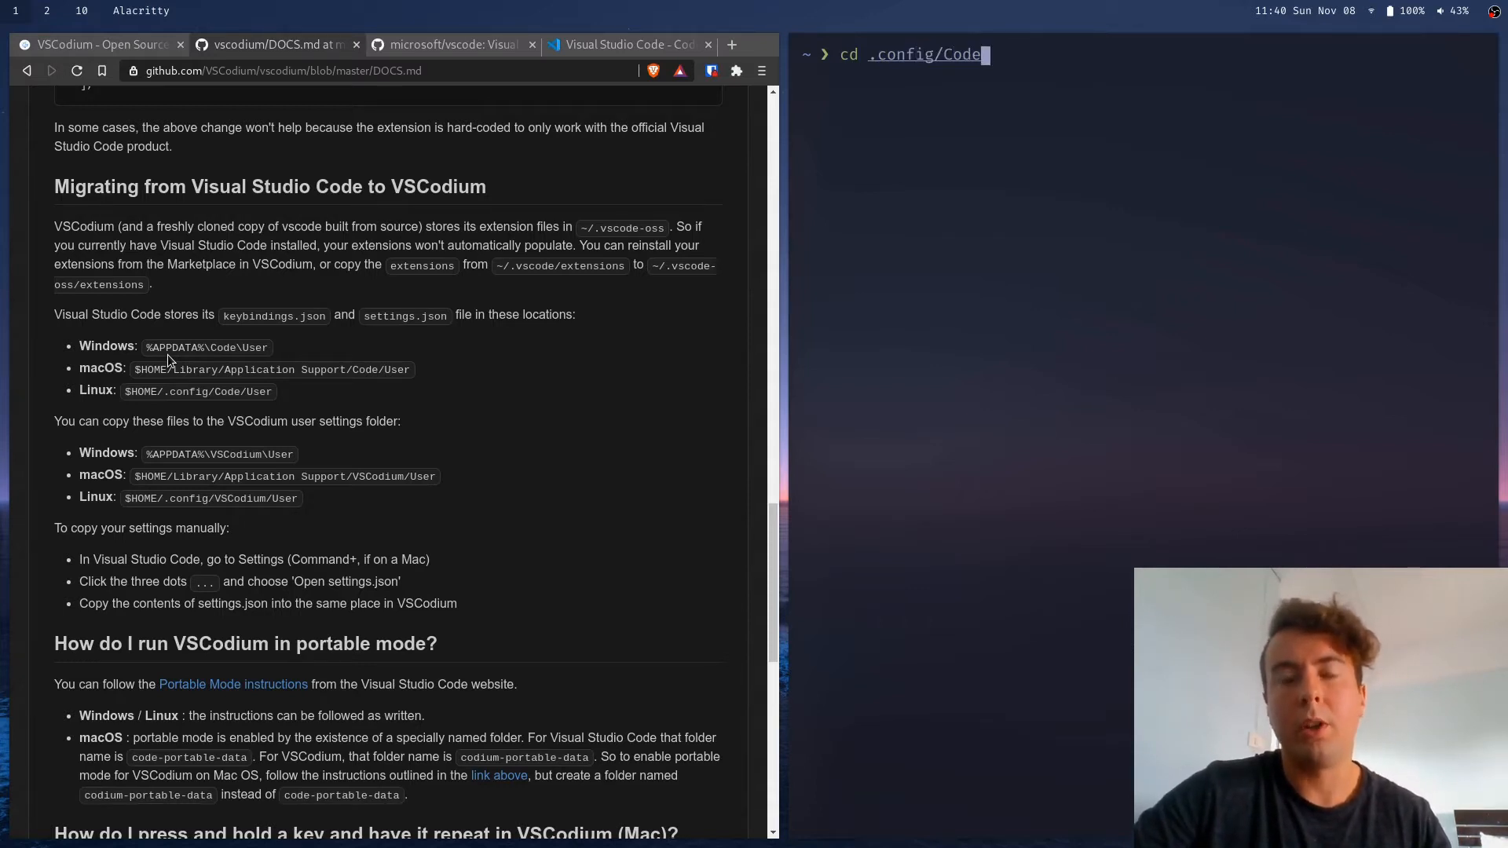
type("VSCodium")
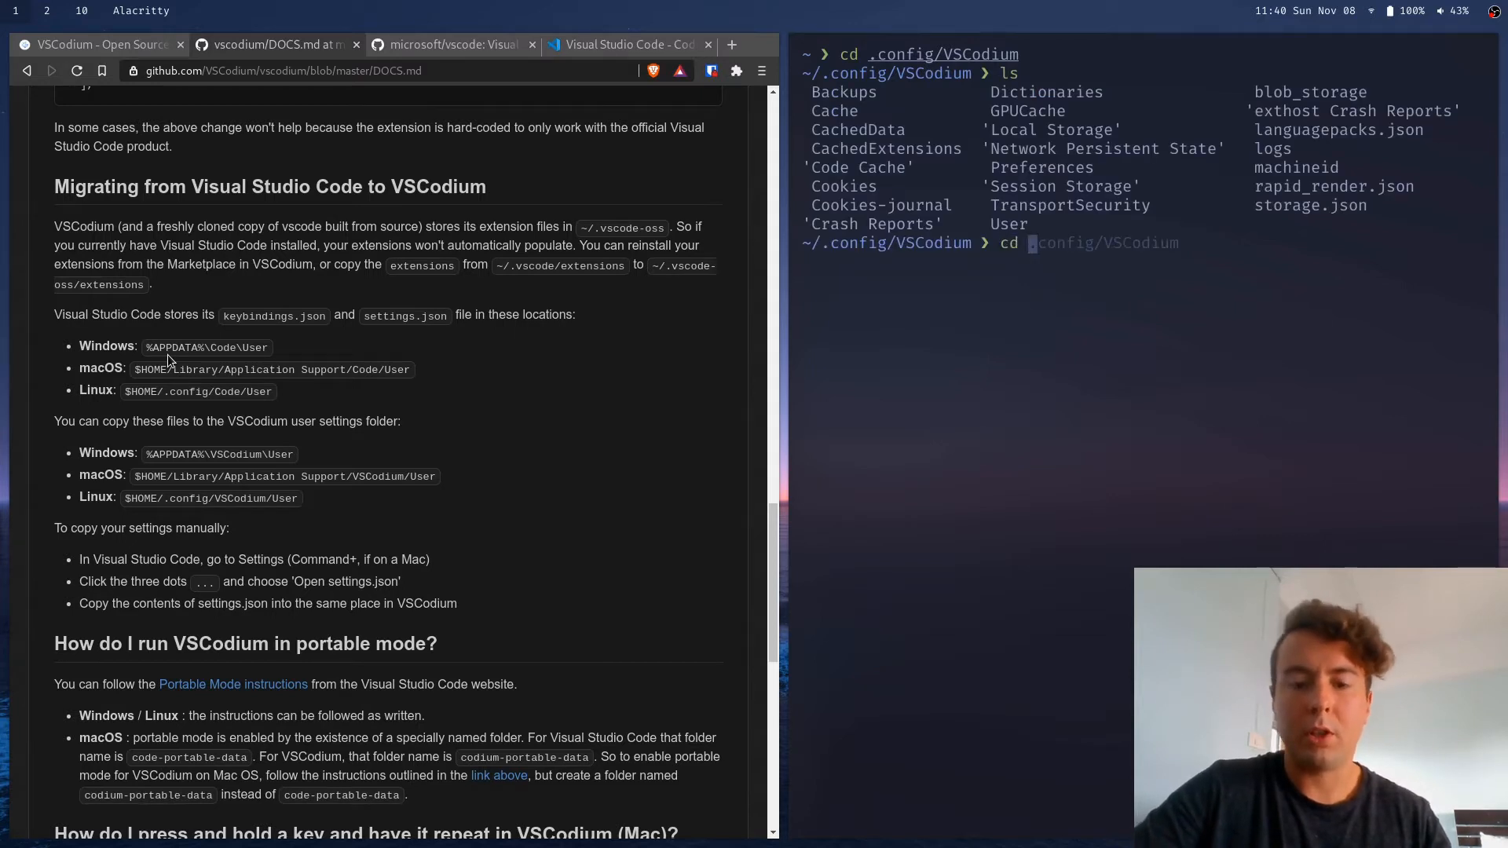
key("Enter")
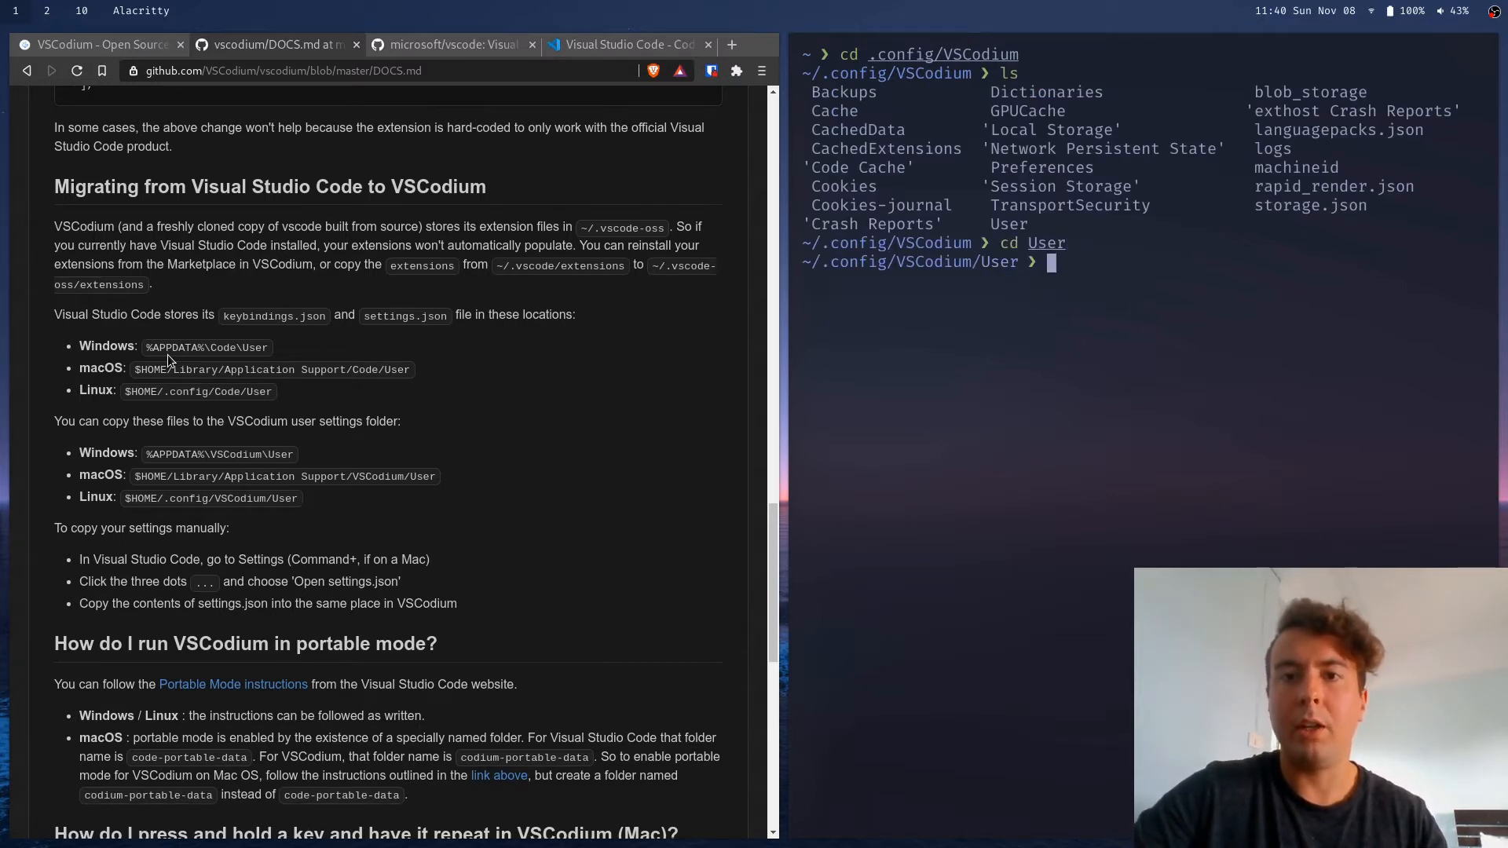
type("ls")
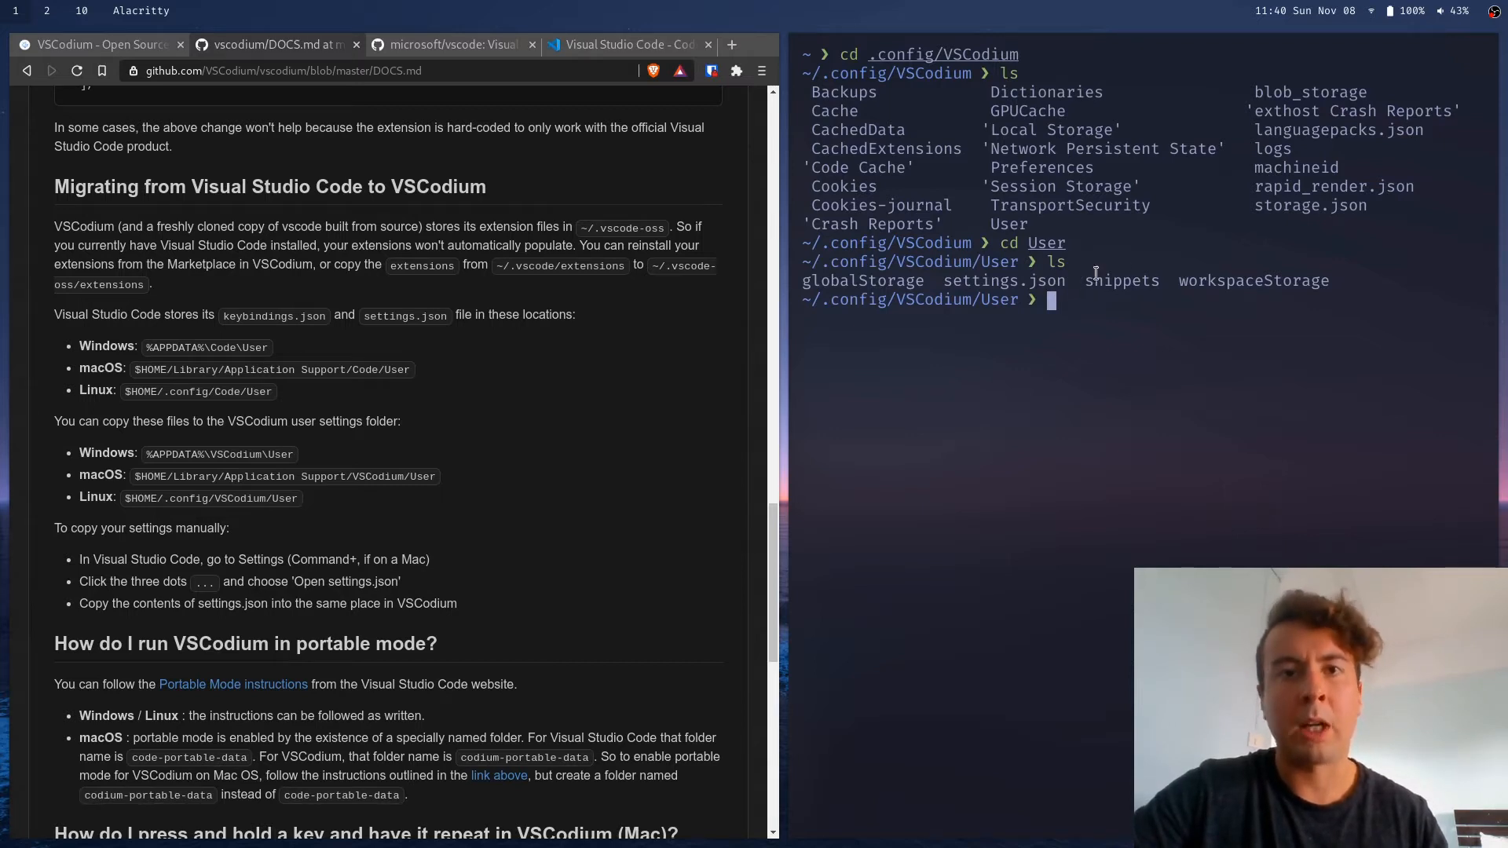
mouse_move(1121, 280)
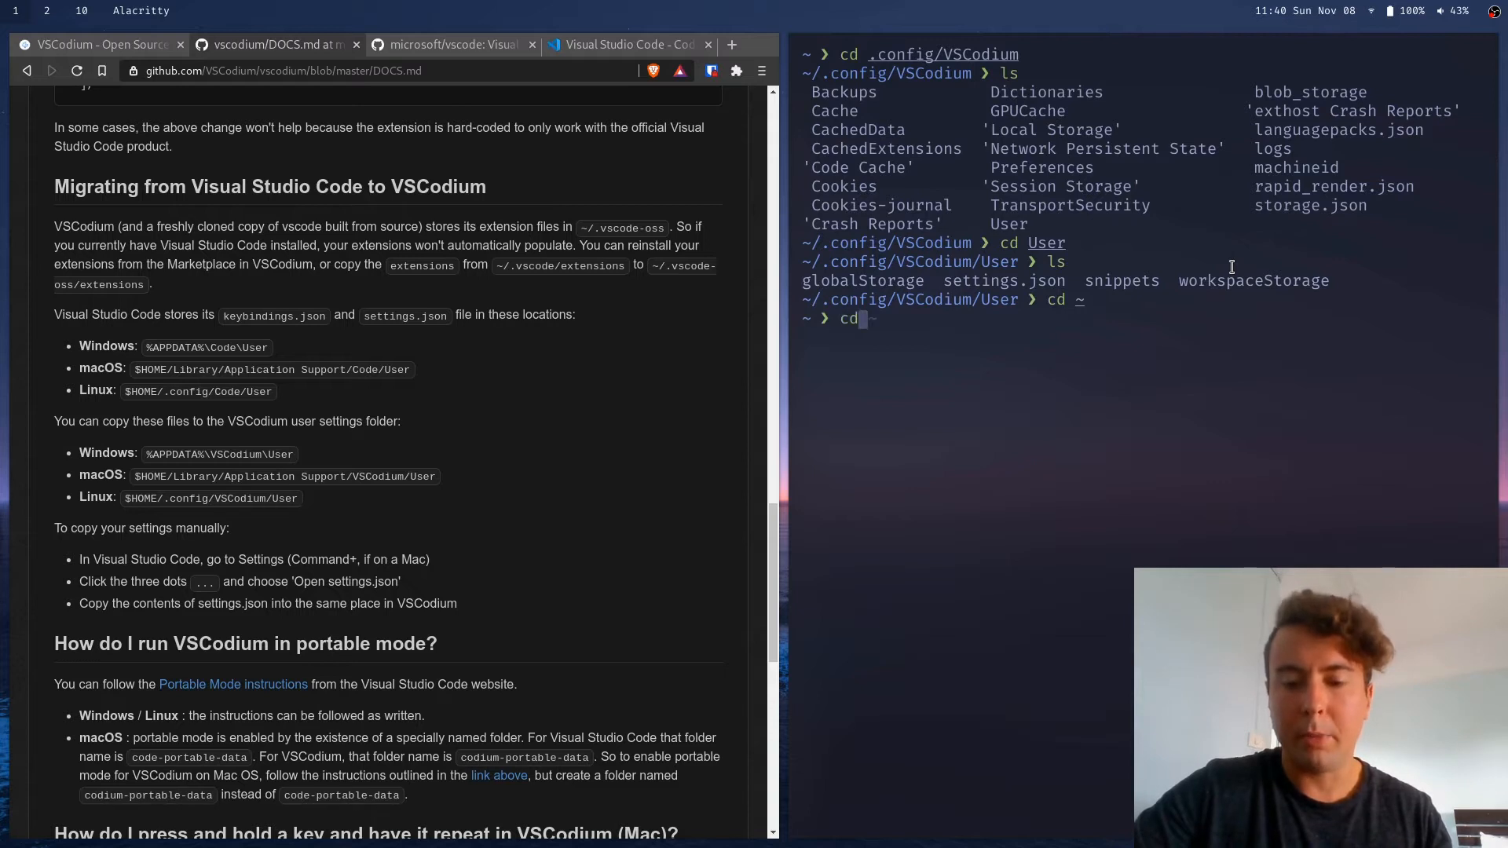
Move into ~/.vscode-oss/extensions and list the installed extension folders.
type(".config/VSCodium")
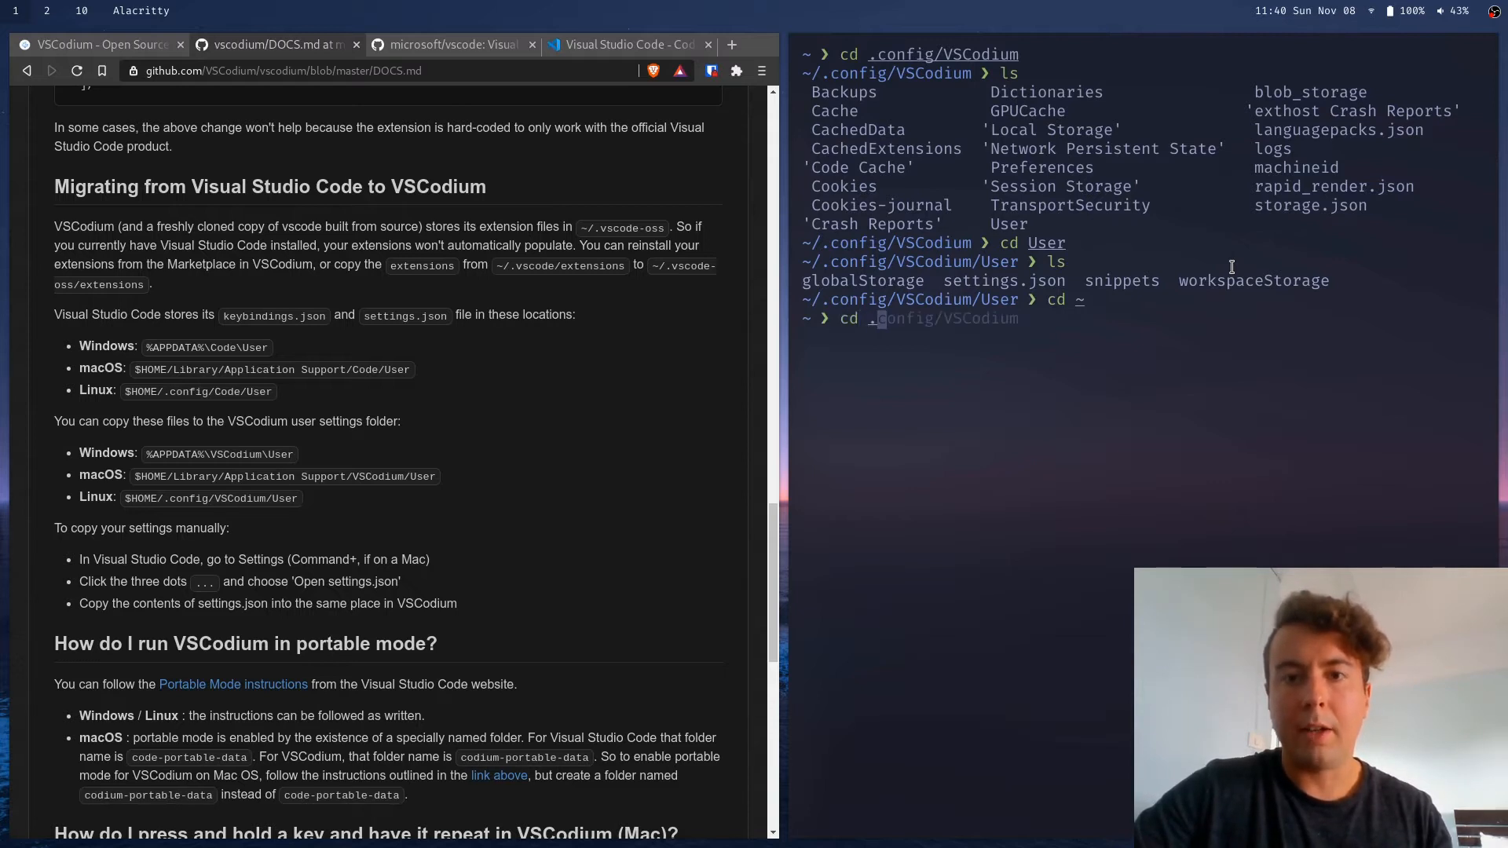
type(".vscode-oss")
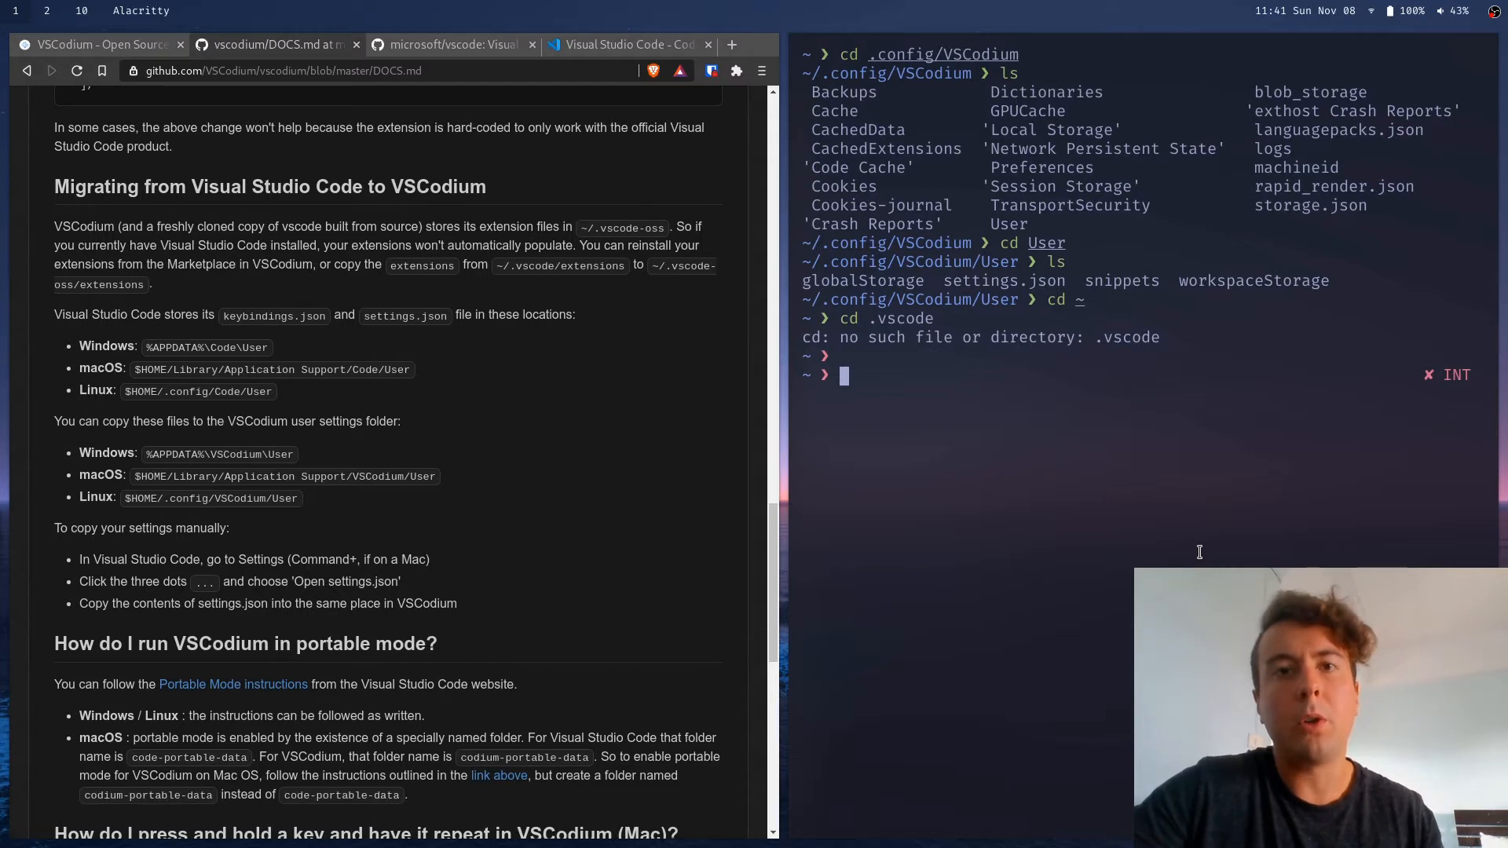
type("cd .vscode")
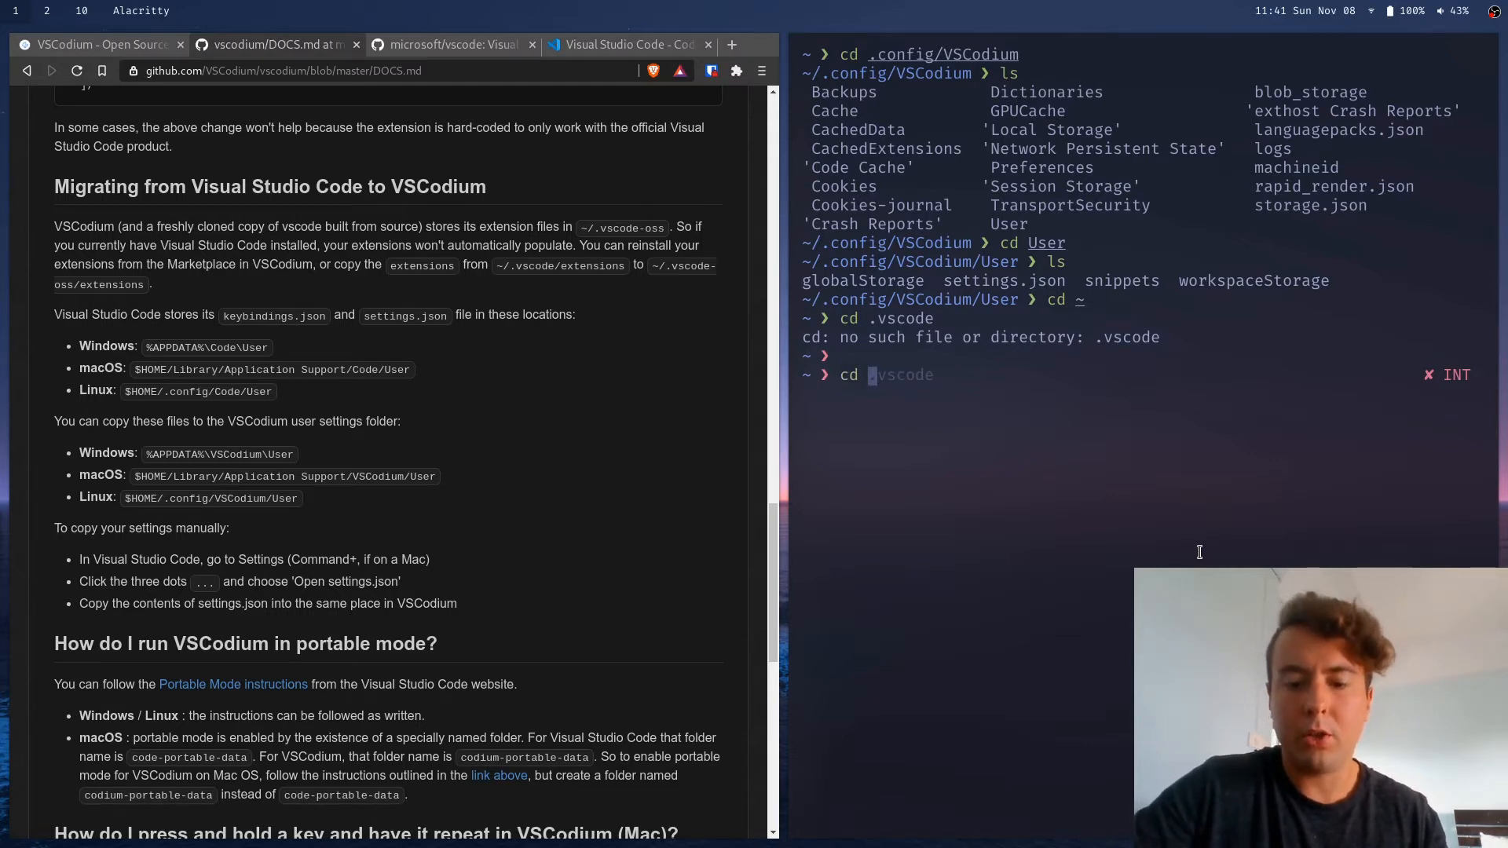
type("-oss")
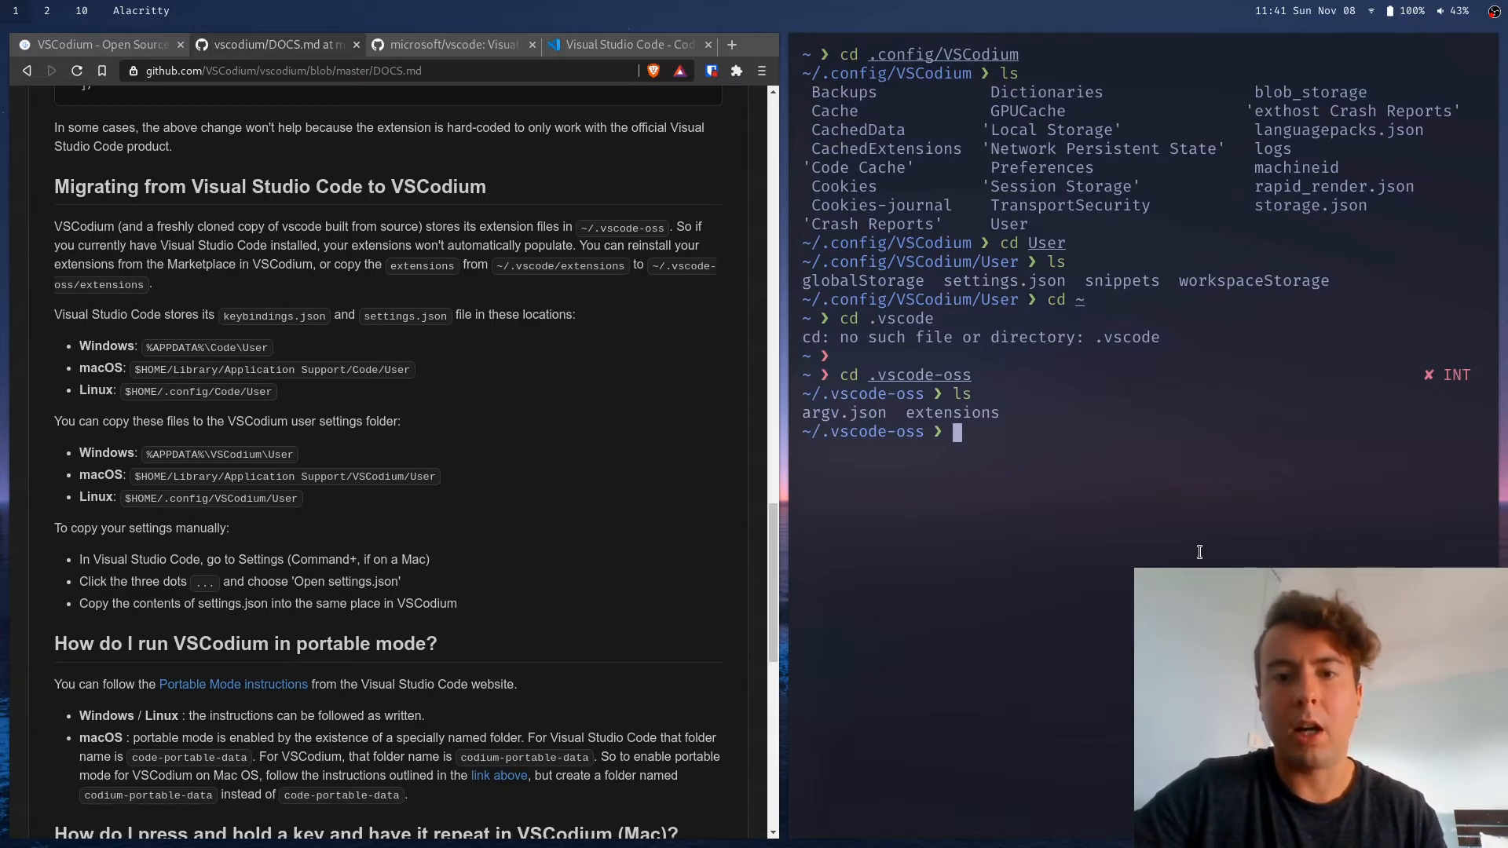
type("cd extensions")
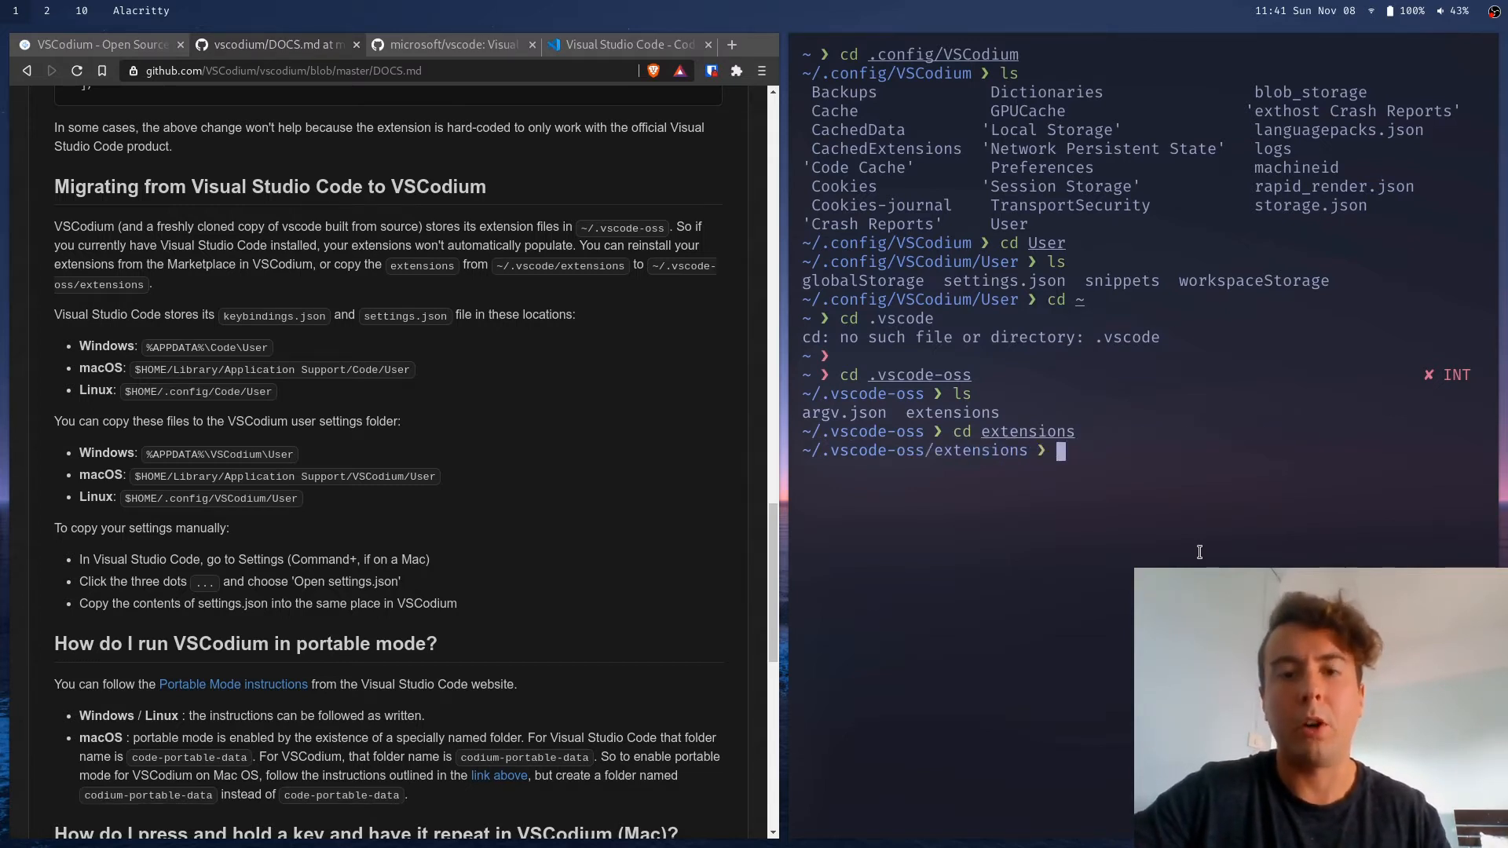
type("ls")
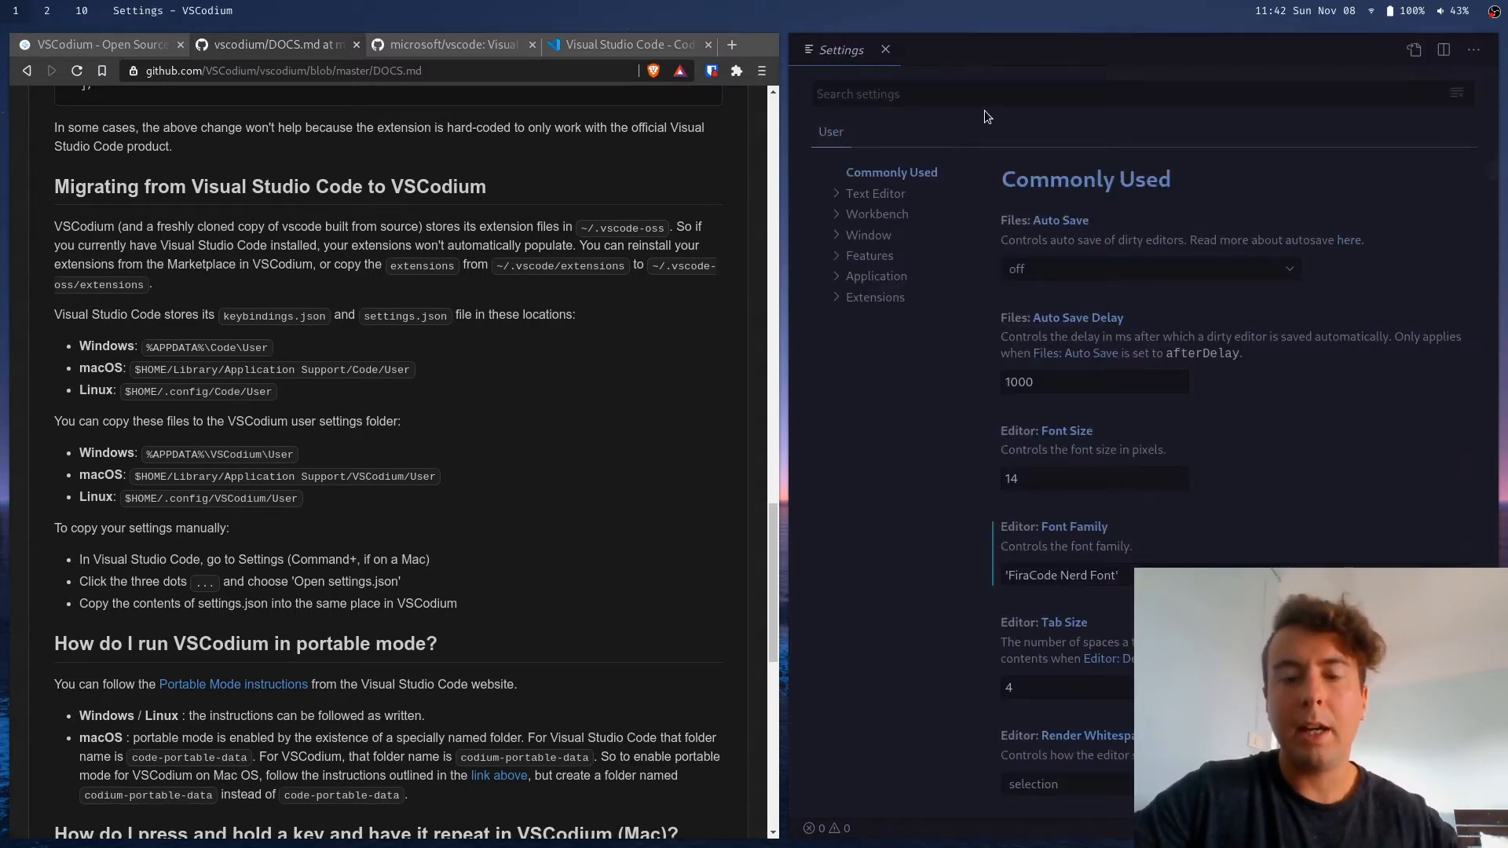
type("@")
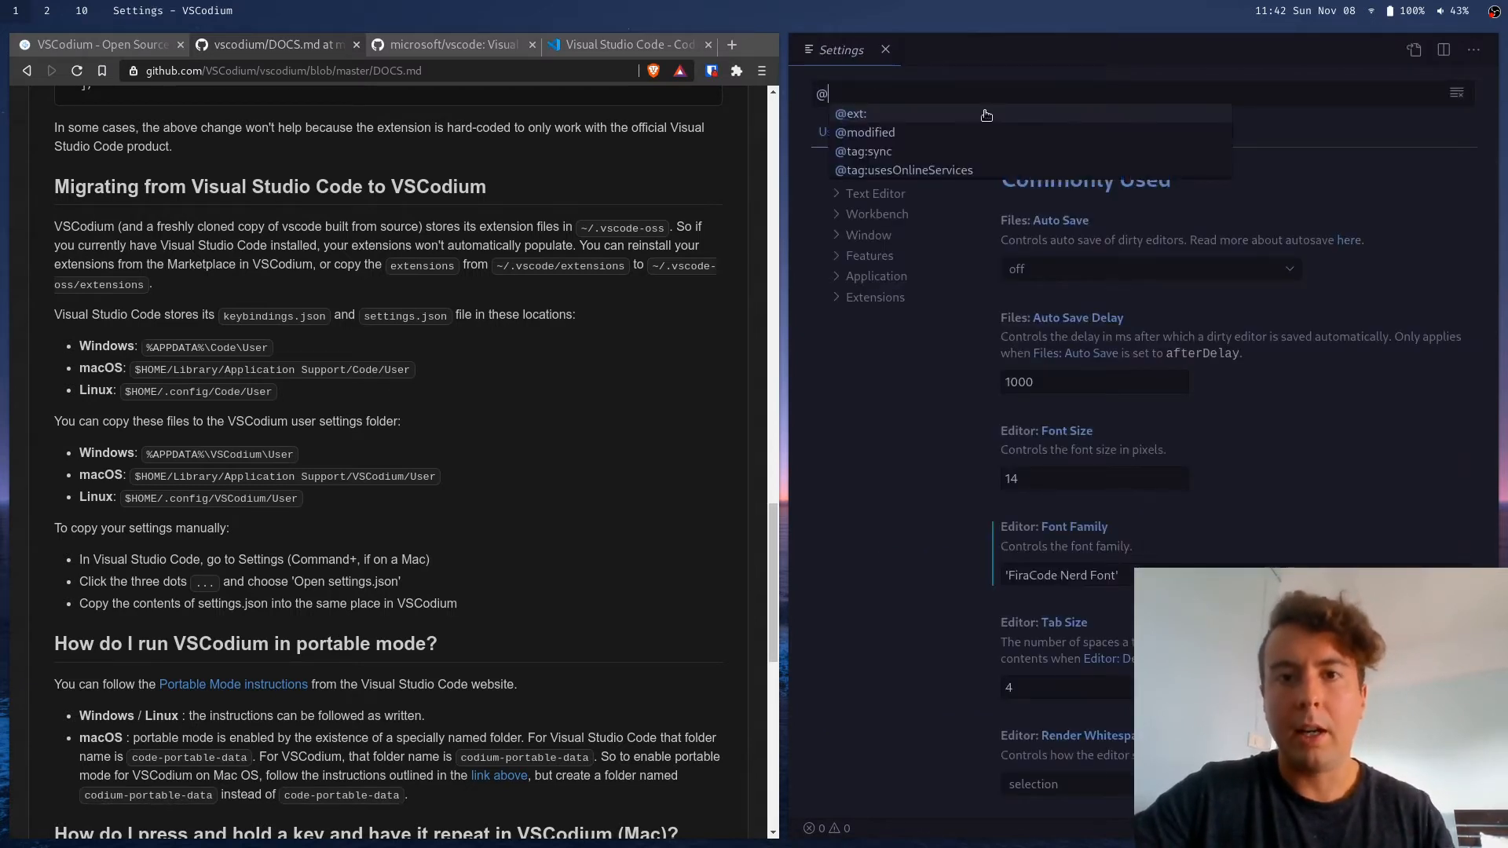
type("tag:u")
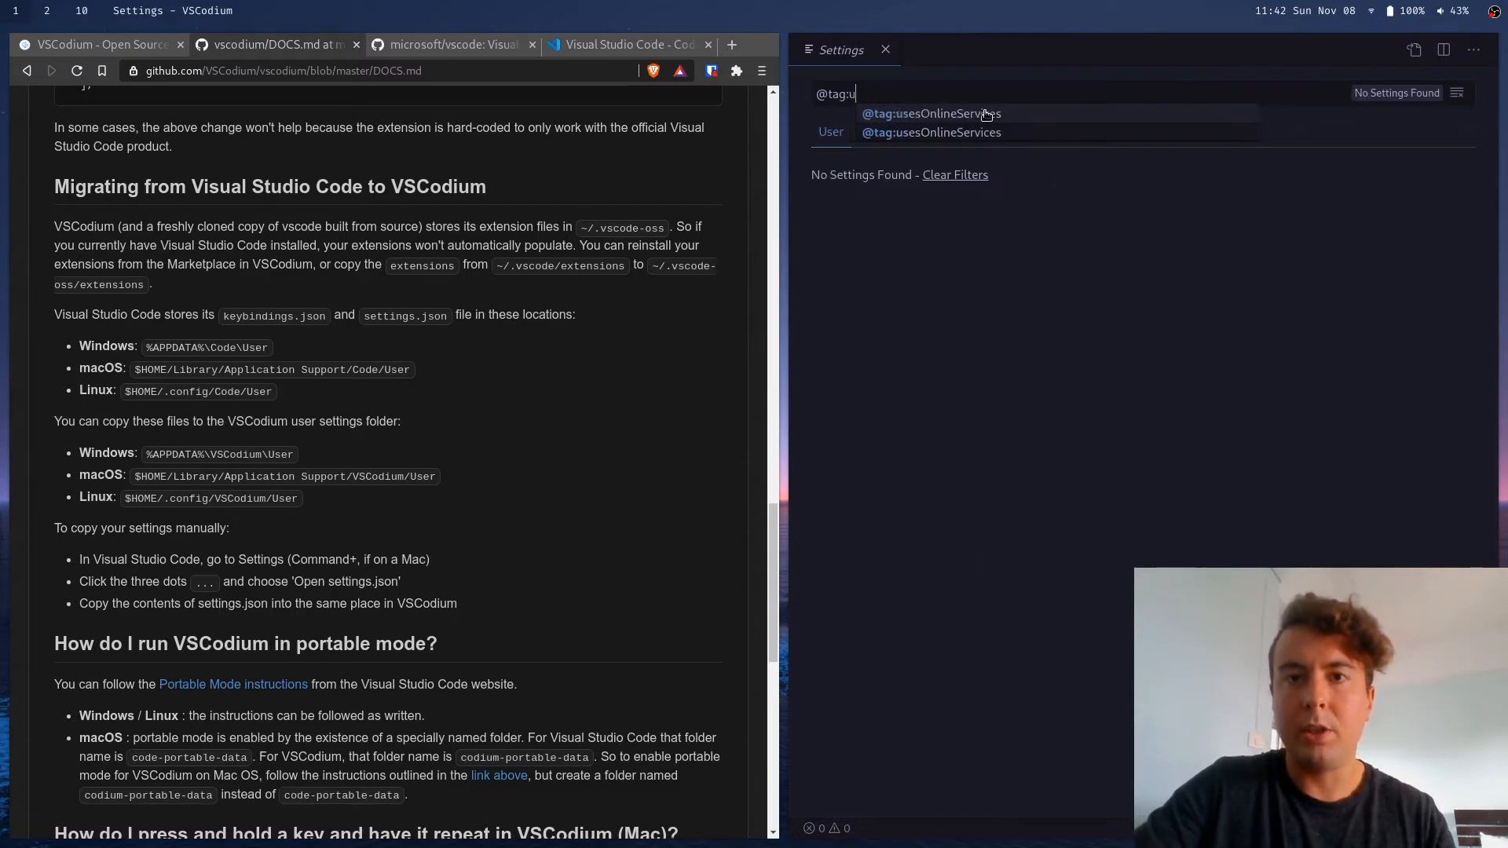
left_click(931, 132)
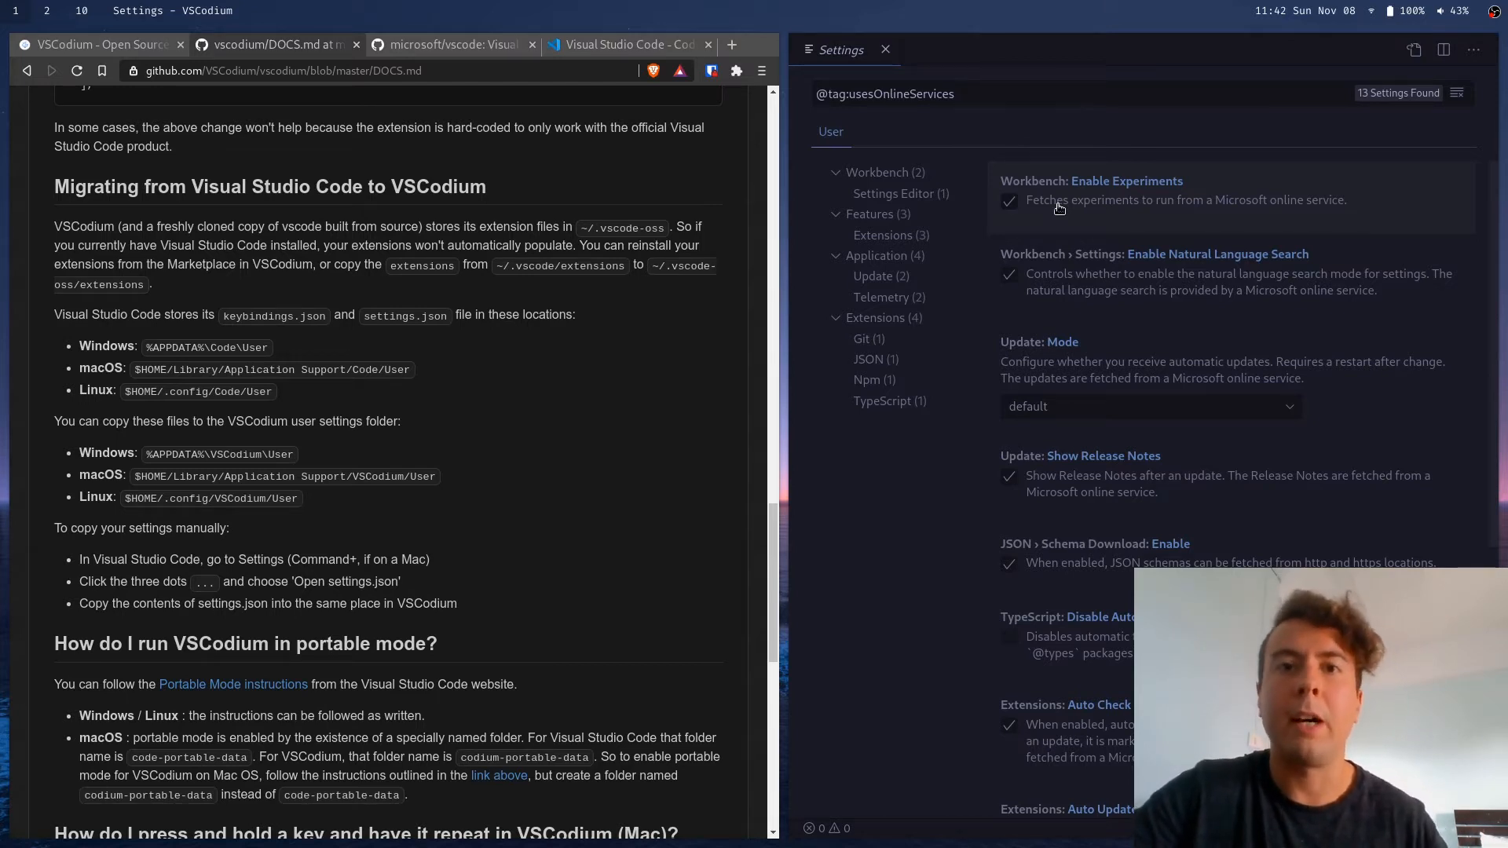
scroll("down", 3)
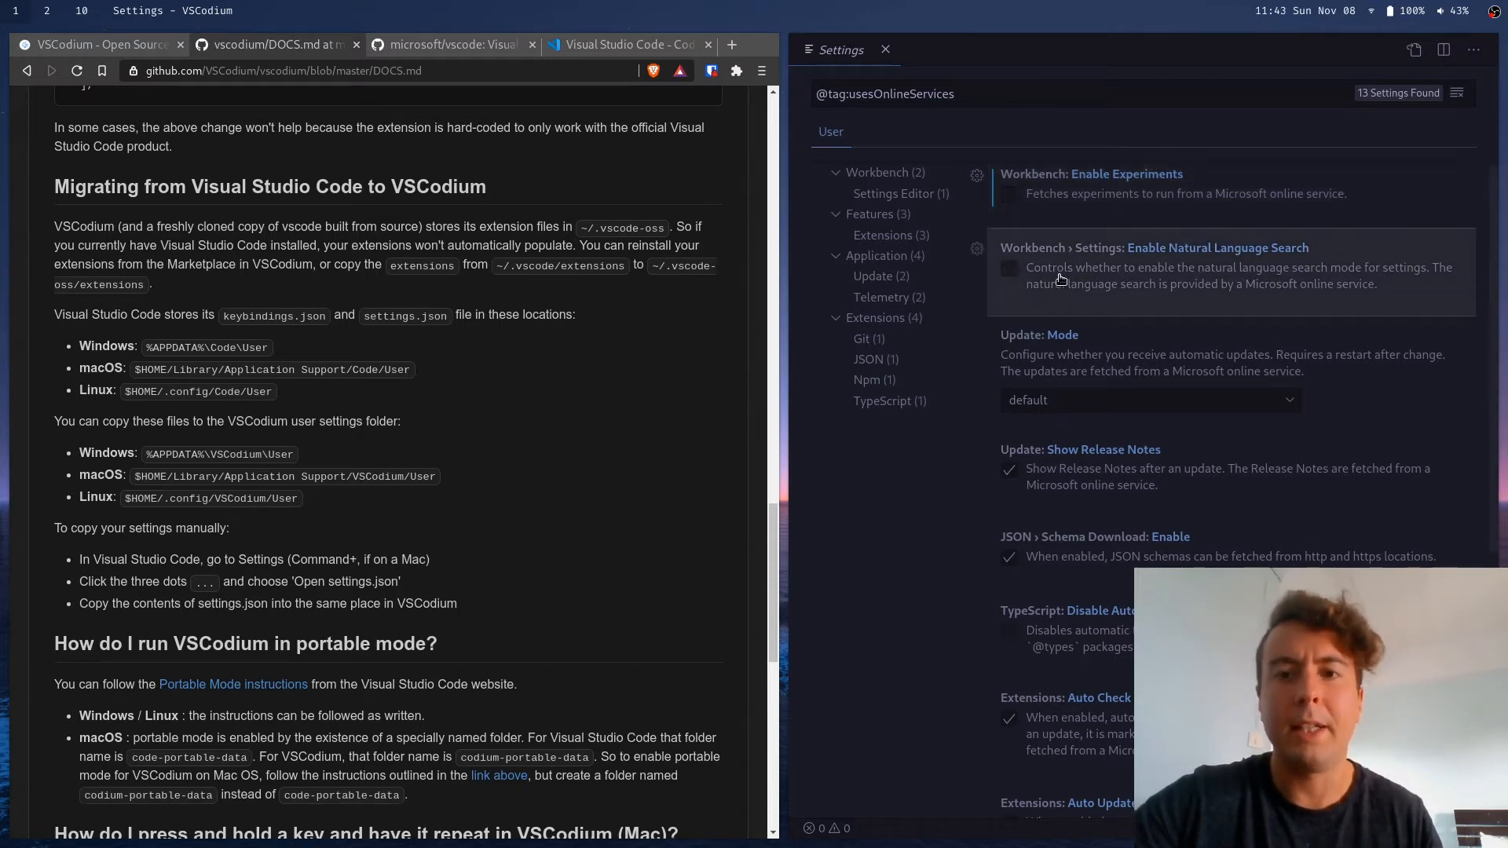
scroll("down", 3)
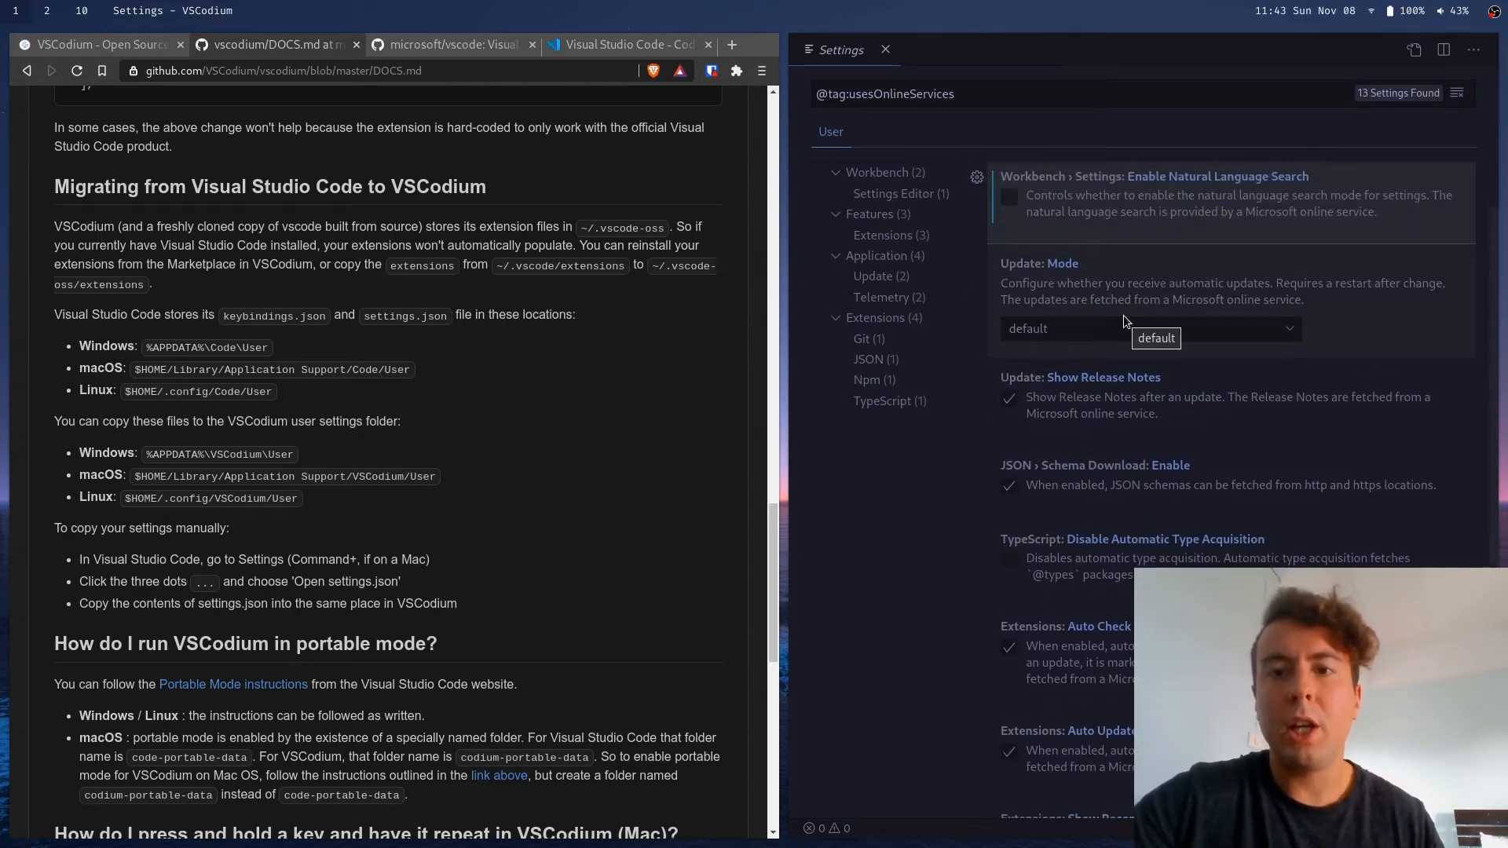
Turn off Extensions: Auto Check Updates and Extensions: Auto Update.
scroll("down", 3)
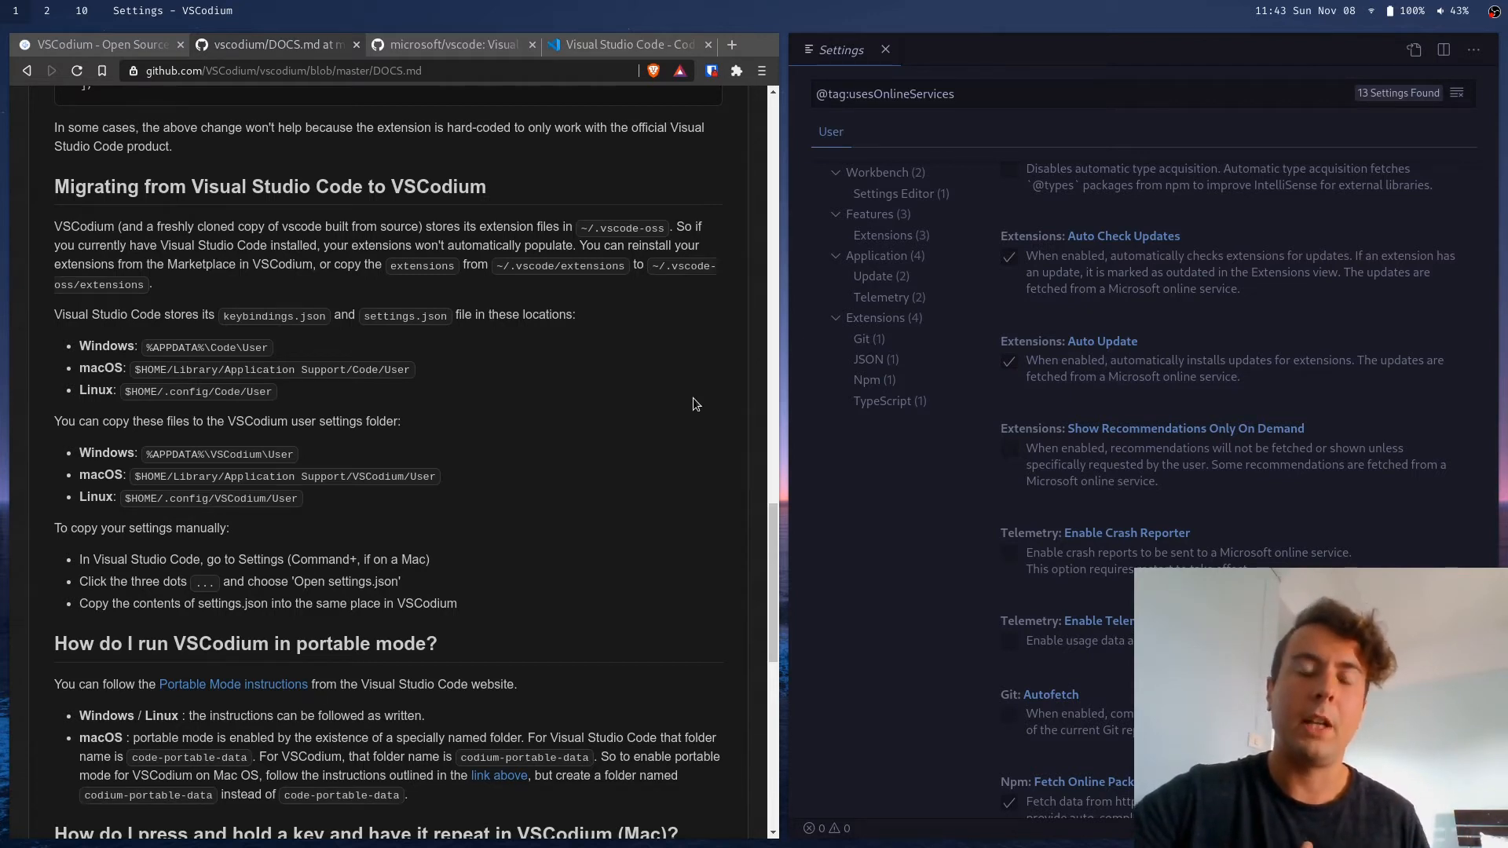
mouse_move(970, 433)
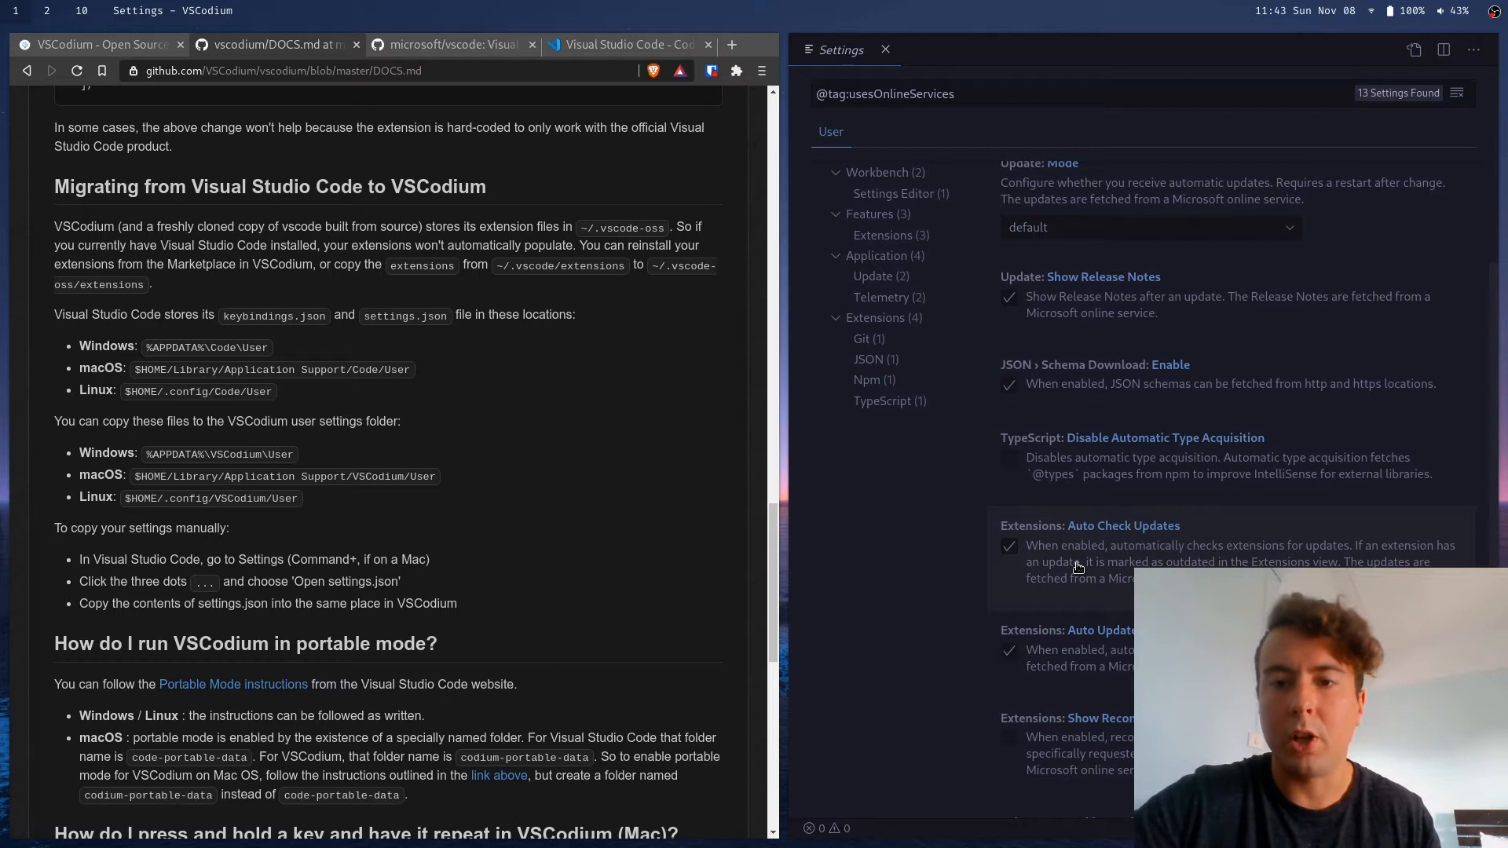
left_click(1008, 545)
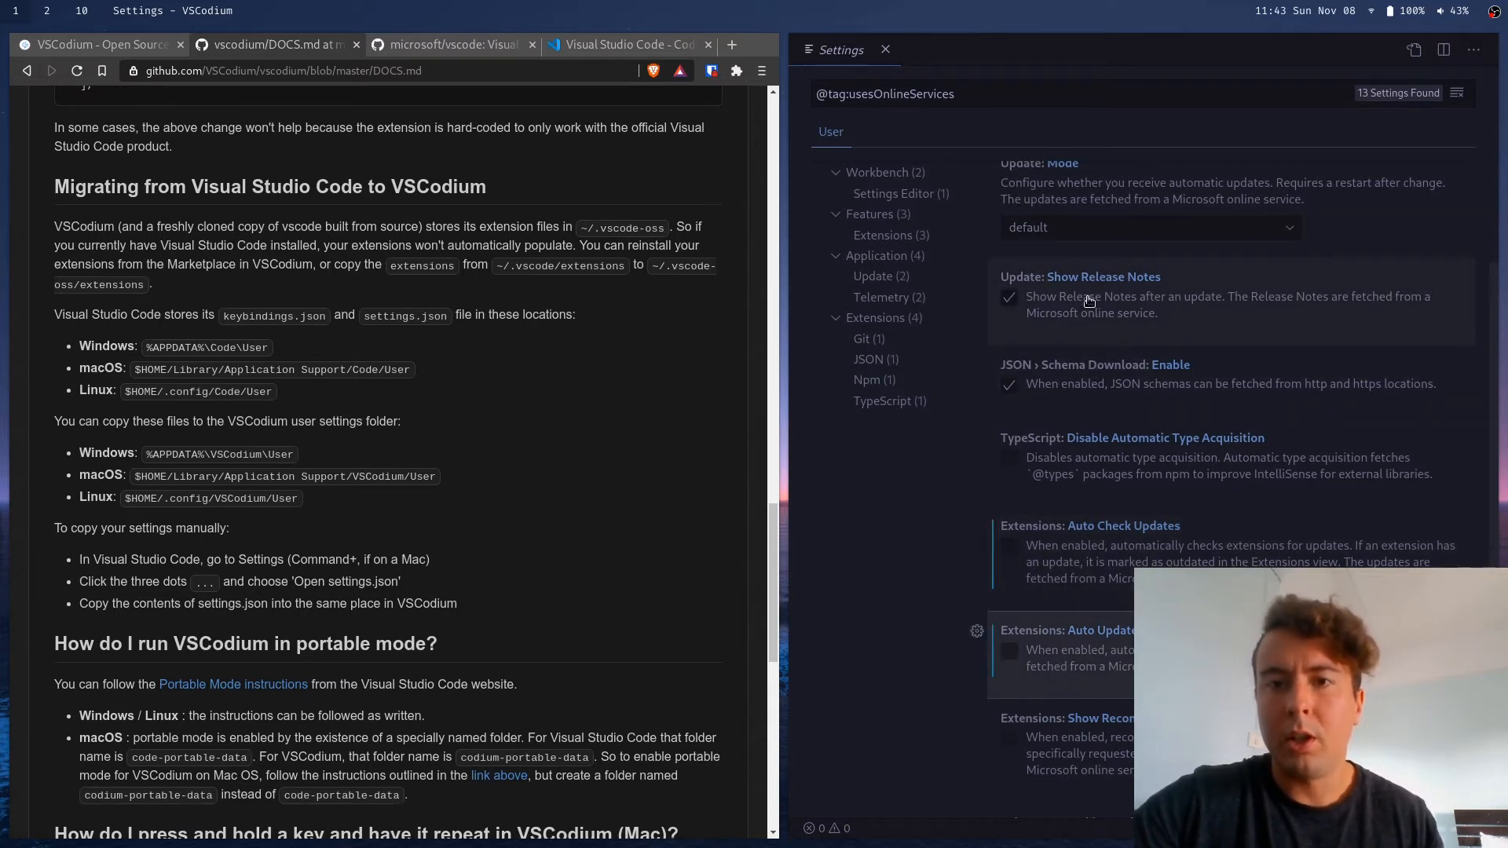
scroll("down", 3)
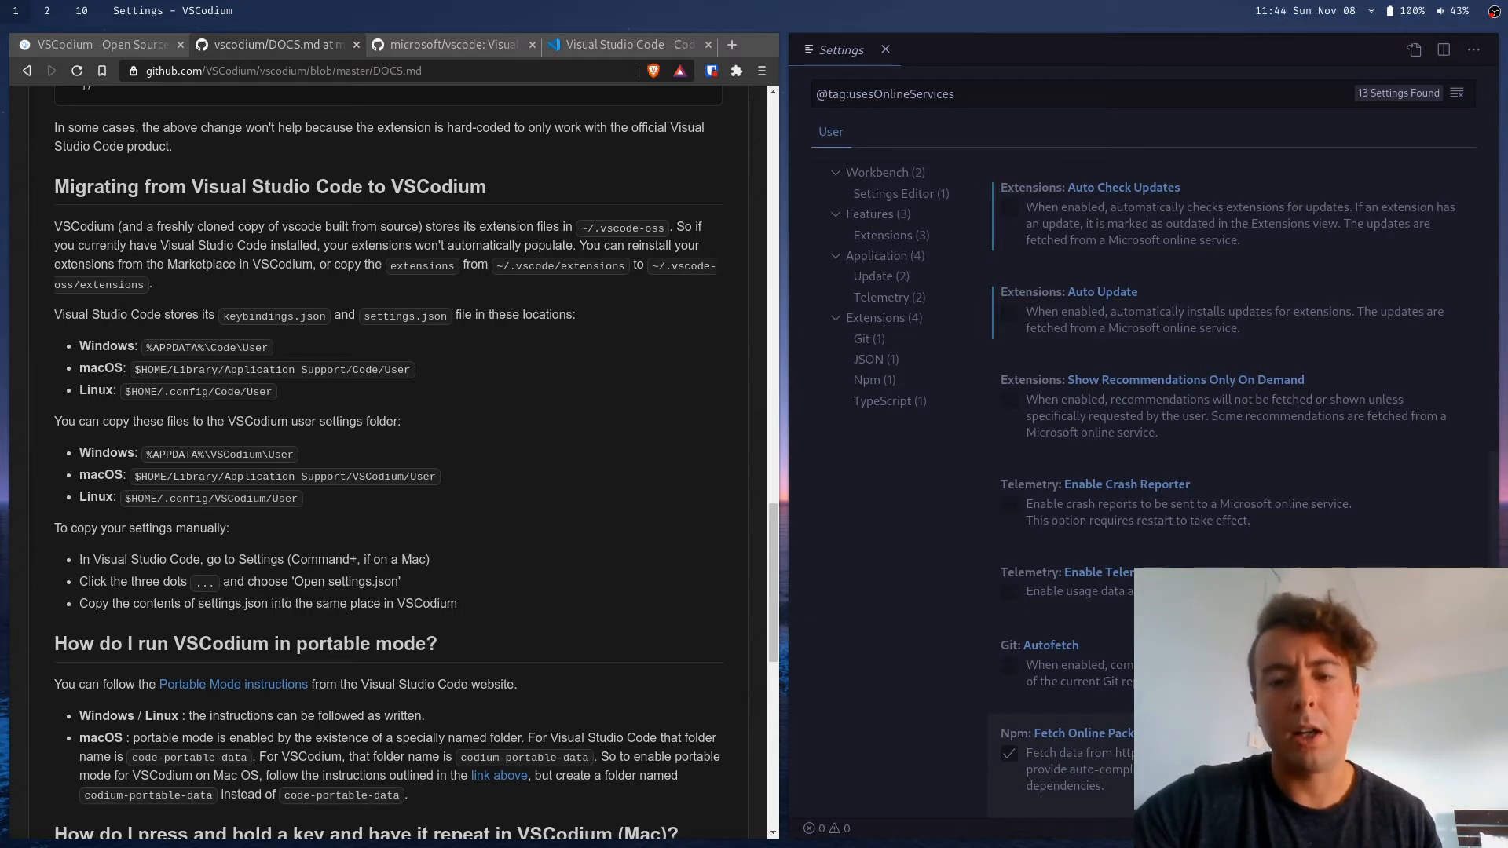
scroll("down", 3)
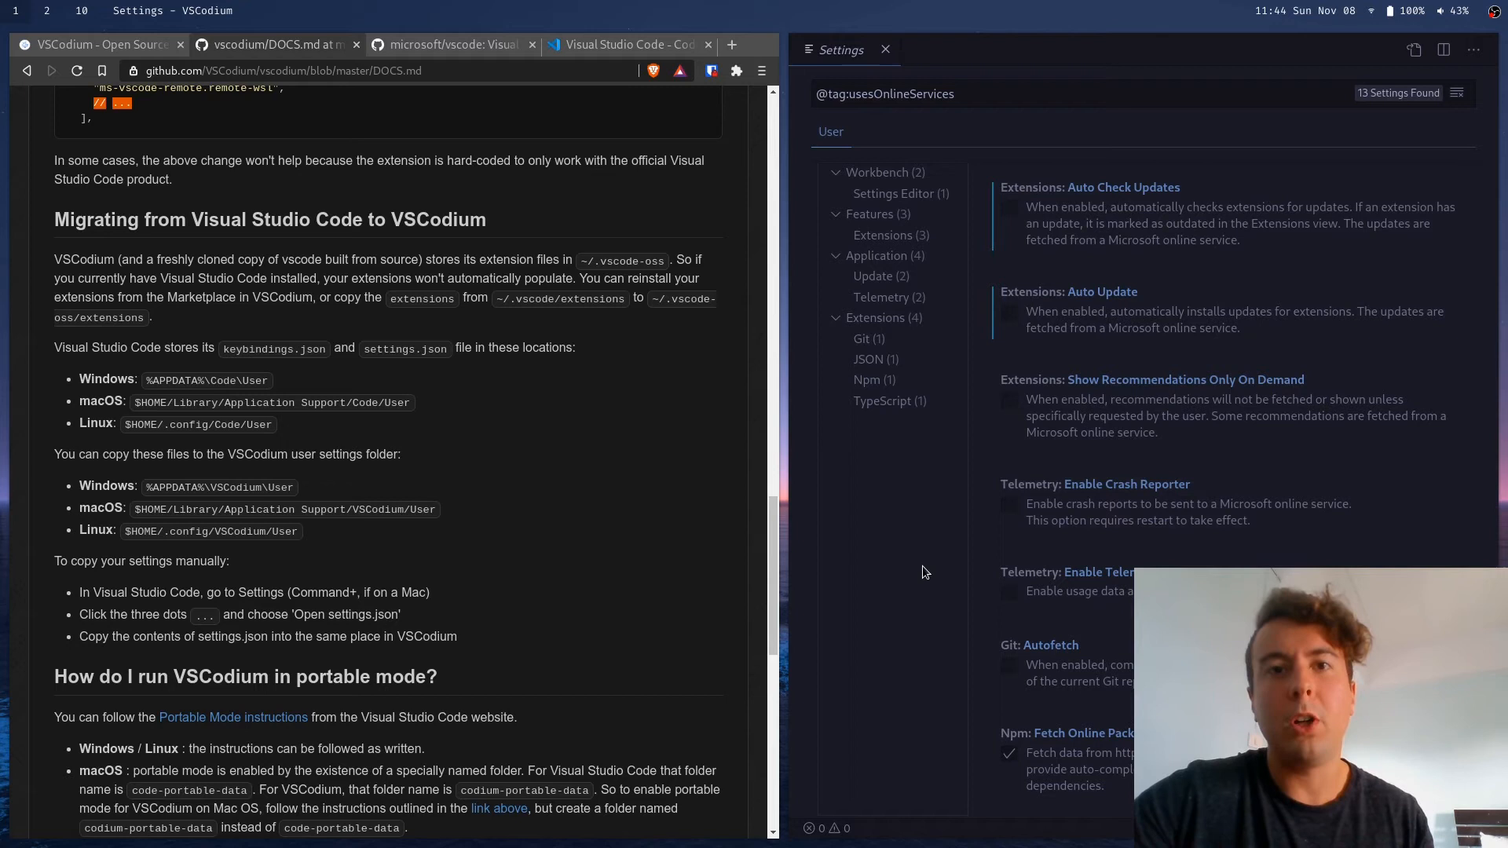
List the installed extensions and search the marketplace for 'import cost'.
left_click(884, 48)
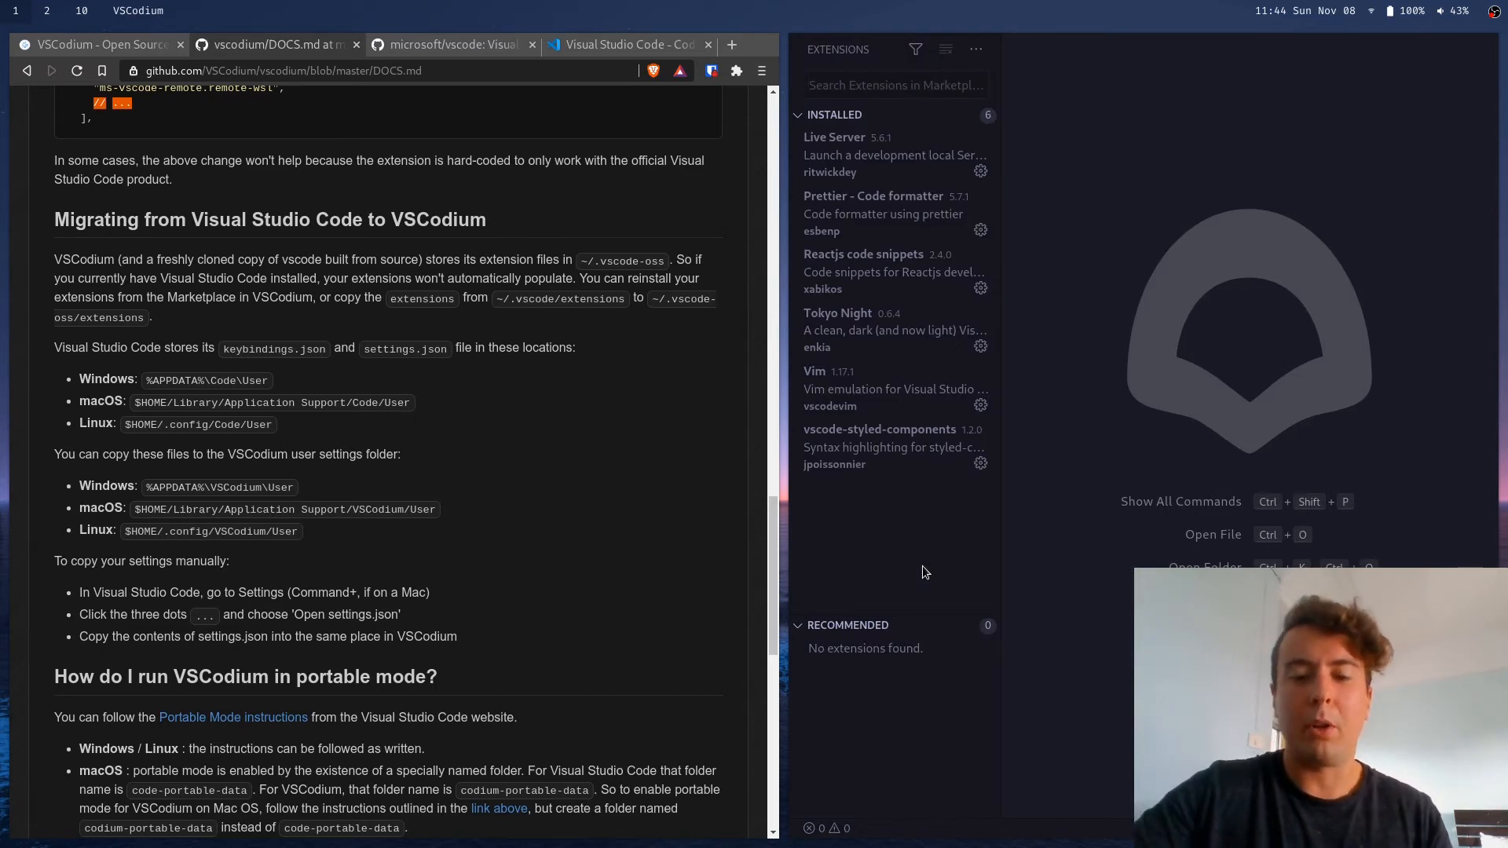
type("import cost")
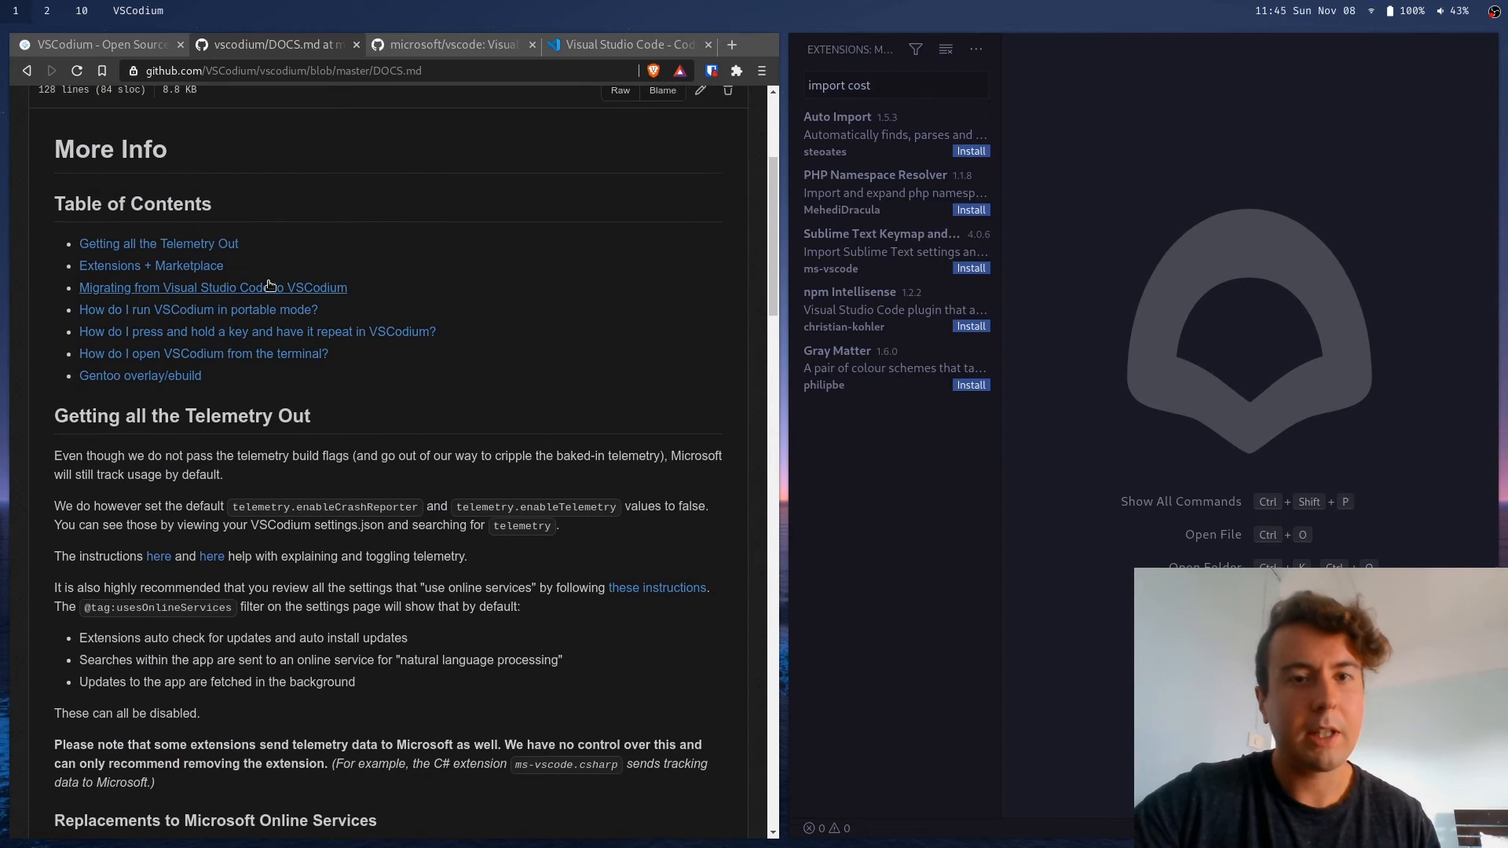
mouse_move(212, 286)
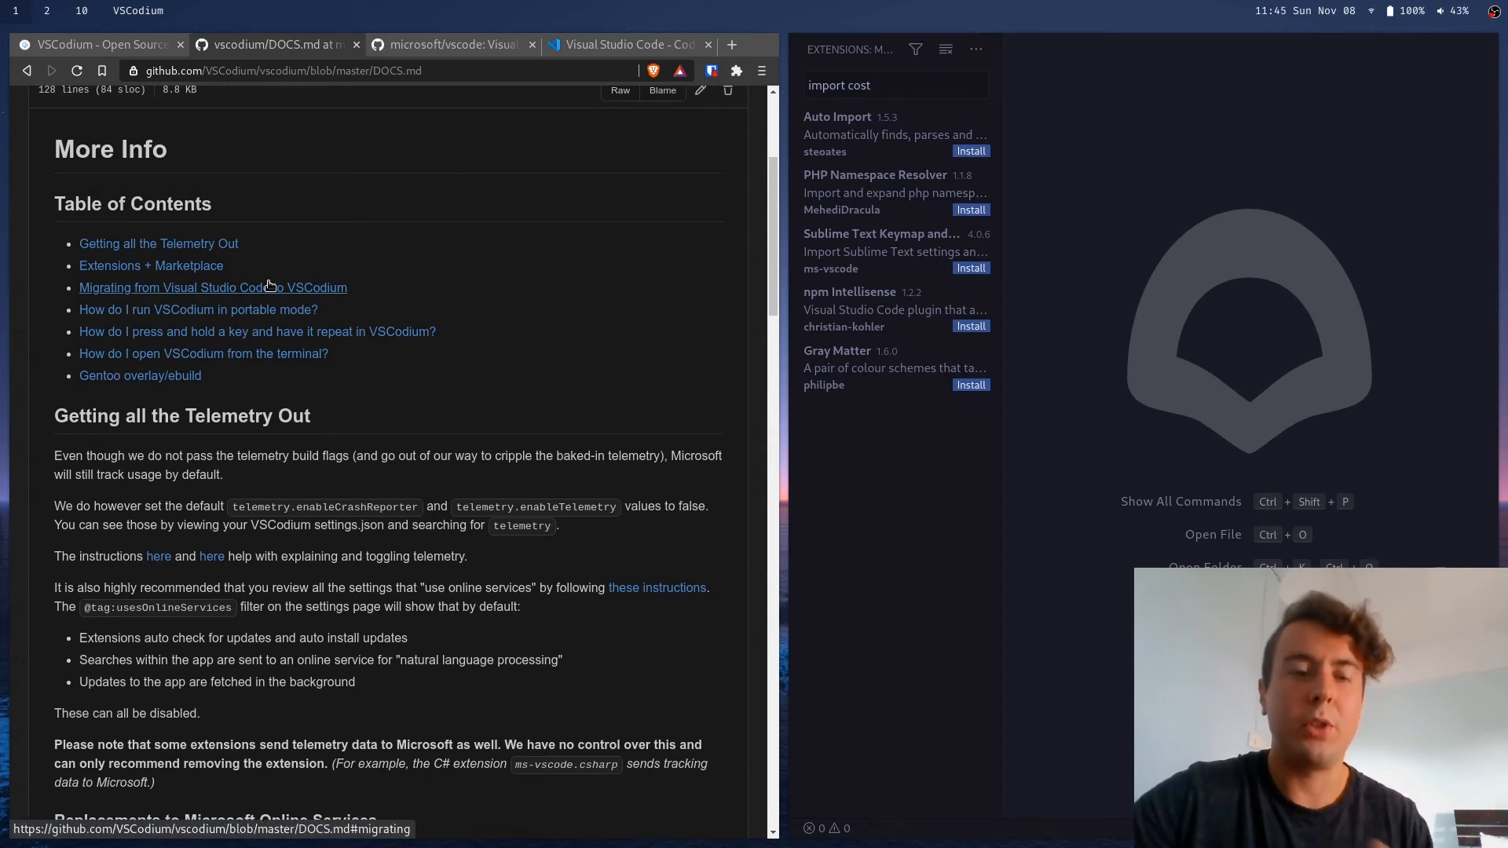
Follow the docs' Extensions + Marketplace section to the Open VSX Registry site.
left_click(150, 265)
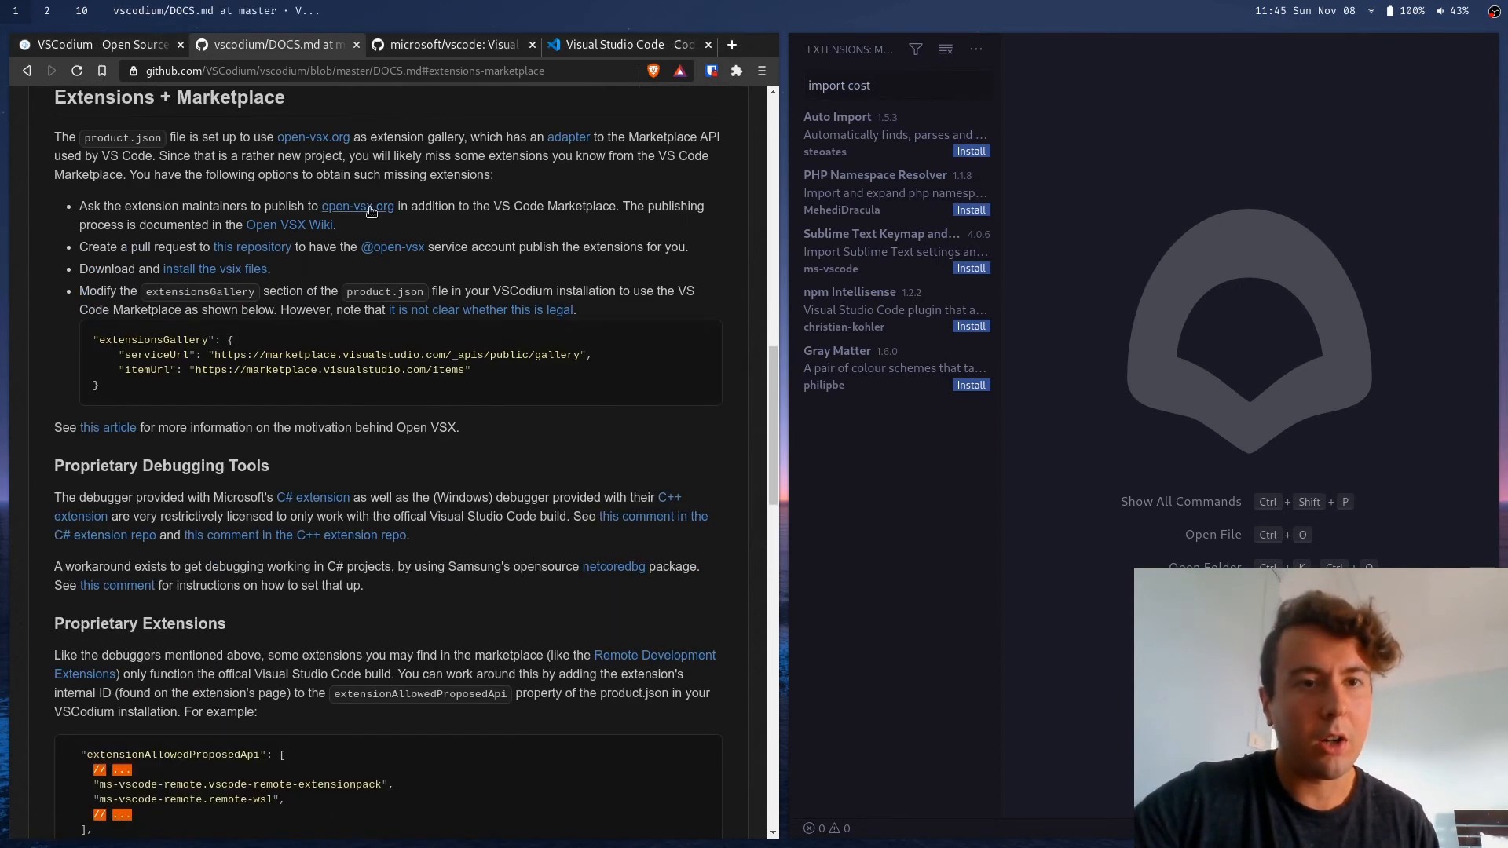
left_click(356, 206)
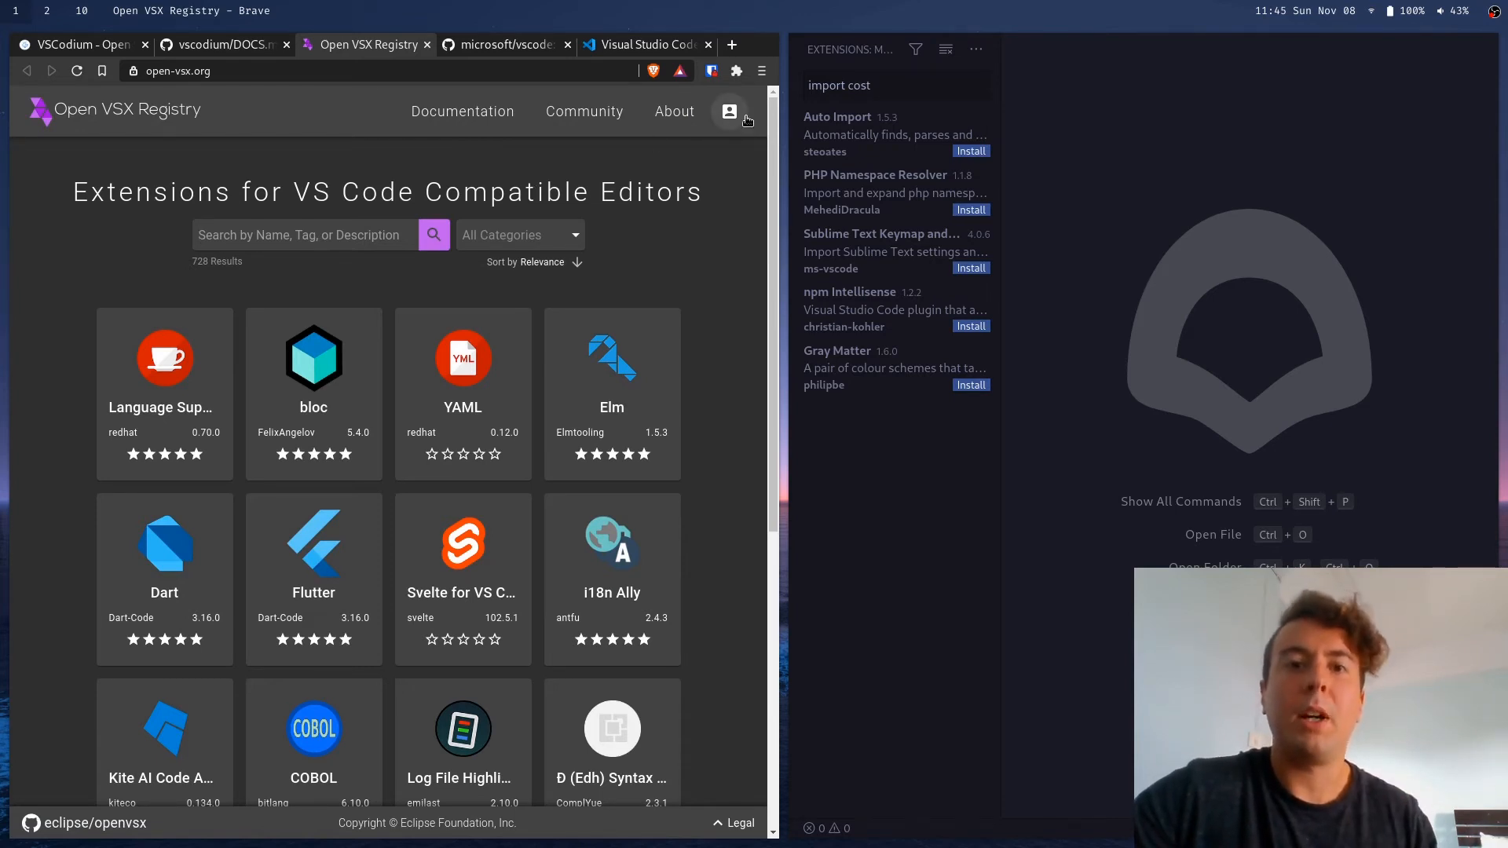
mouse_move(730, 45)
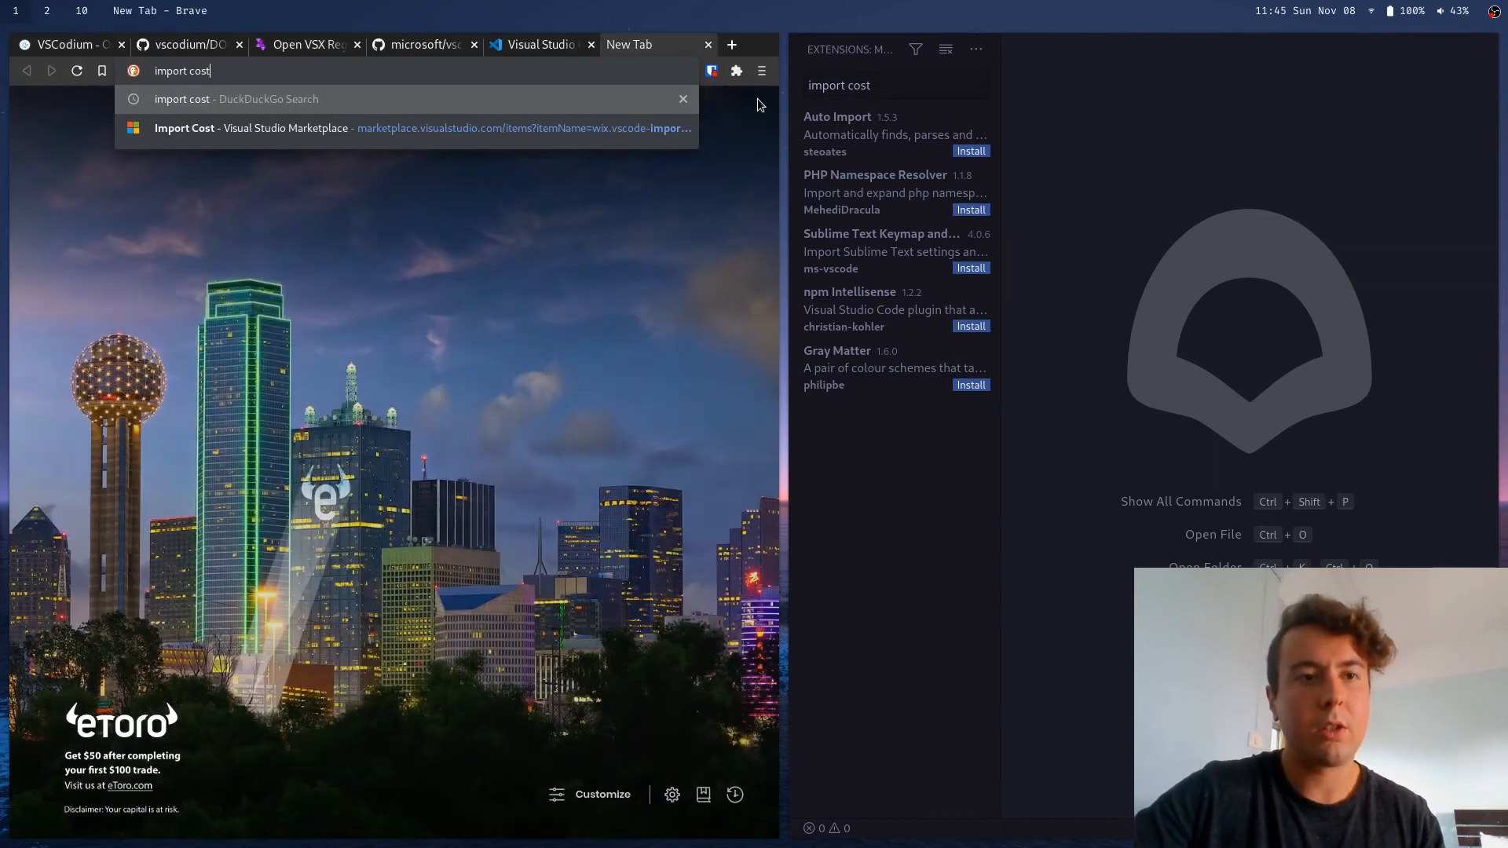
Open the Import Cost extension's Visual Studio Marketplace page and scroll to its Resources.
left_click(251, 127)
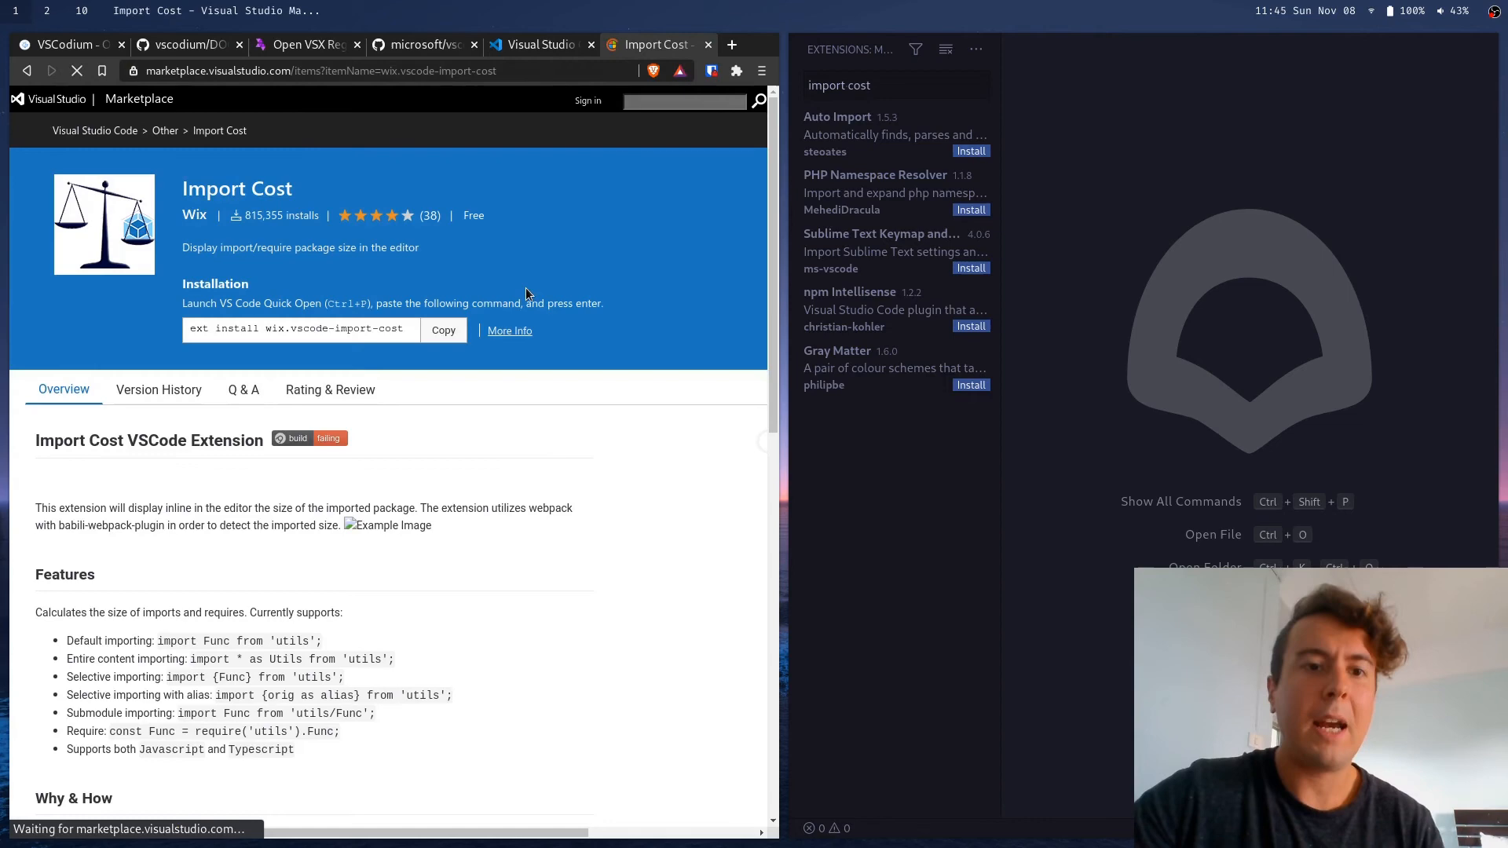
scroll("down", 3)
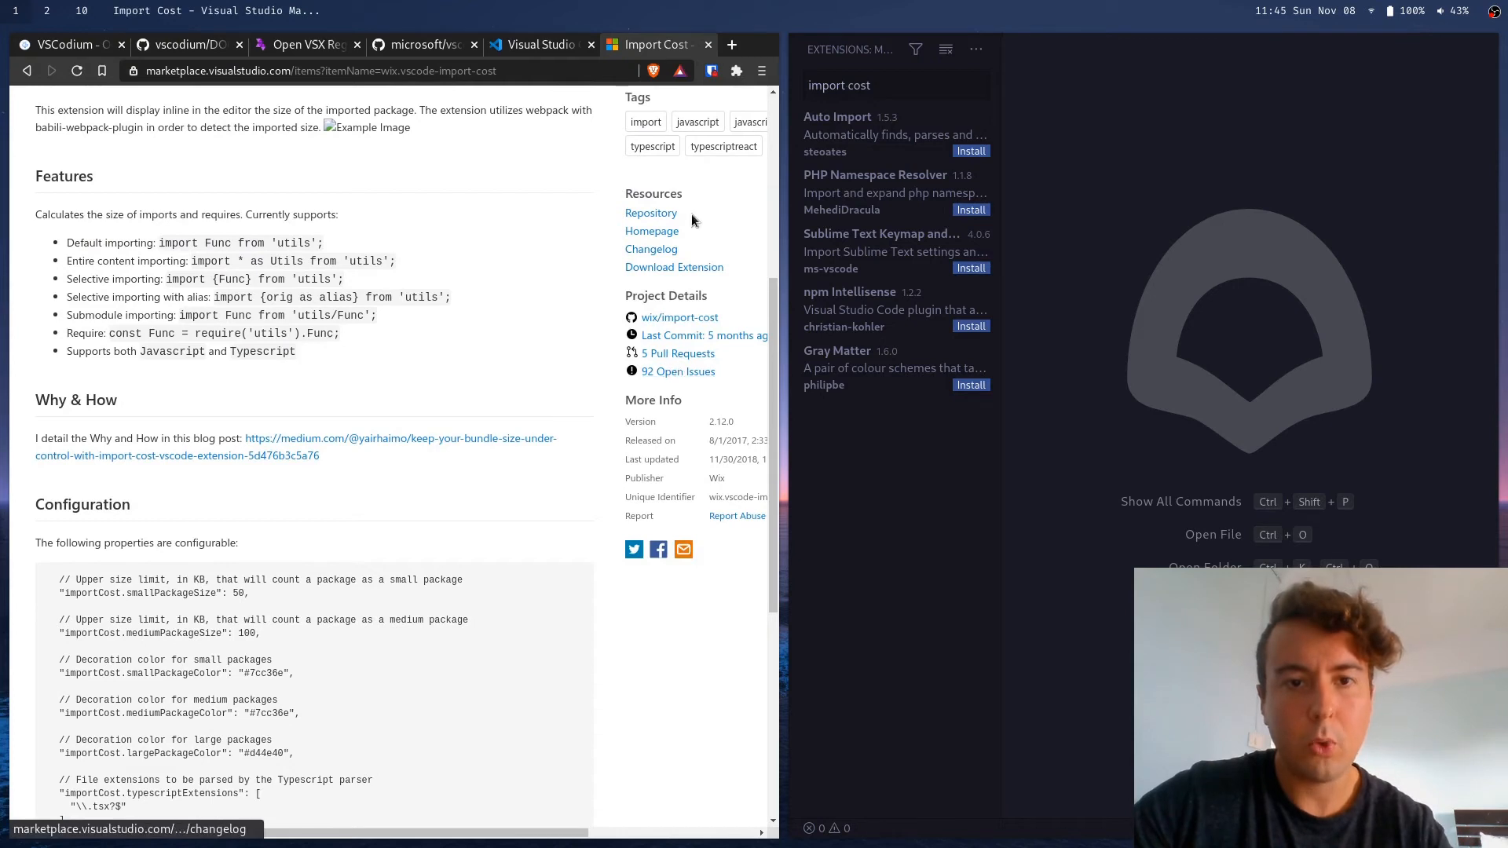
mouse_move(674, 267)
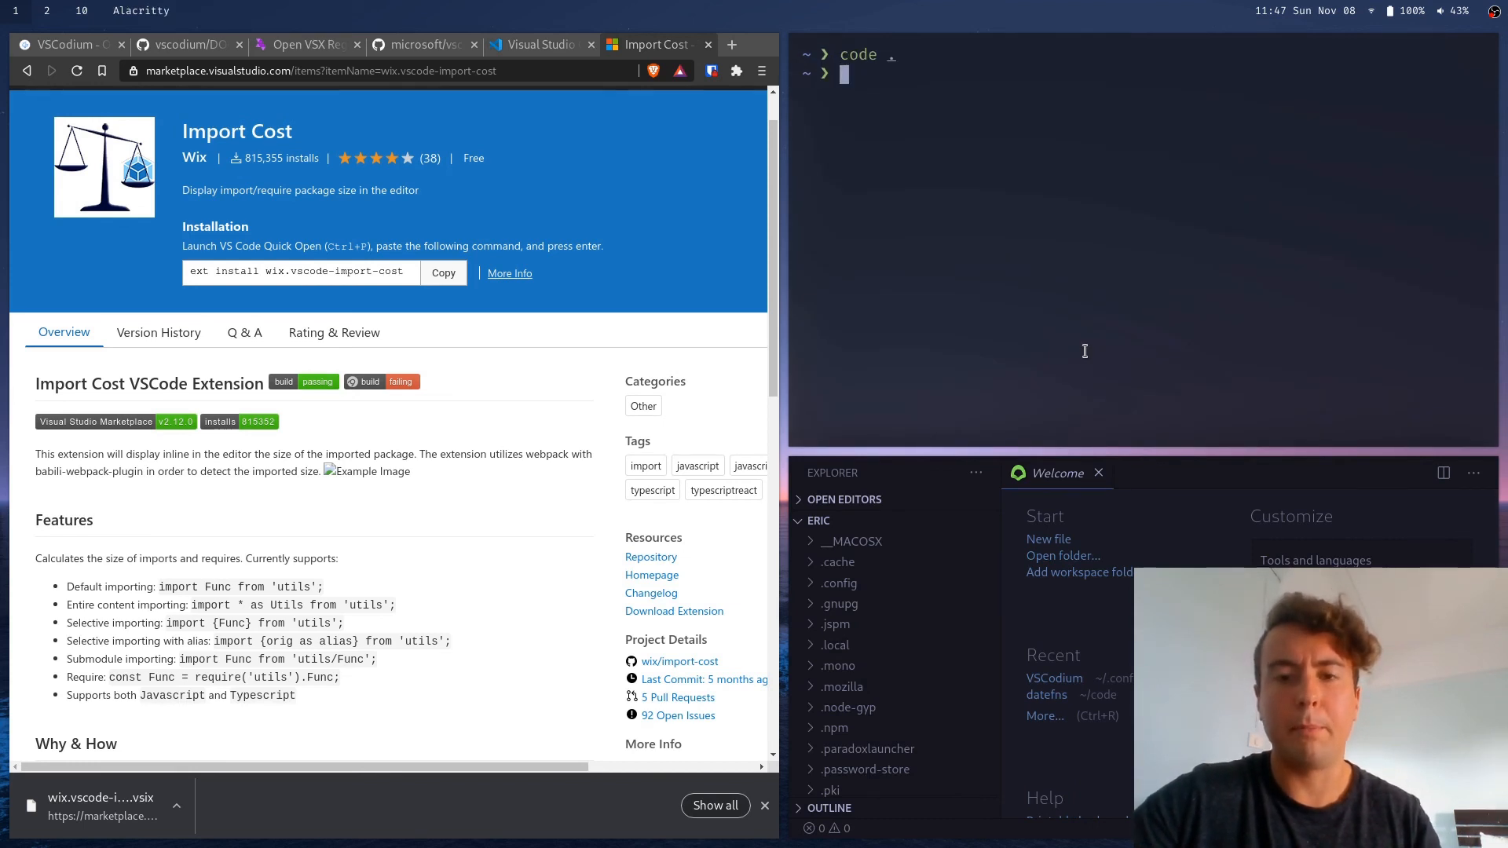
Edit .zshrc in vim to add the line alias code='vscodium'.
type("code")
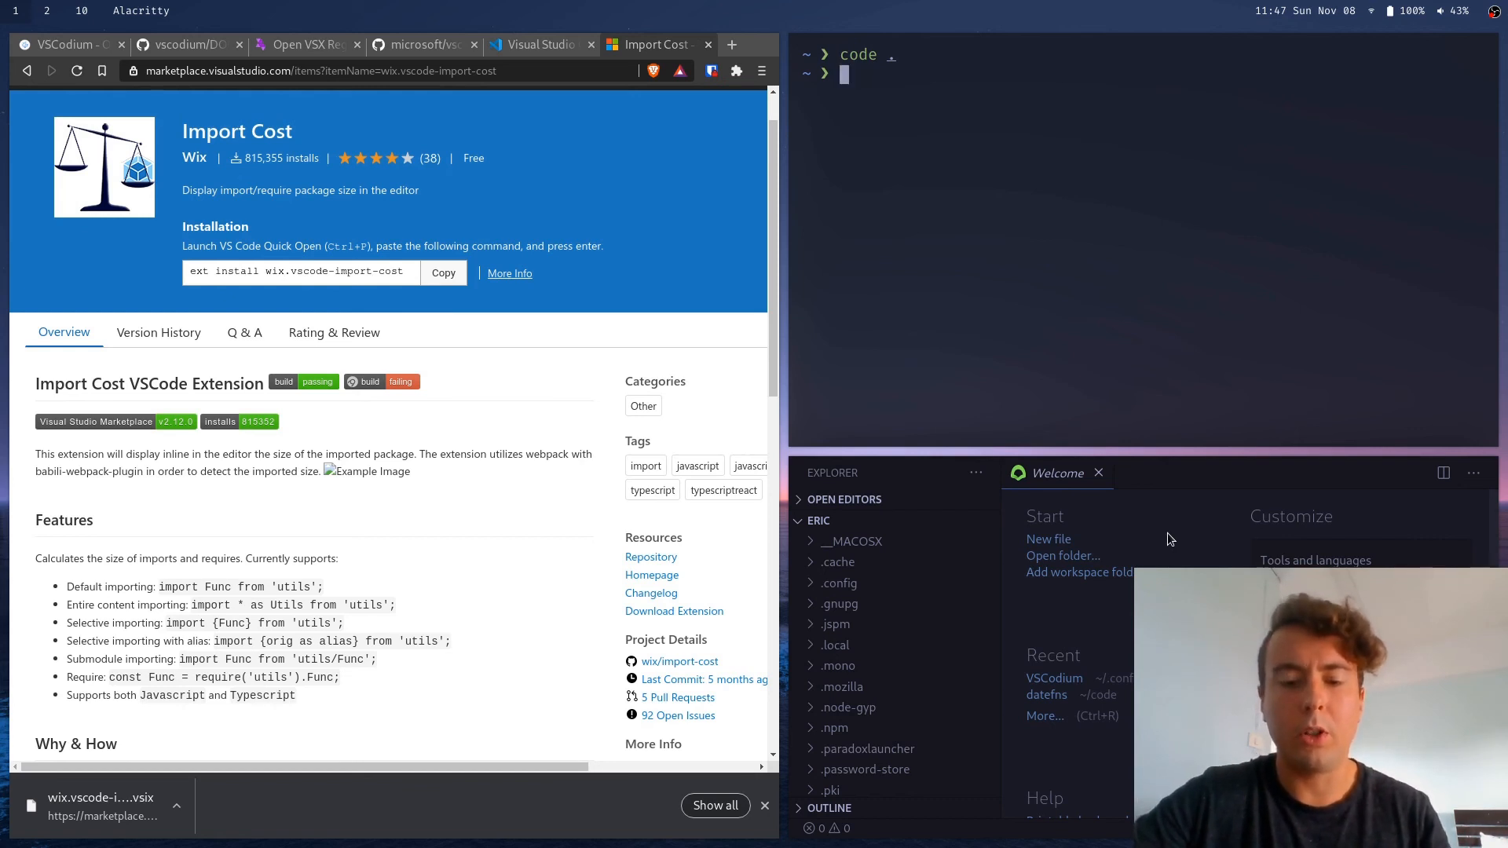
type("vim .zshrc")
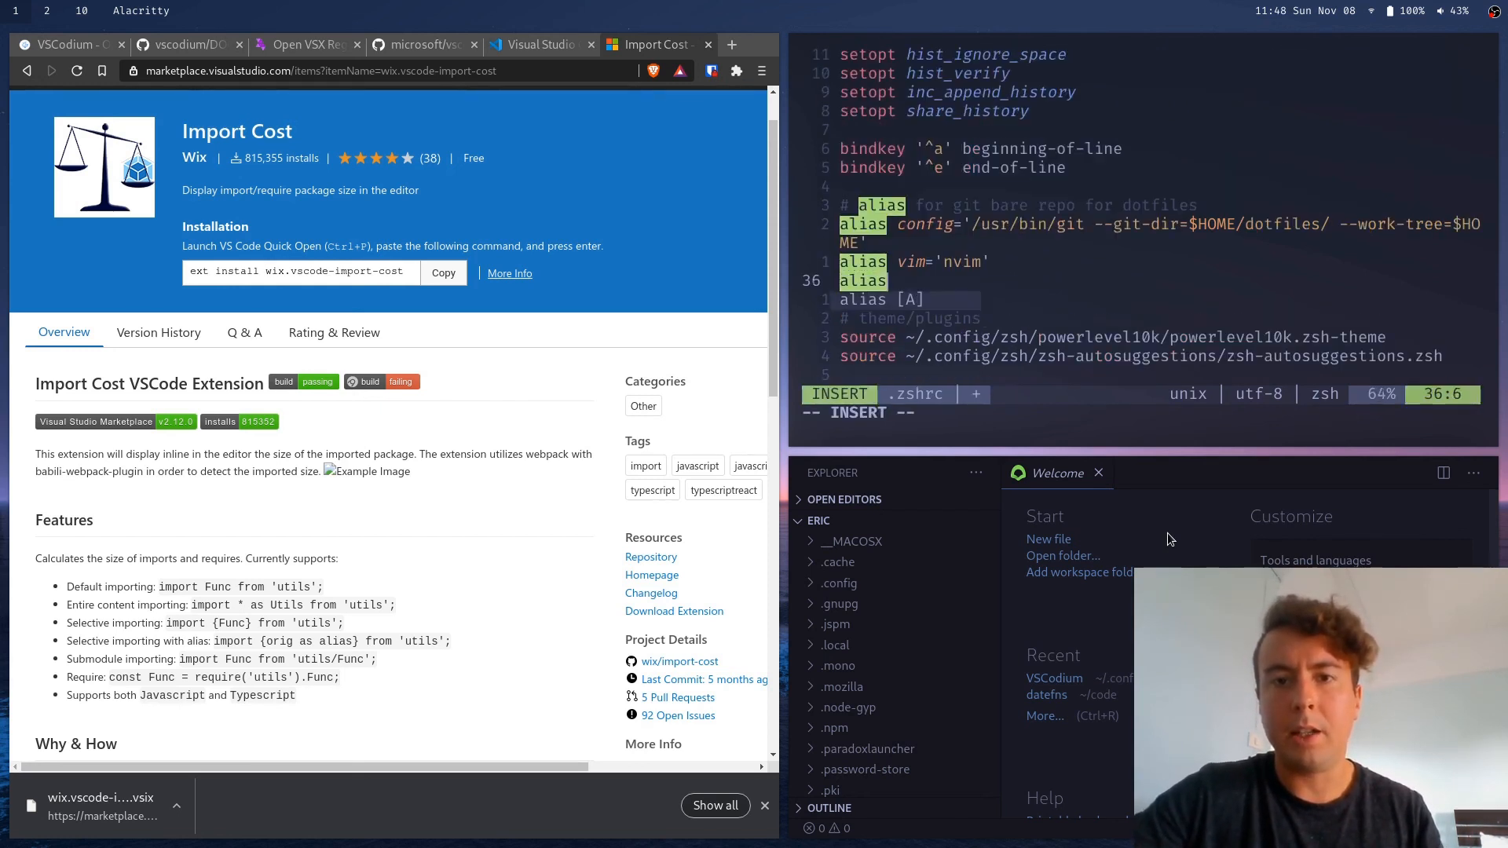
type("code =")
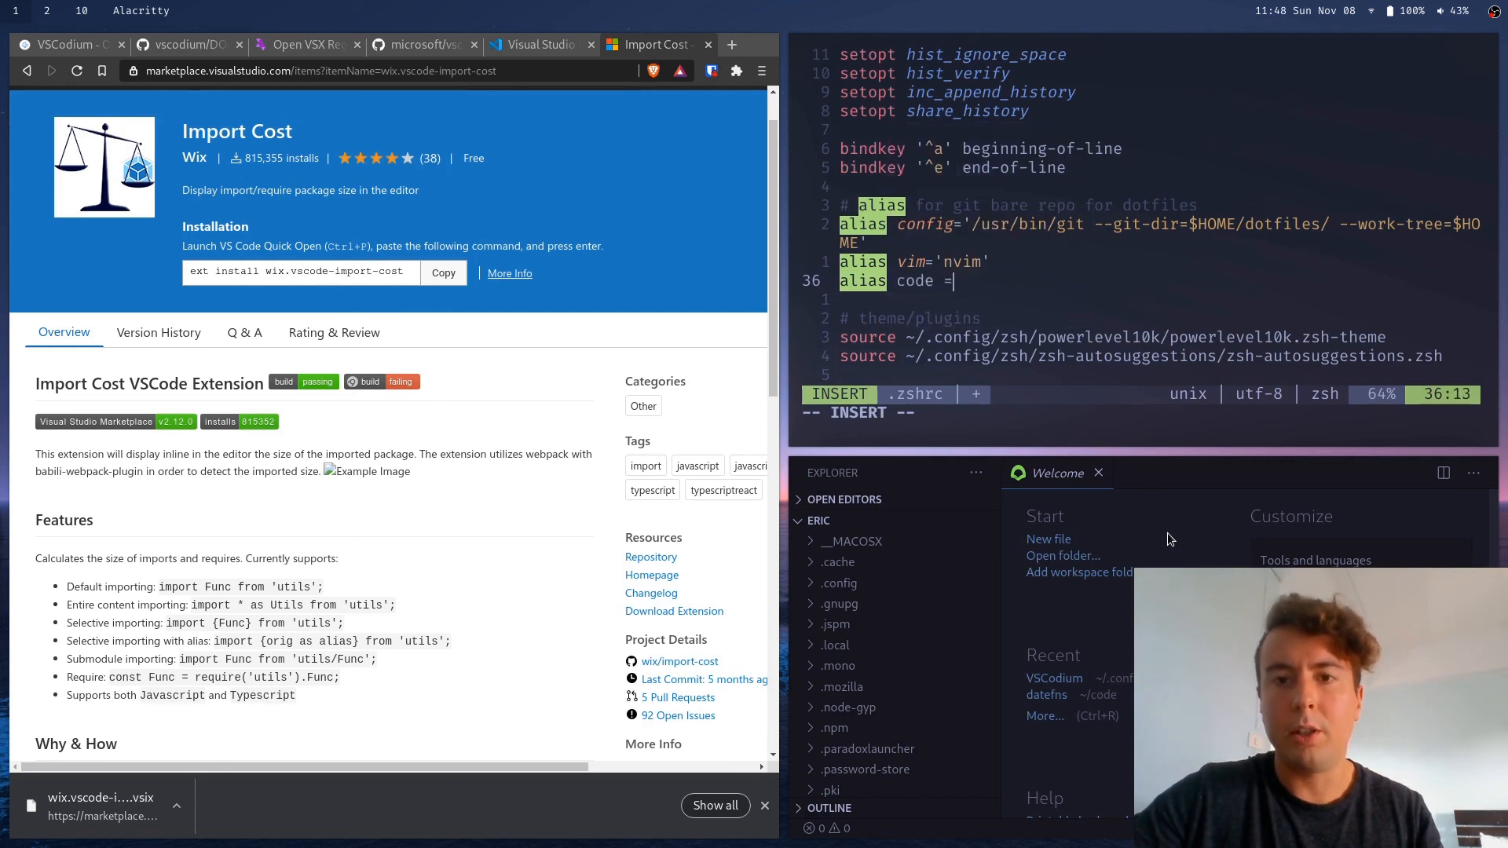
type("'")
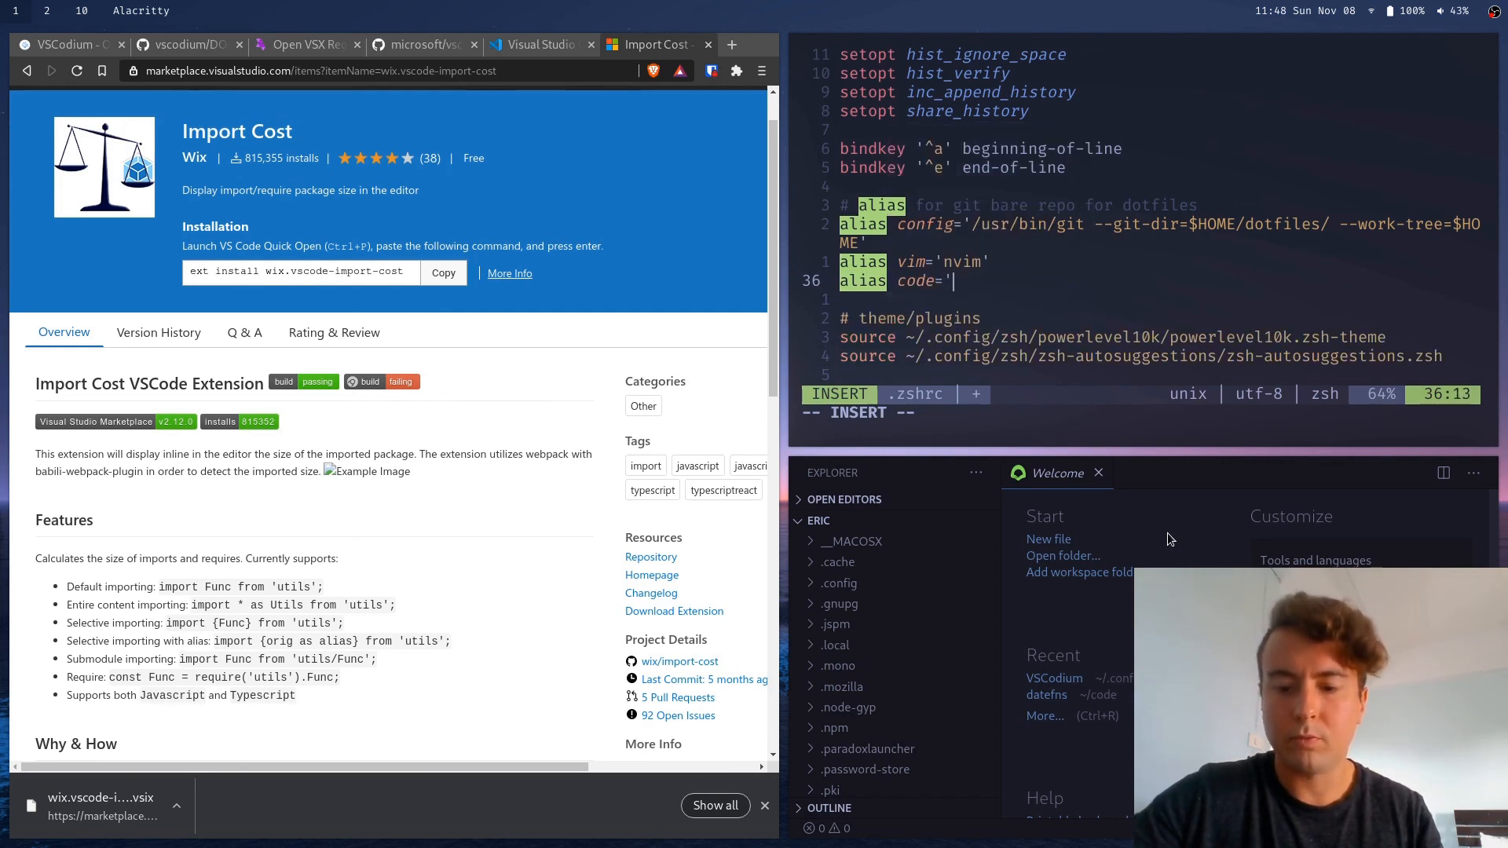
type("vscod")
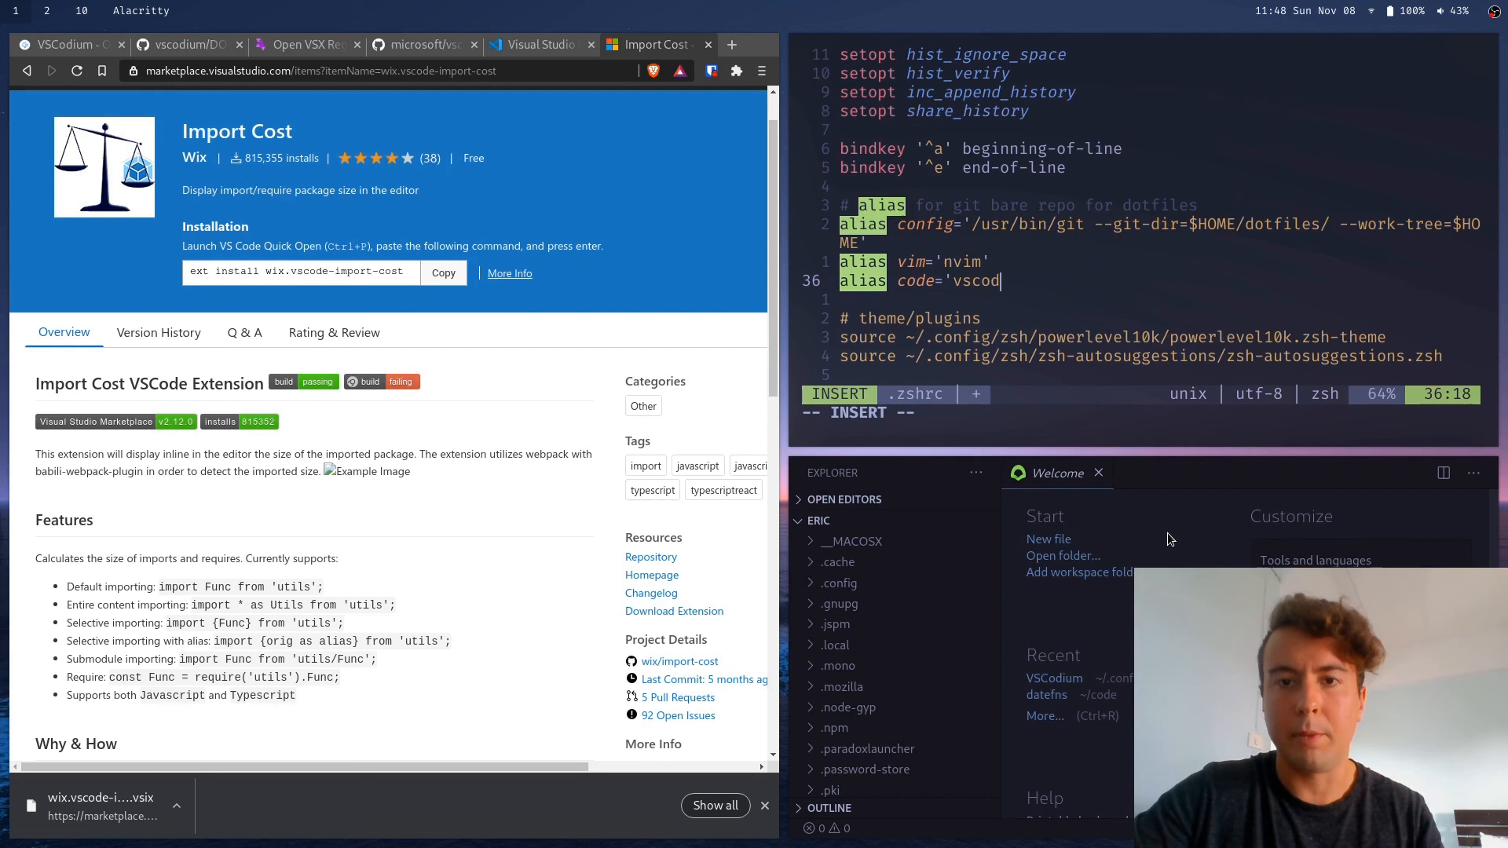
type("ium")
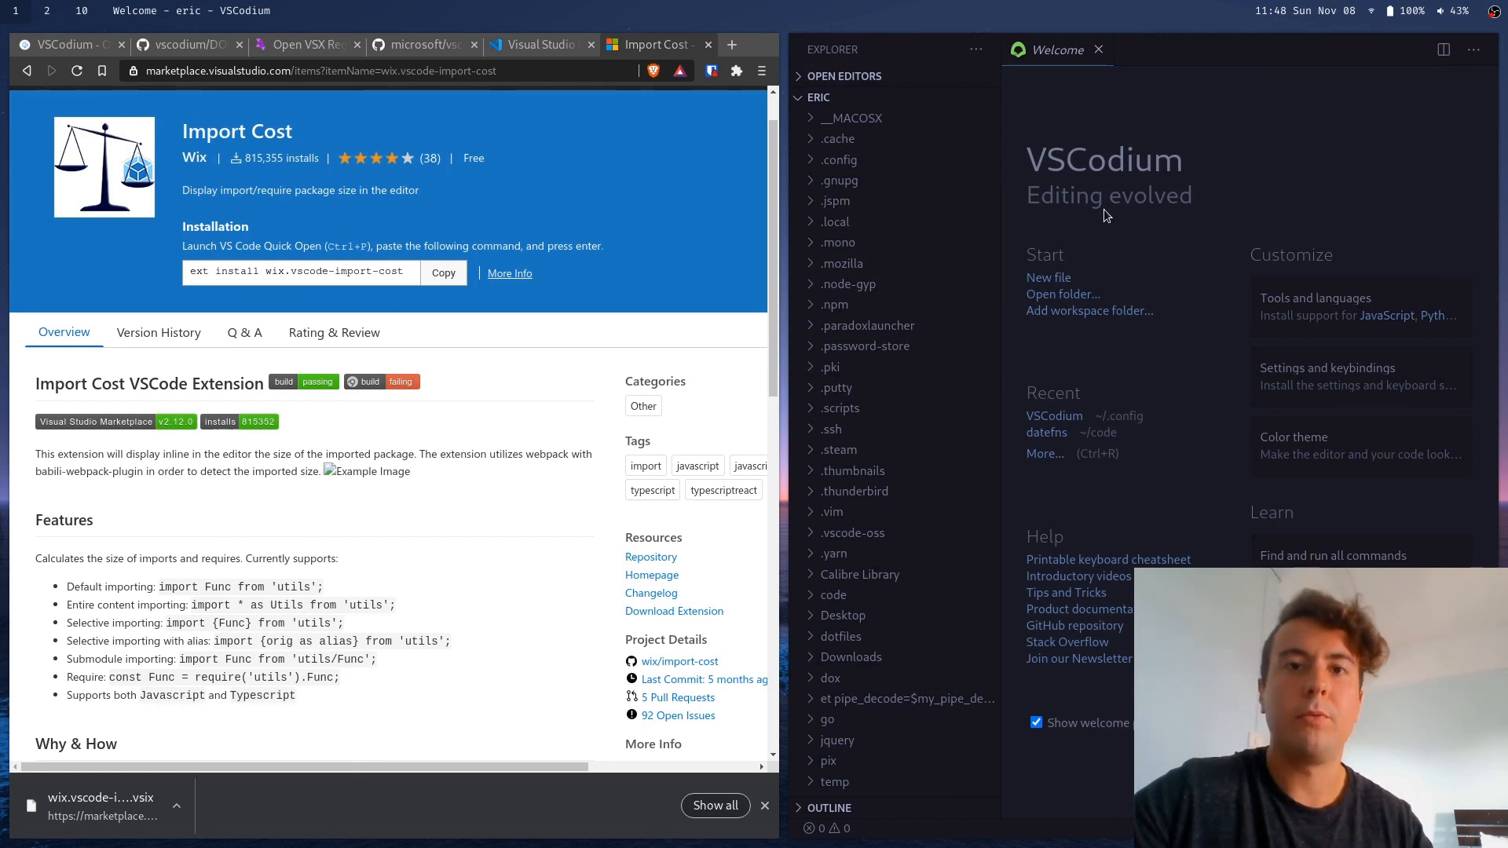
mouse_move(1110, 108)
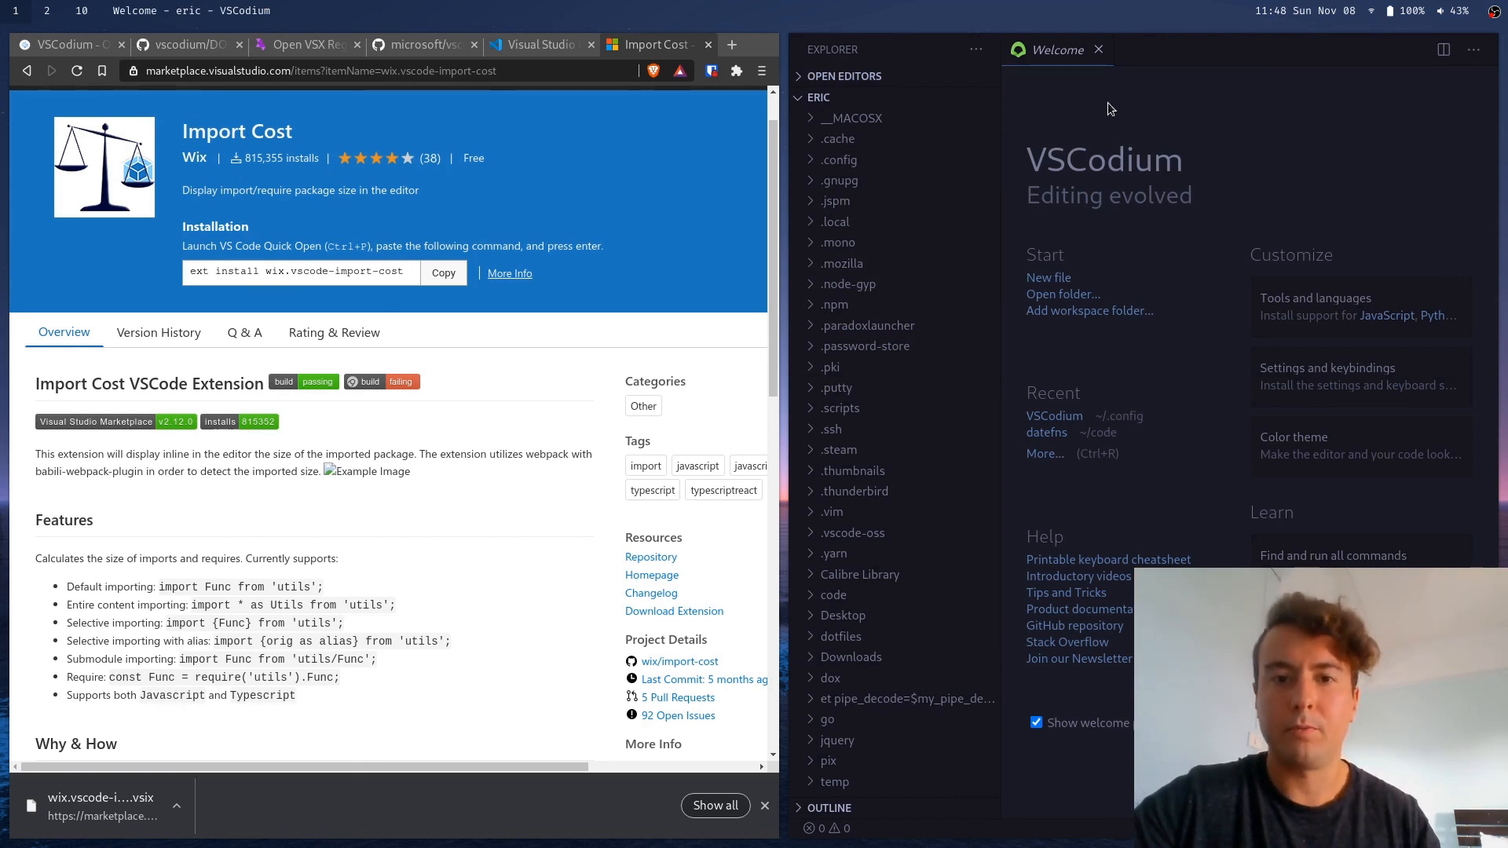